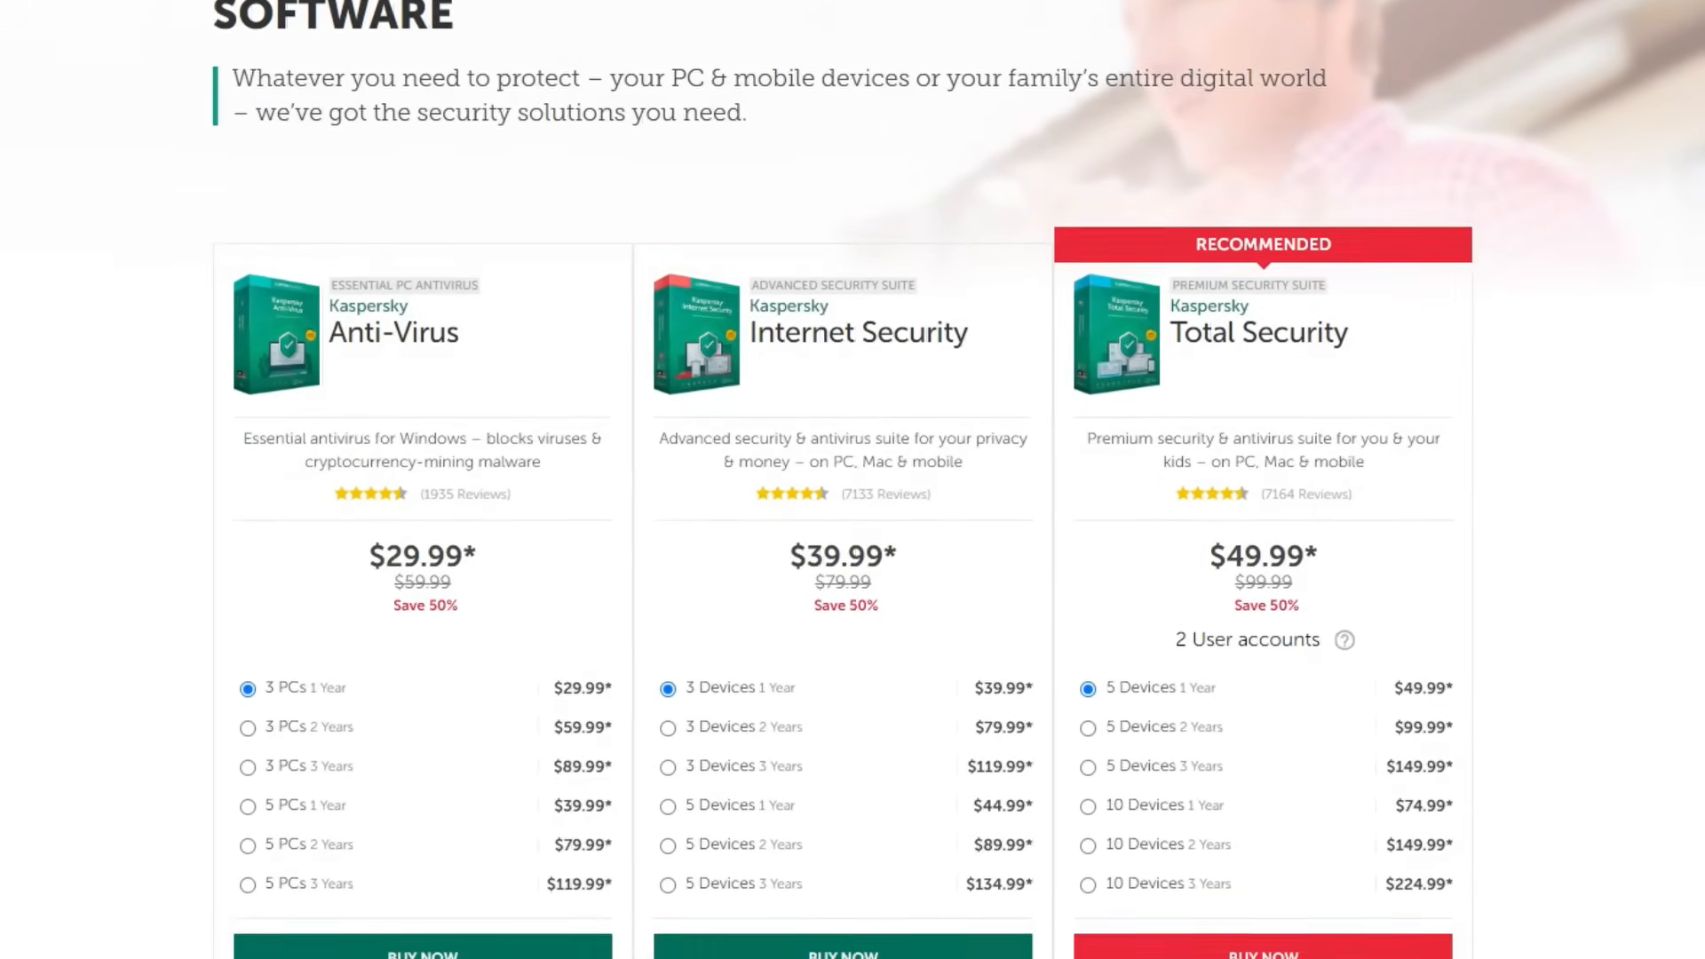
Step: Scroll through Kaspersky's Anti-Virus, Internet Security and Total Security pricing cards
scroll(down, 3)
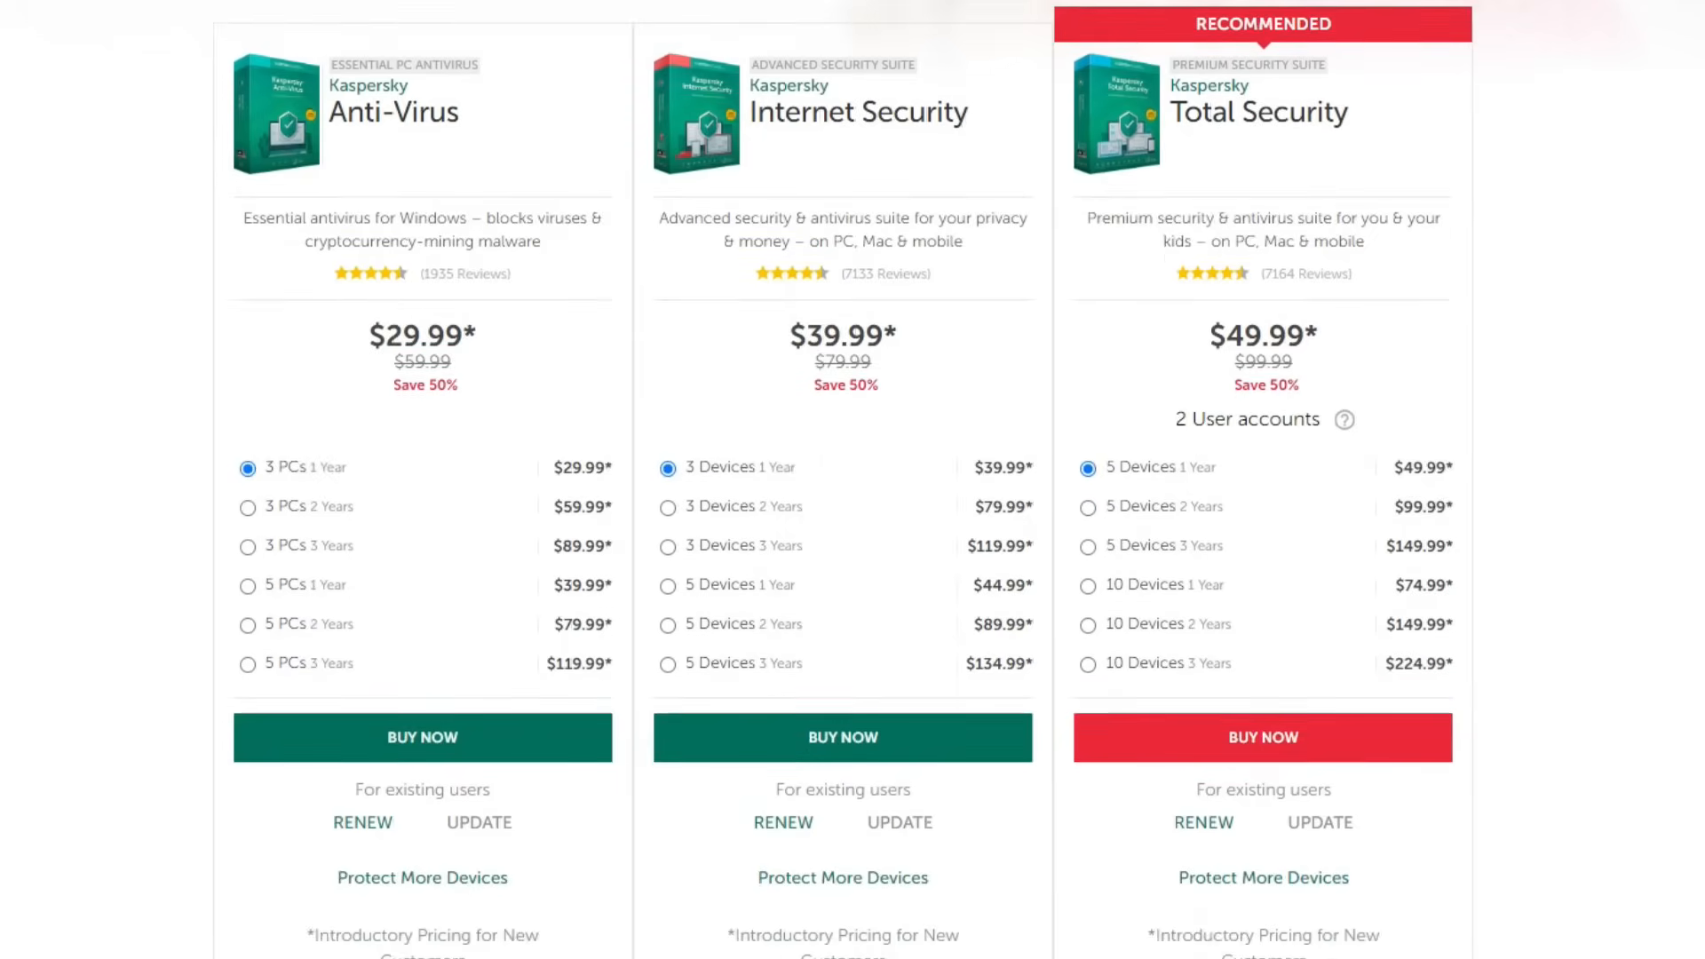
scroll(down, 3)
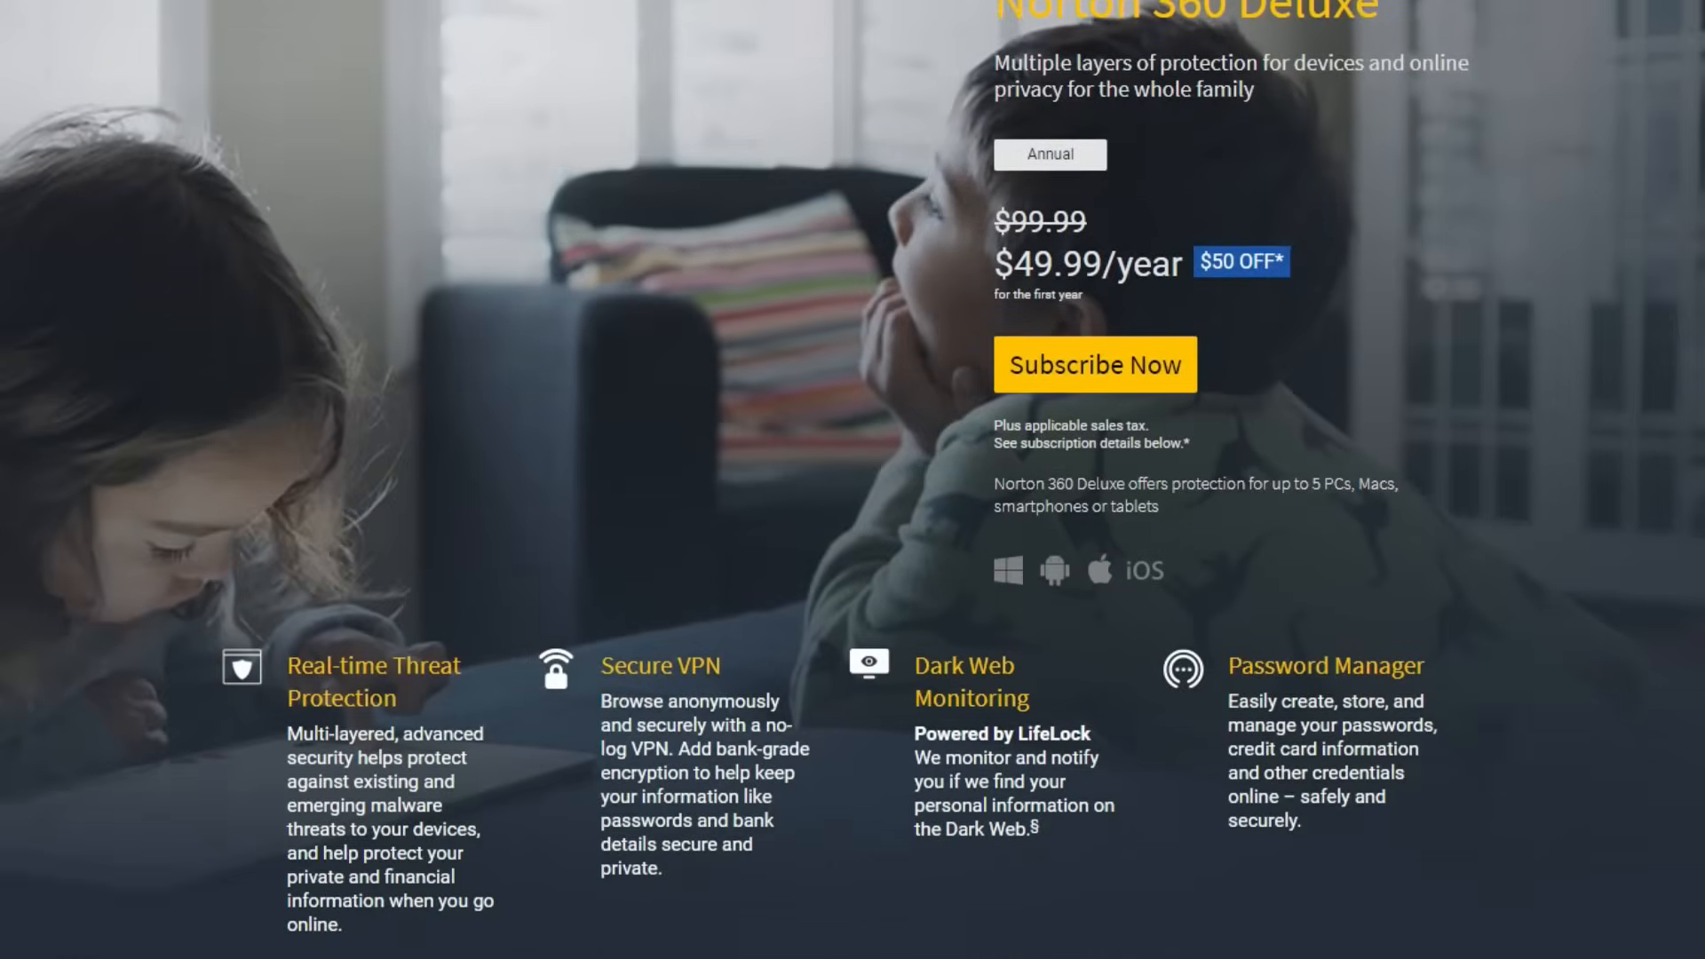
Step: Scroll past Norton 360 Deluxe features to the $39.99, $49.99 and $99.99 plan comparison
scroll(down, 3)
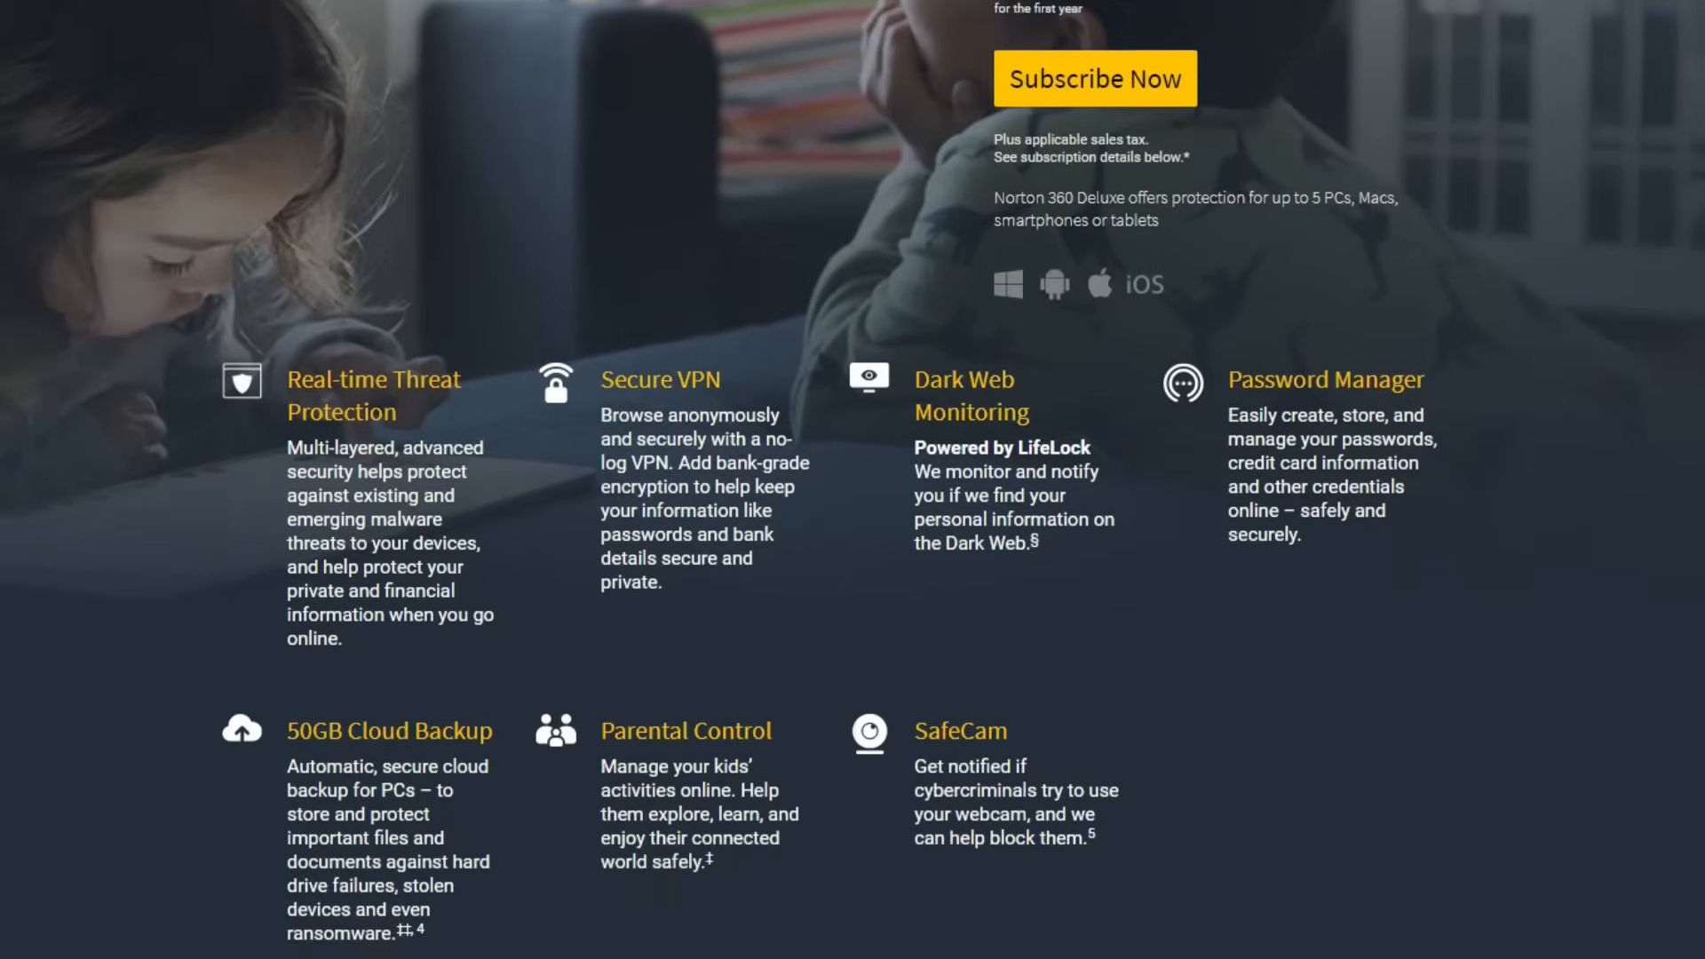
scroll(down, 3)
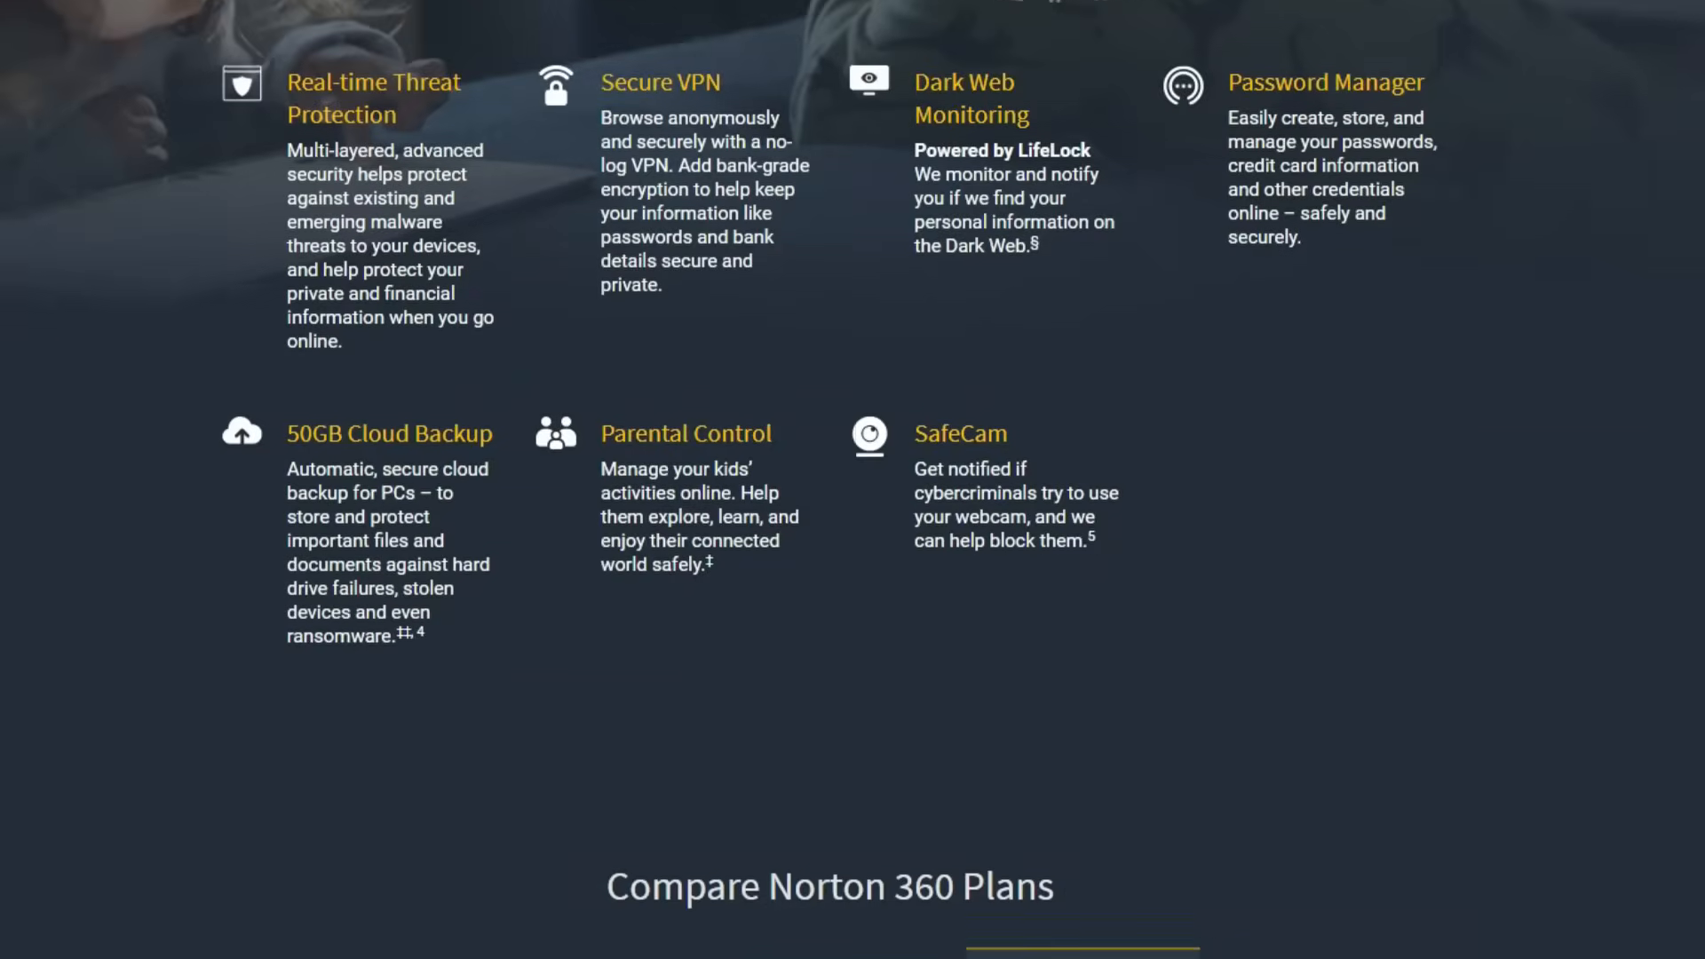
scroll(down, 3)
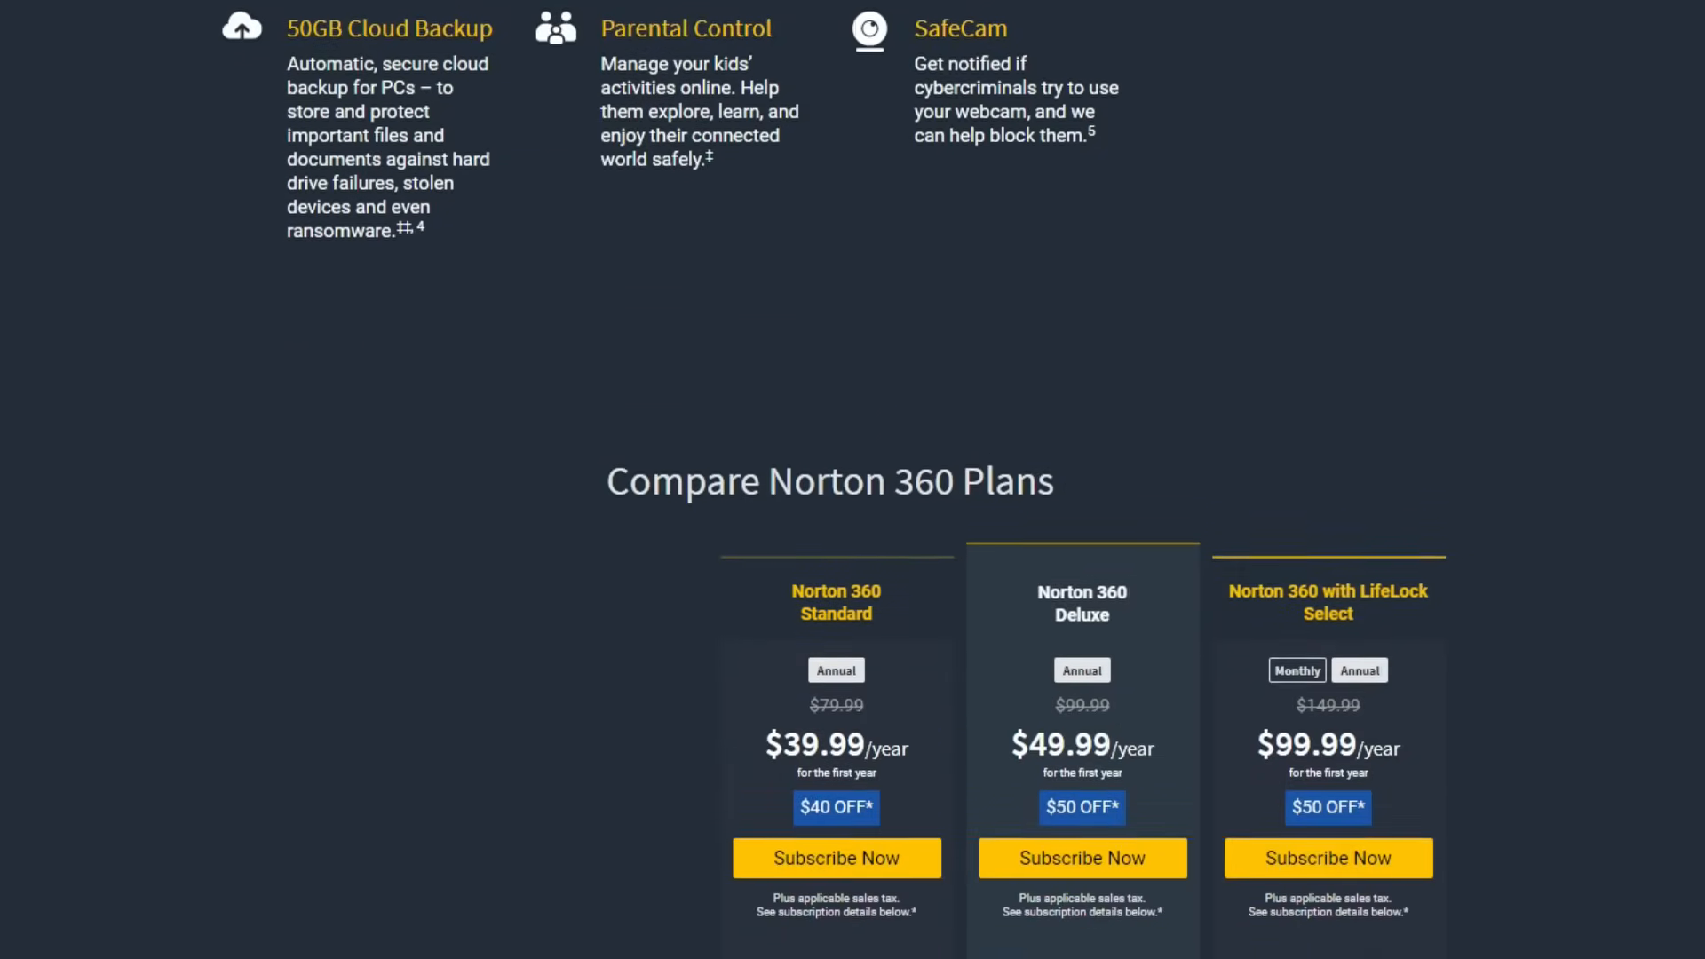
scroll(down, 3)
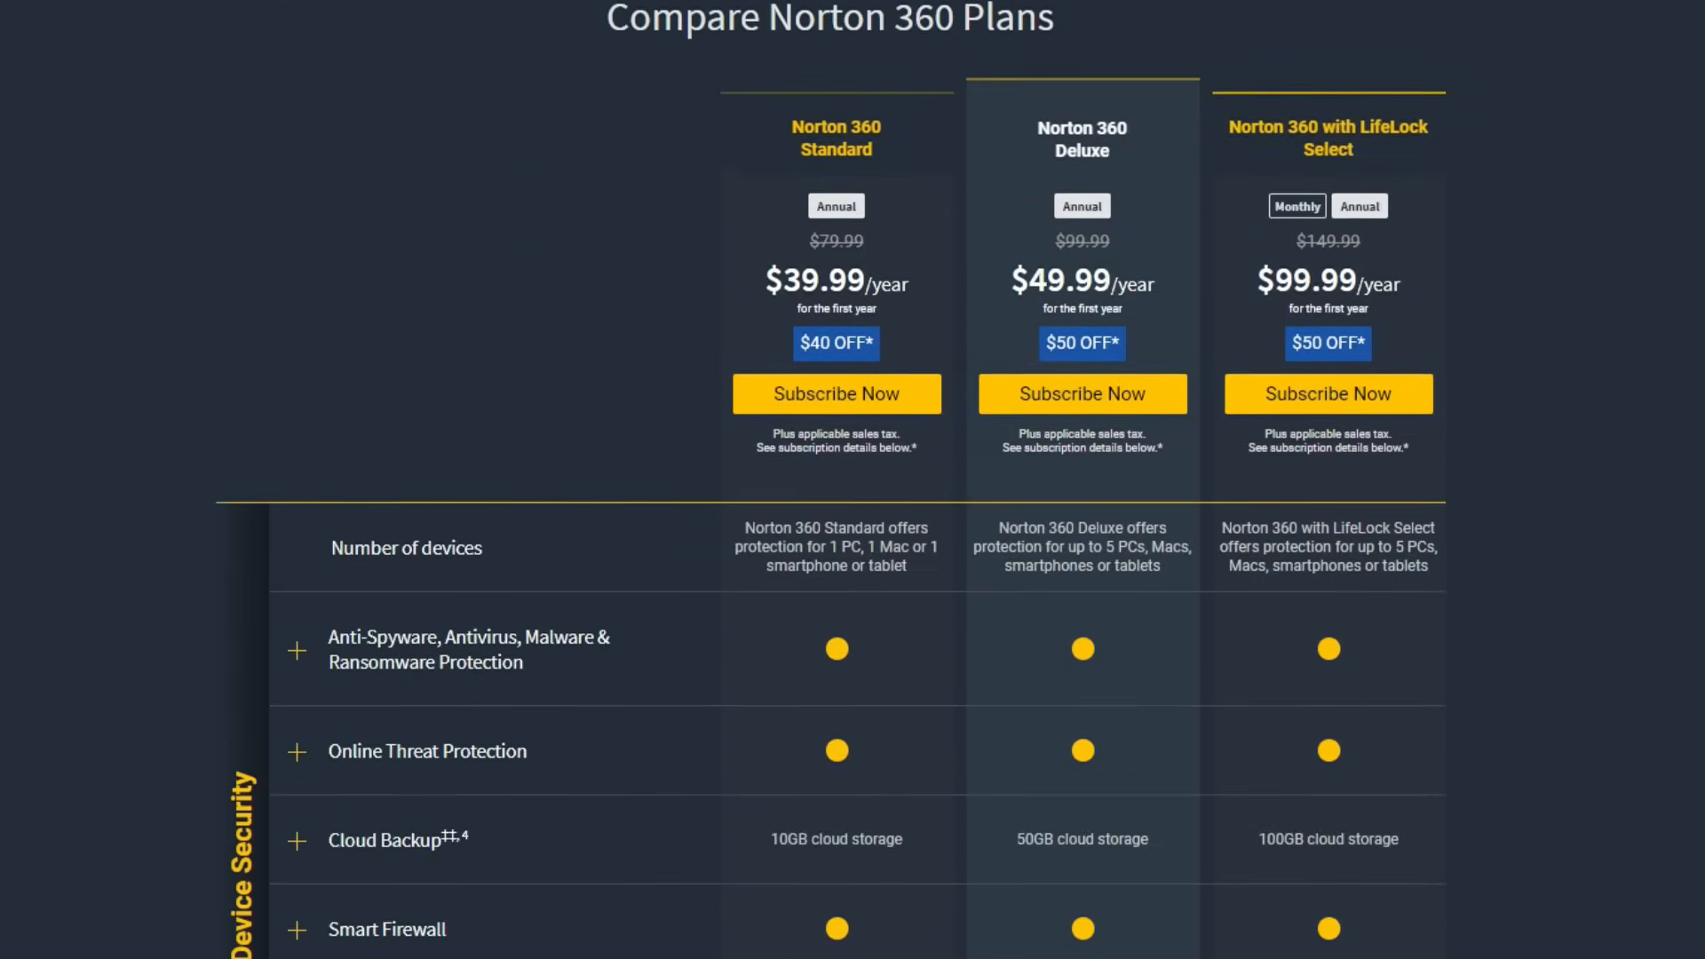
scroll(down, 3)
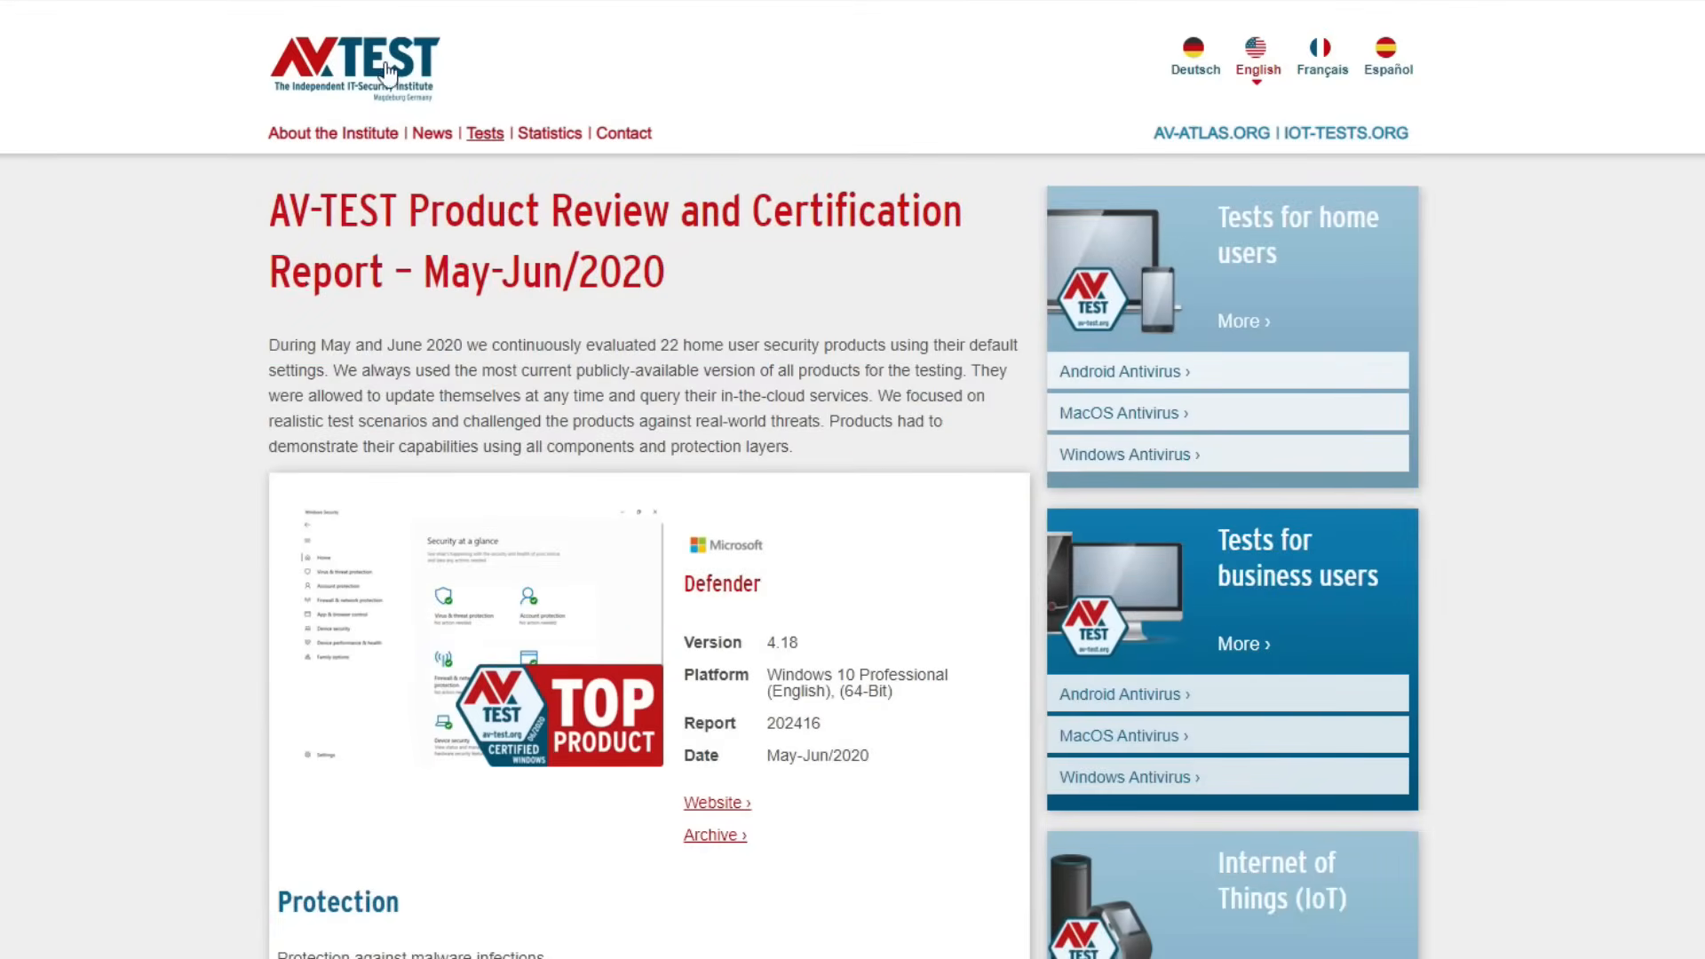
mouse_move(252, 383)
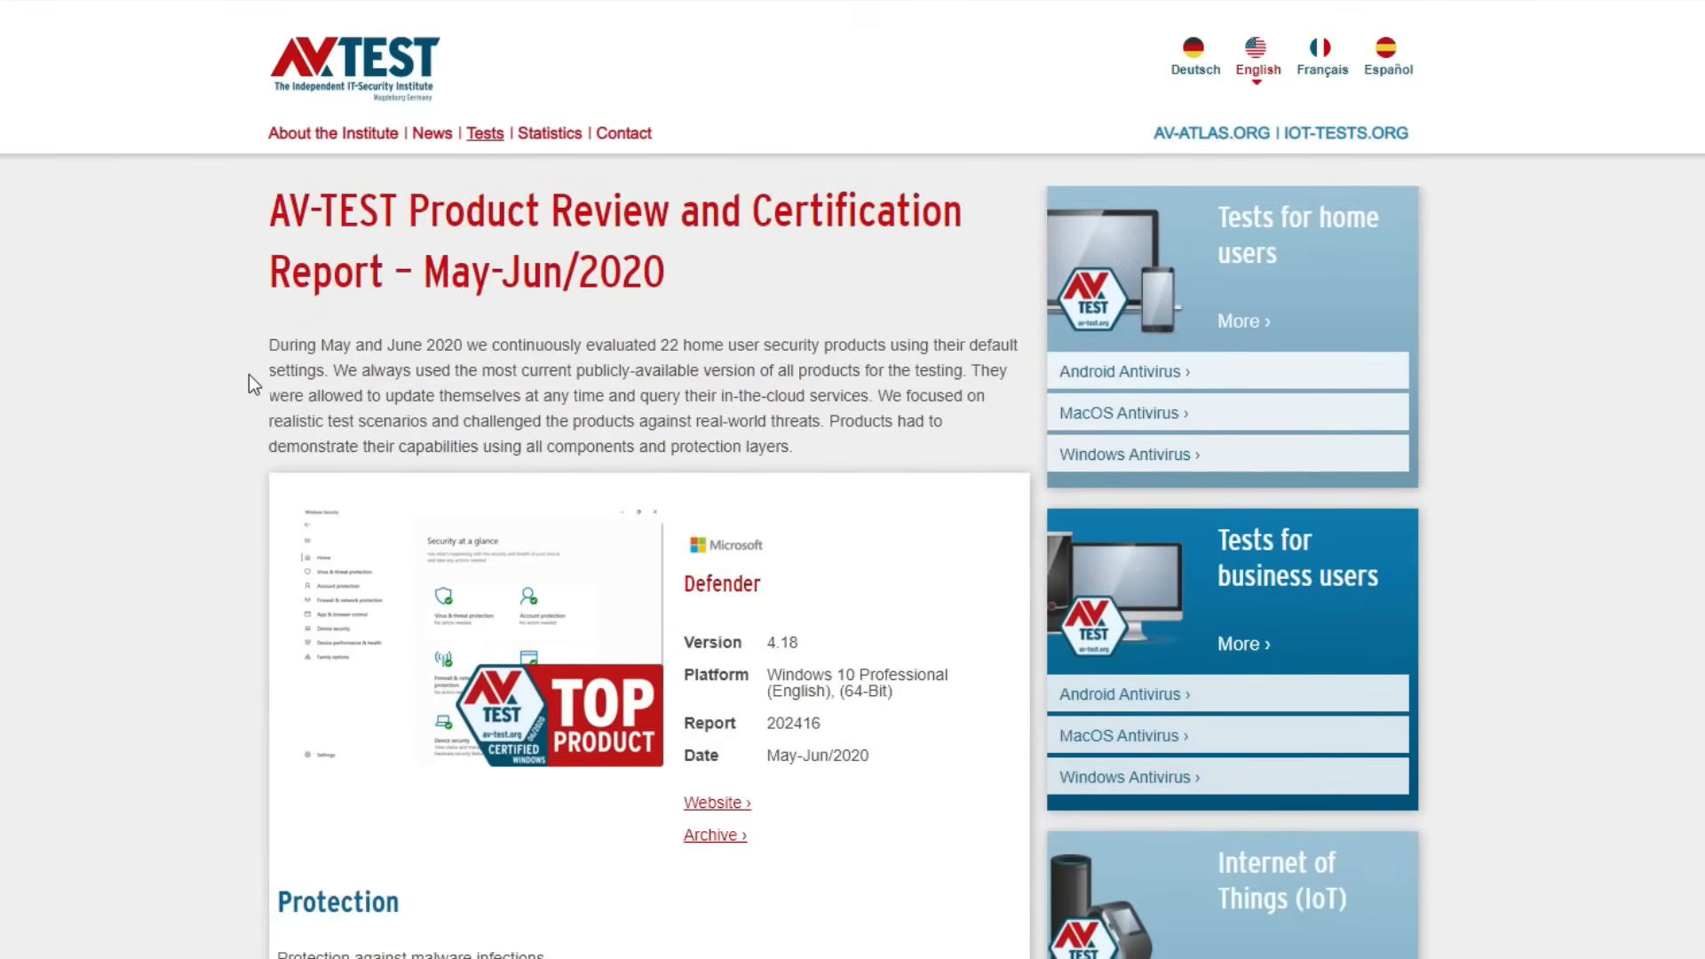
Step: Scroll the AV-TEST Defender report through its 6.0 Protection, Performance and Usability tables
scroll(down, 3)
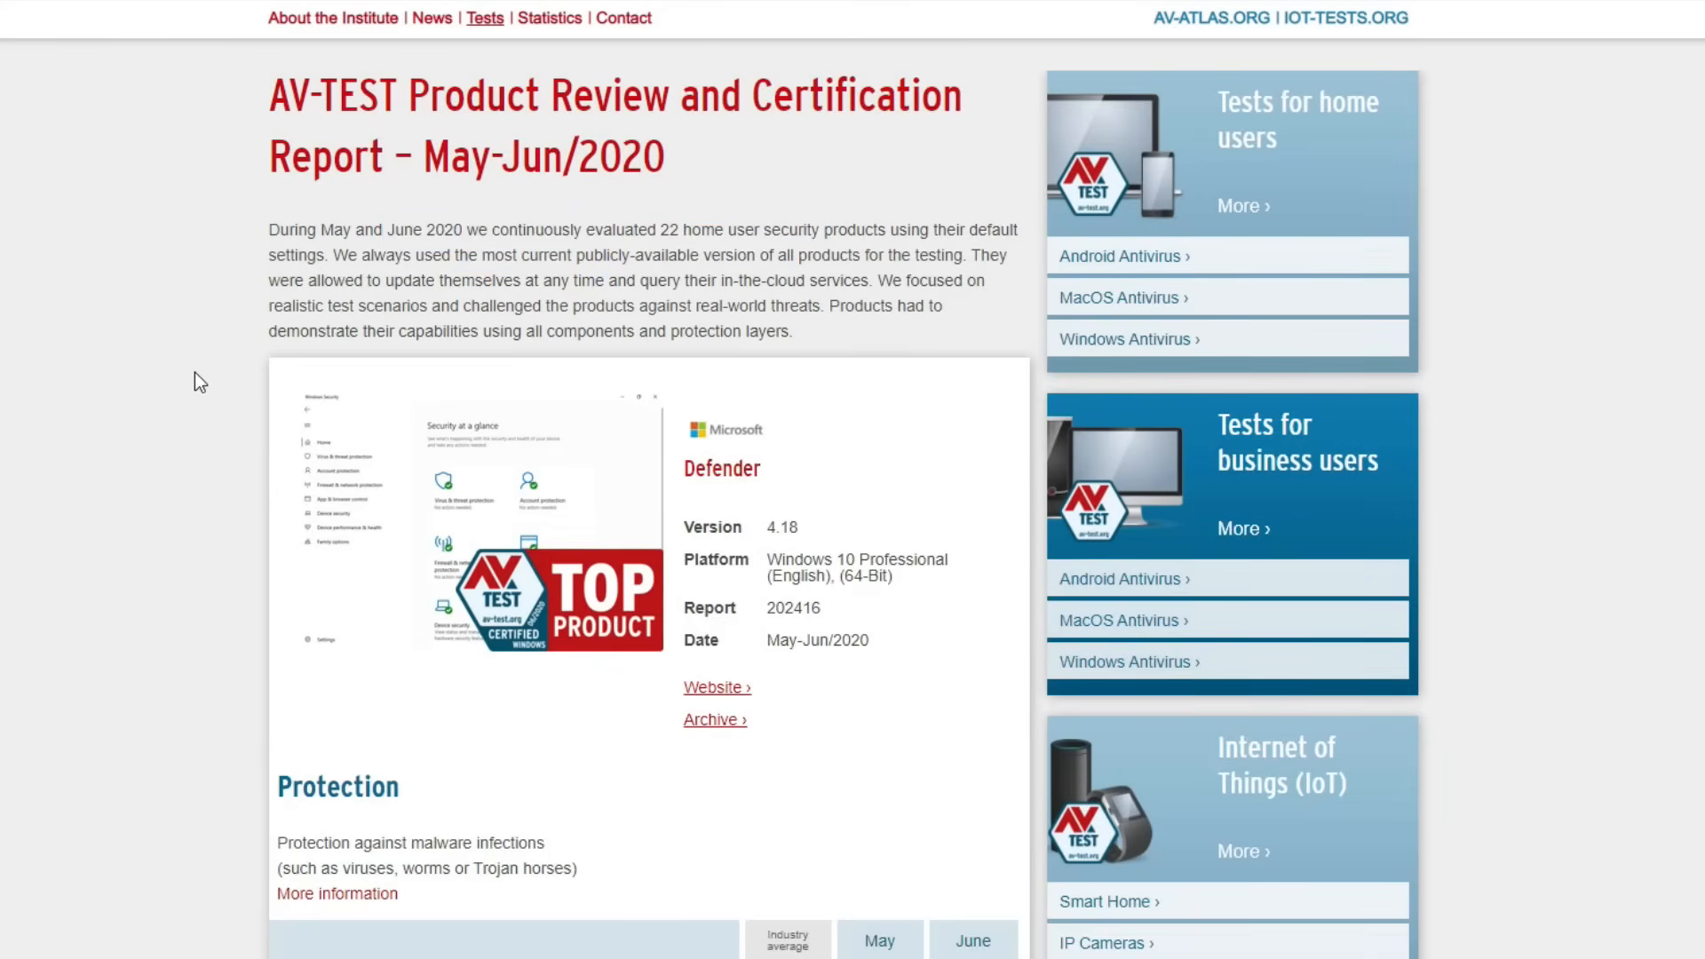
scroll(down, 3)
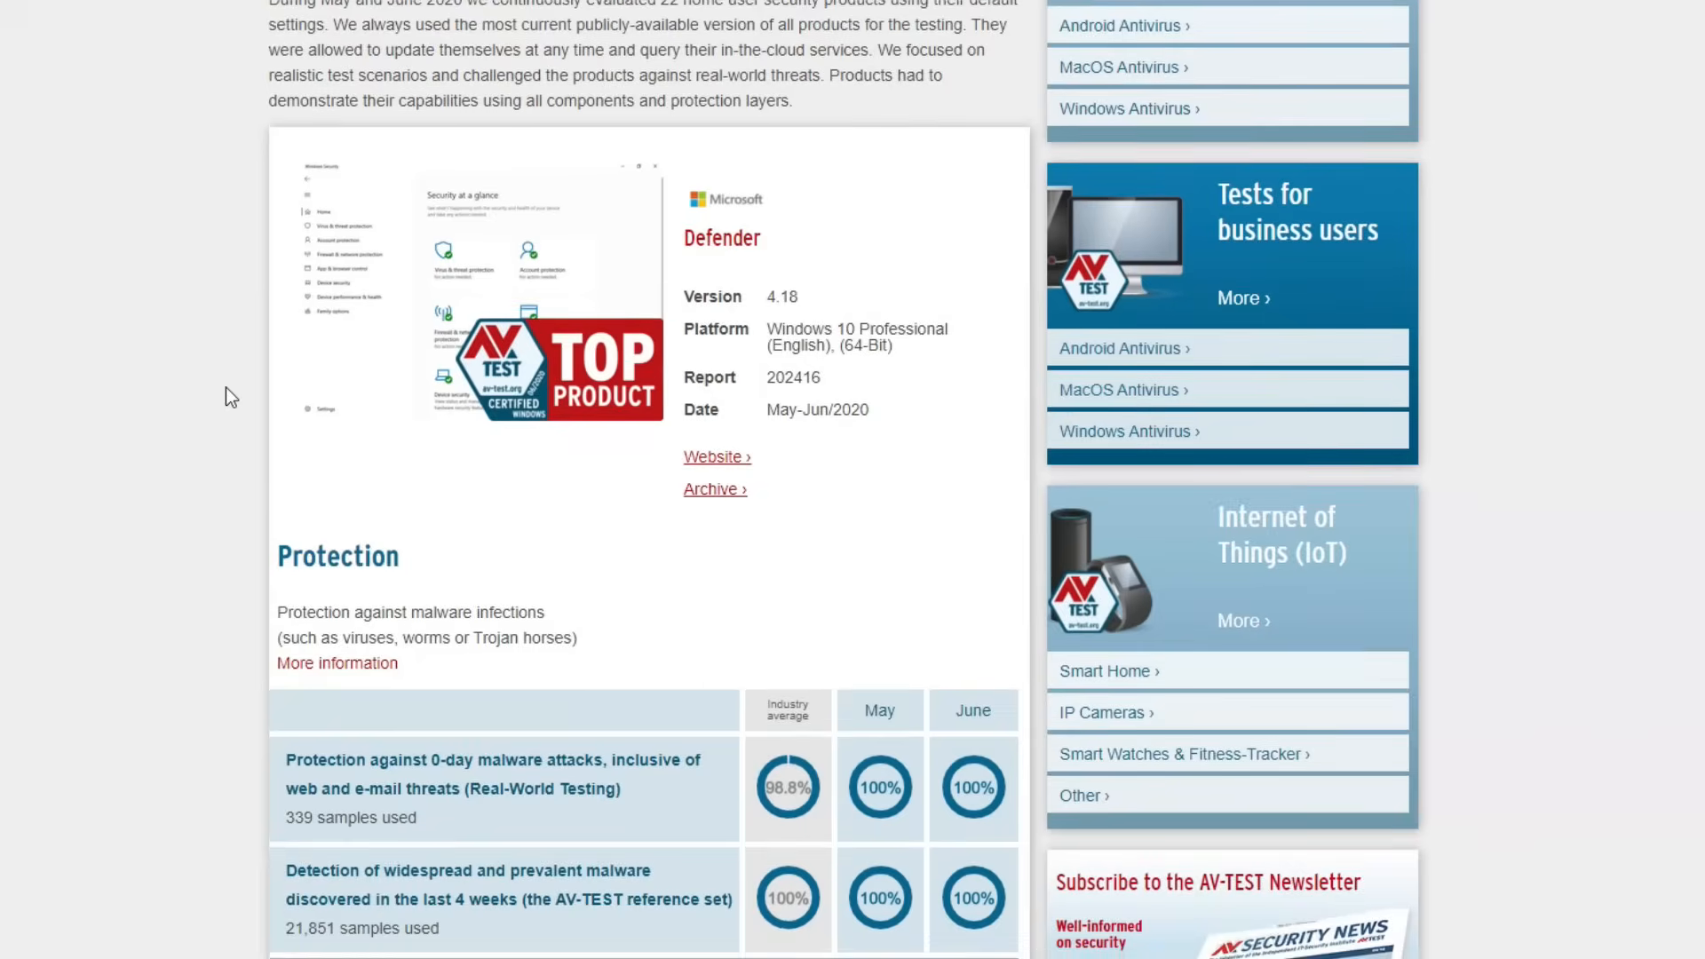
scroll(down, 3)
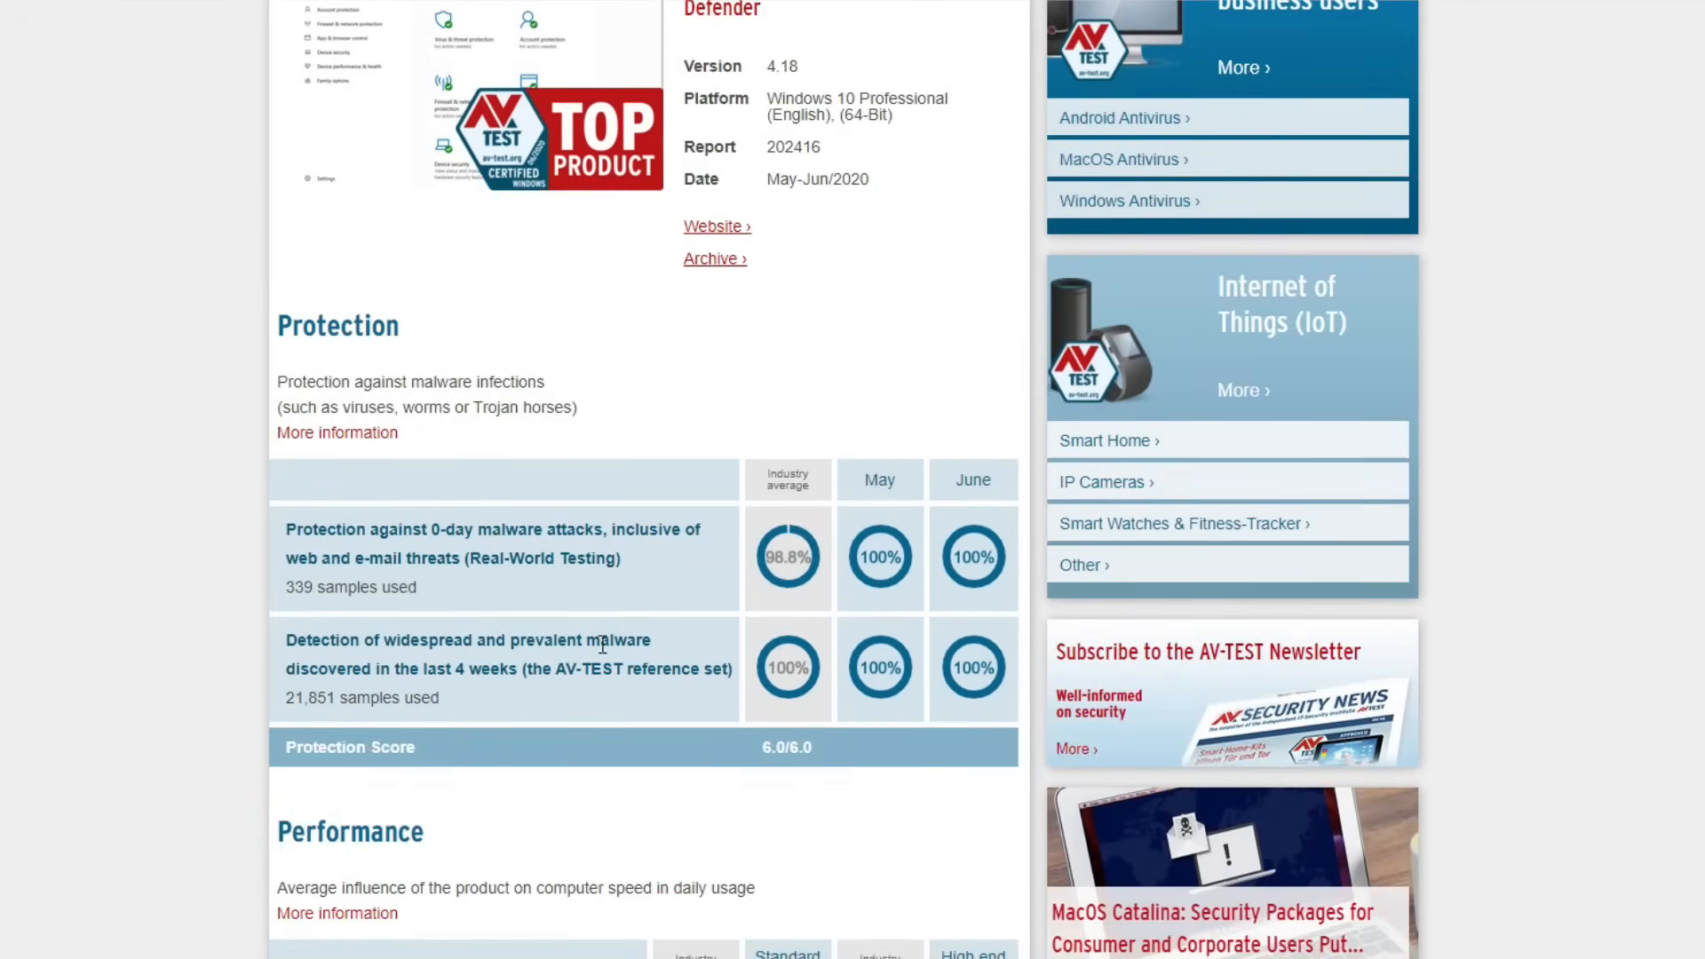
mouse_move(859, 519)
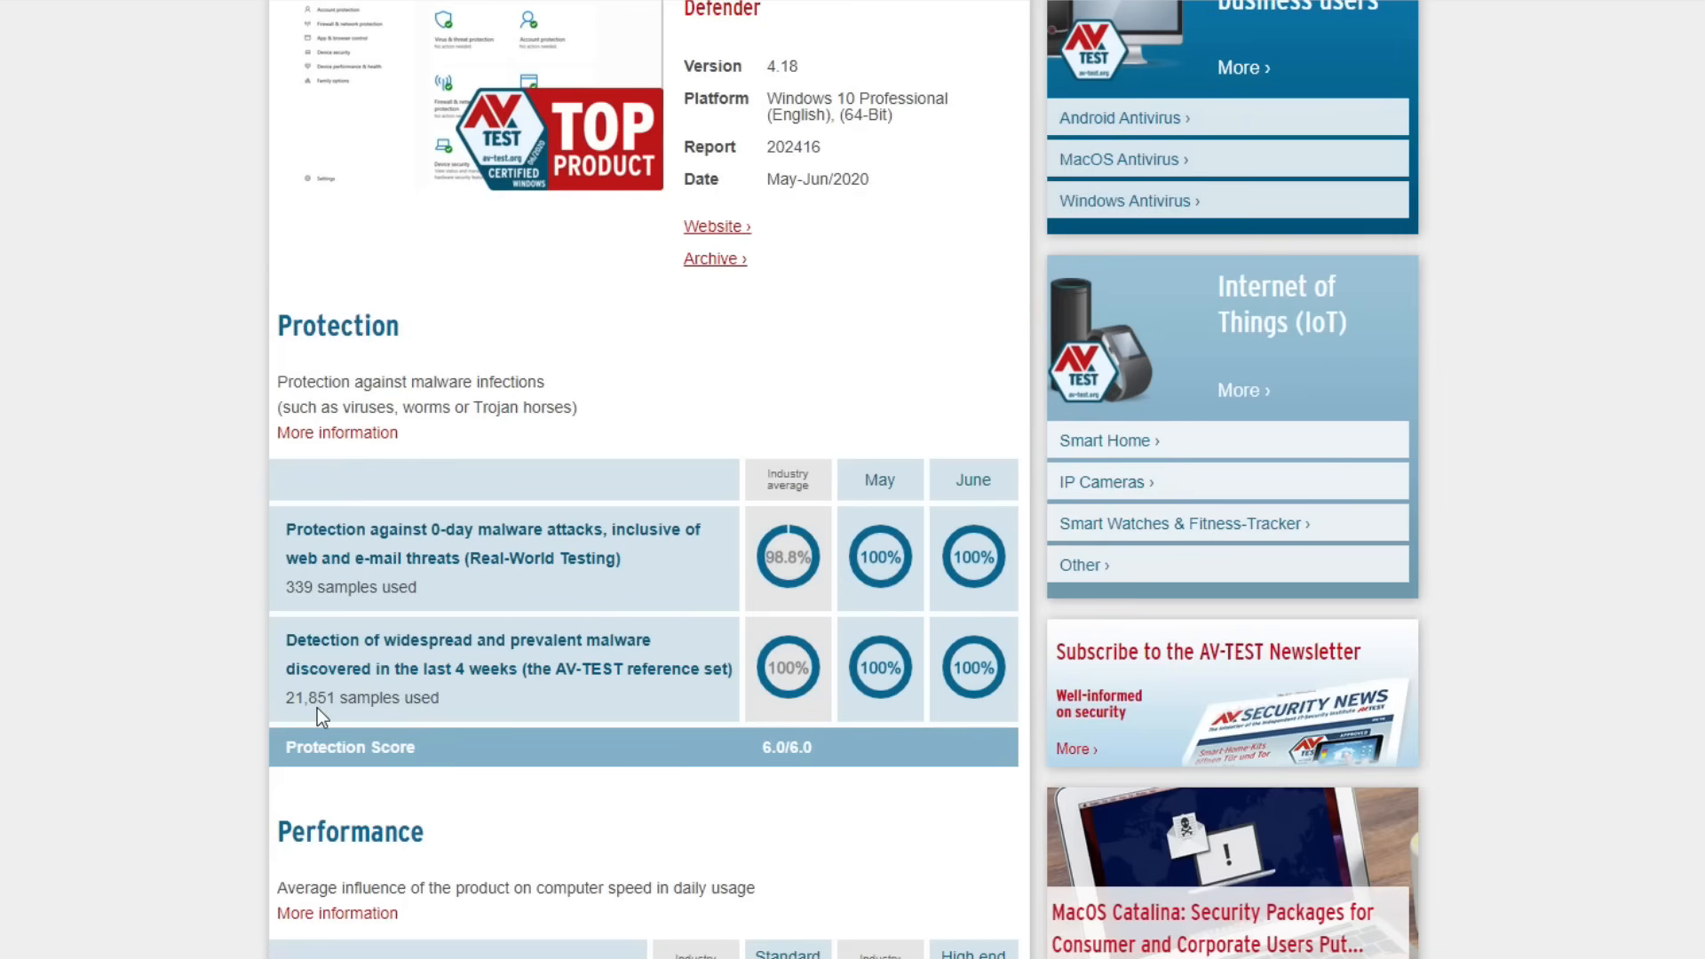
mouse_move(785, 770)
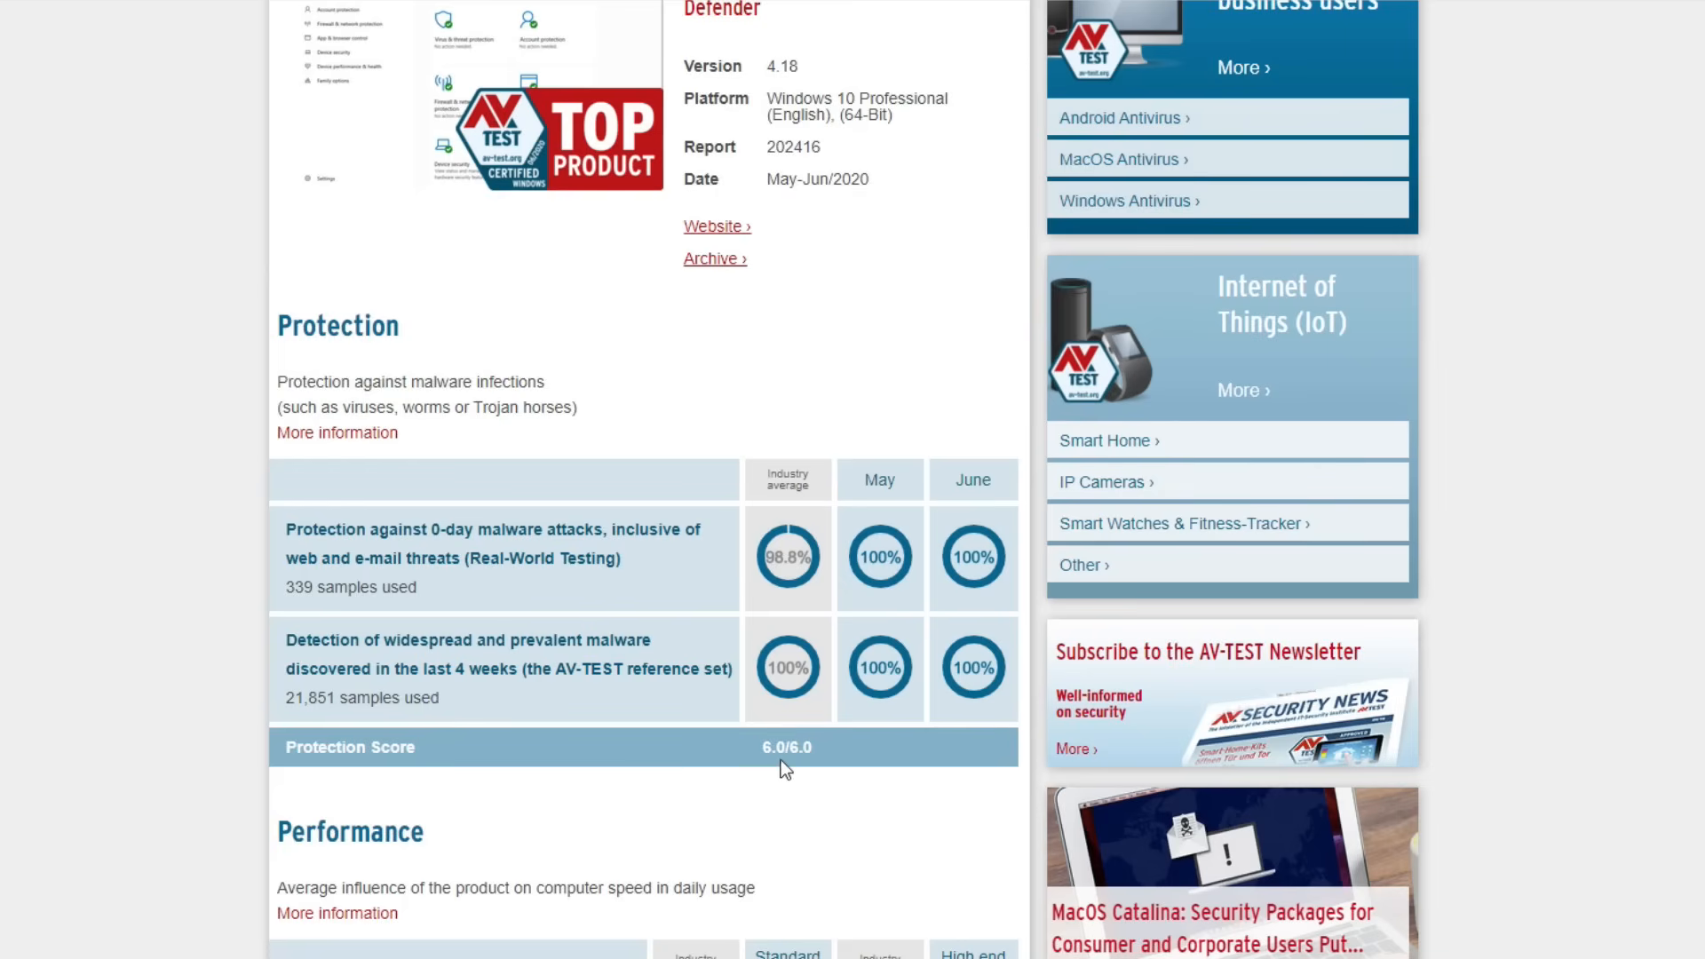
scroll(down, 3)
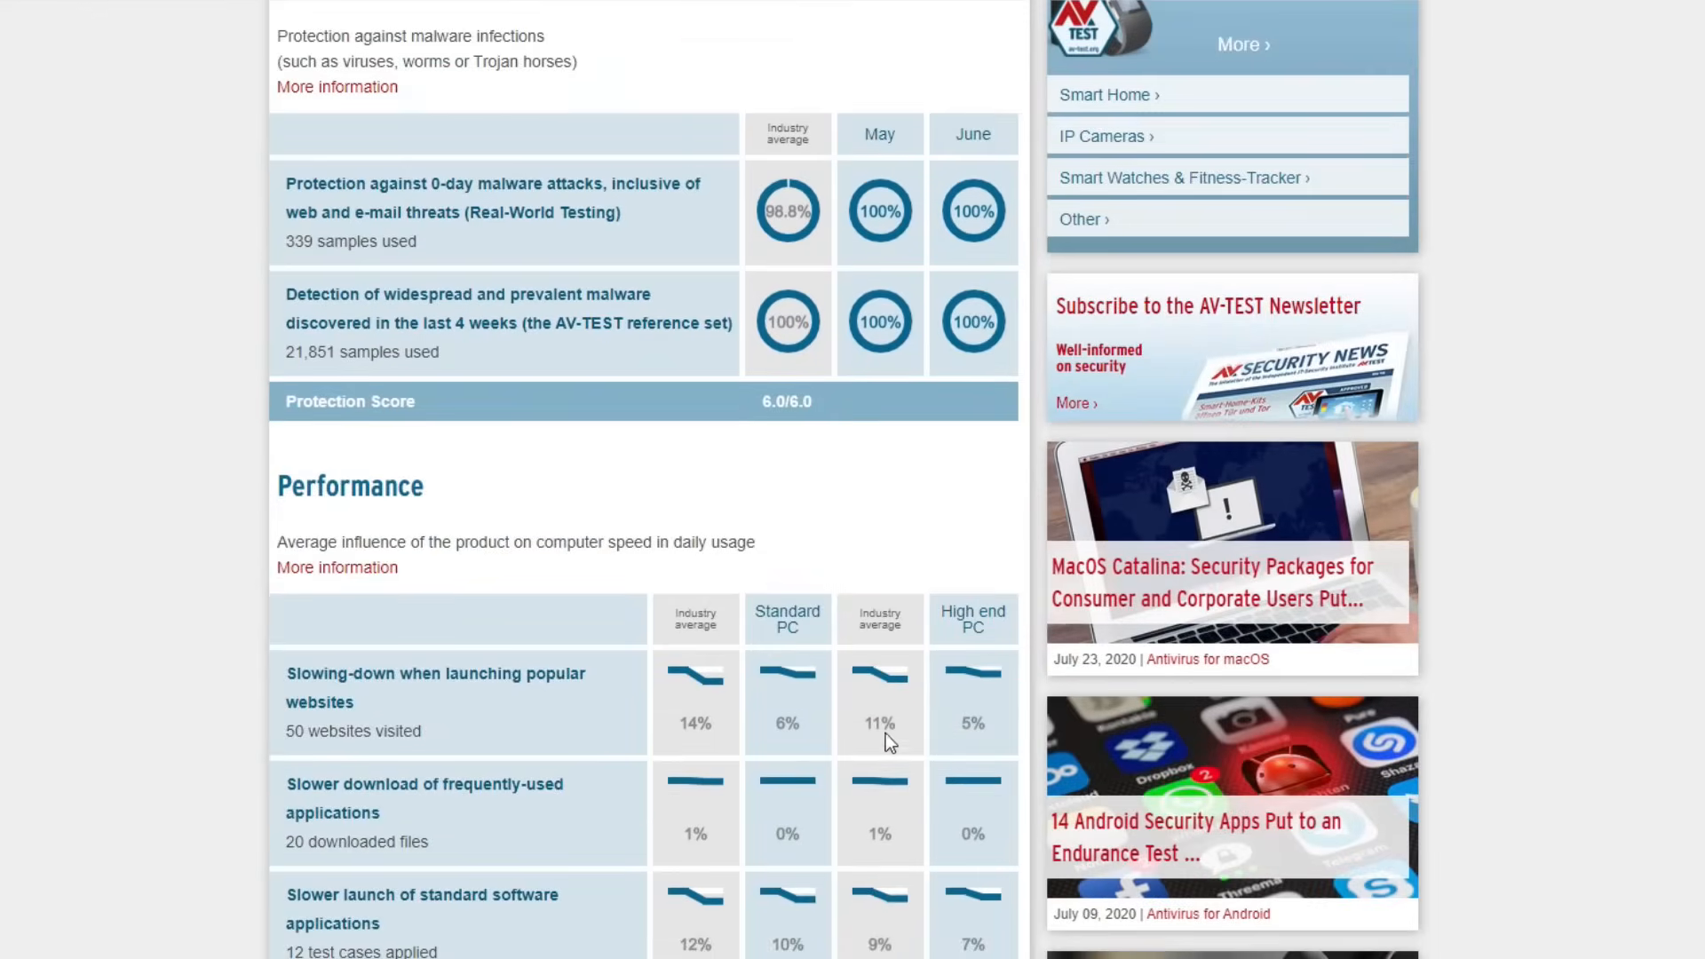
scroll(down, 3)
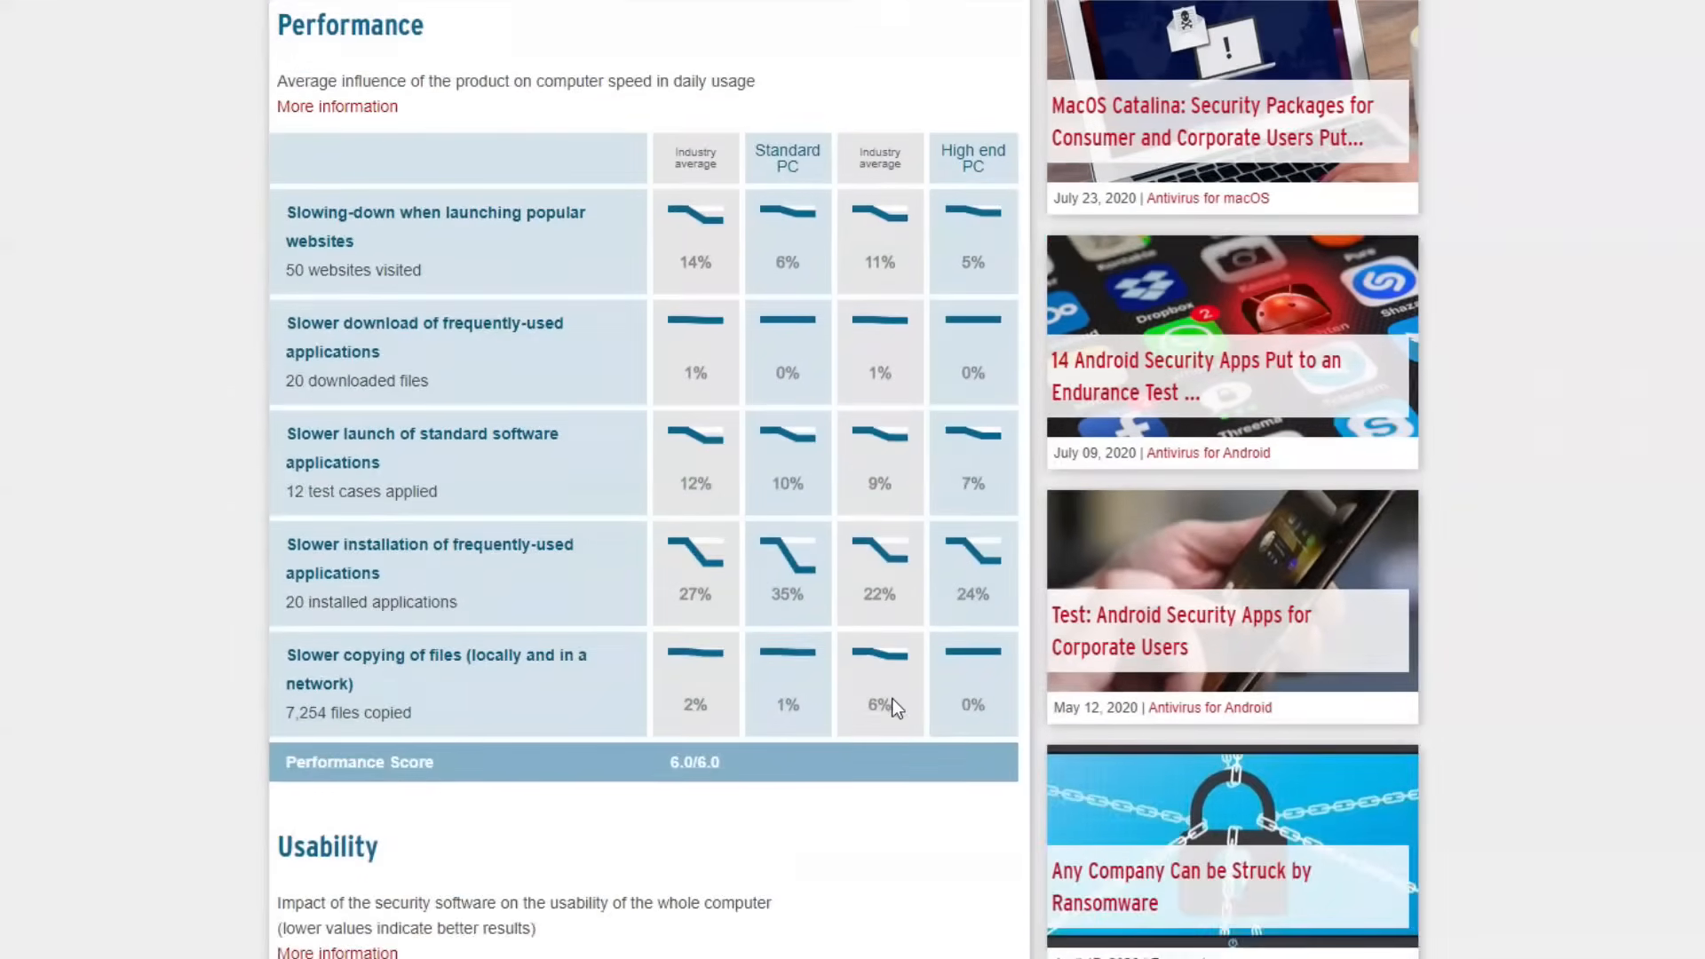
scroll(down, 3)
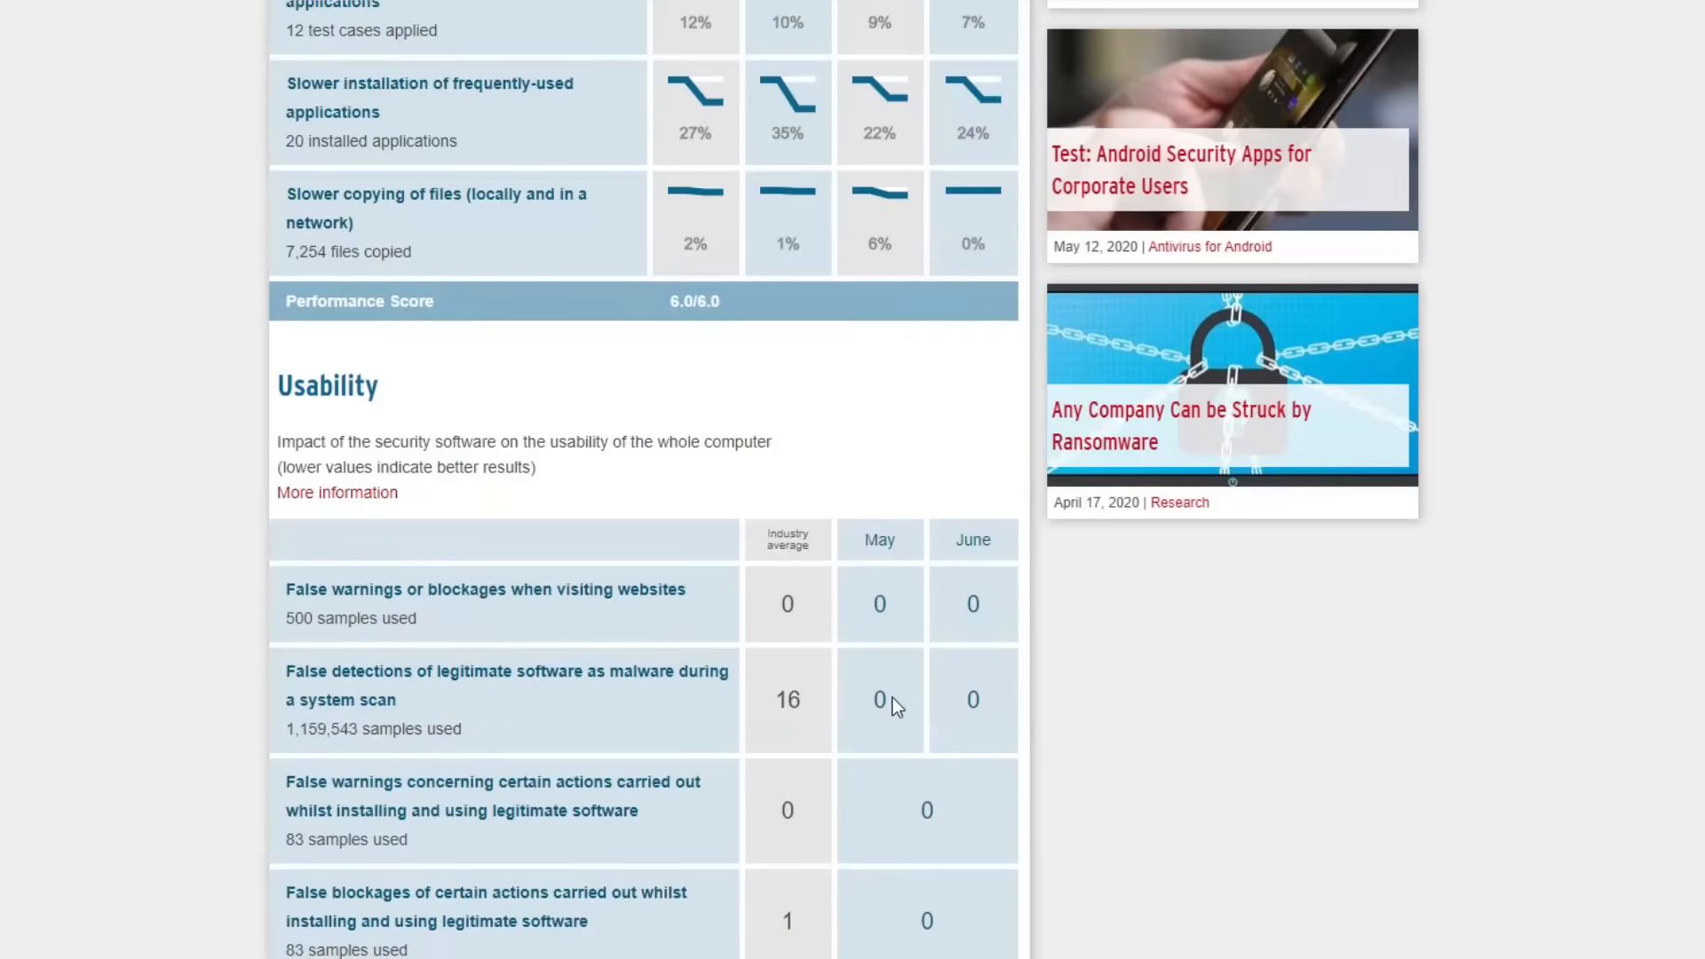
scroll(down, 3)
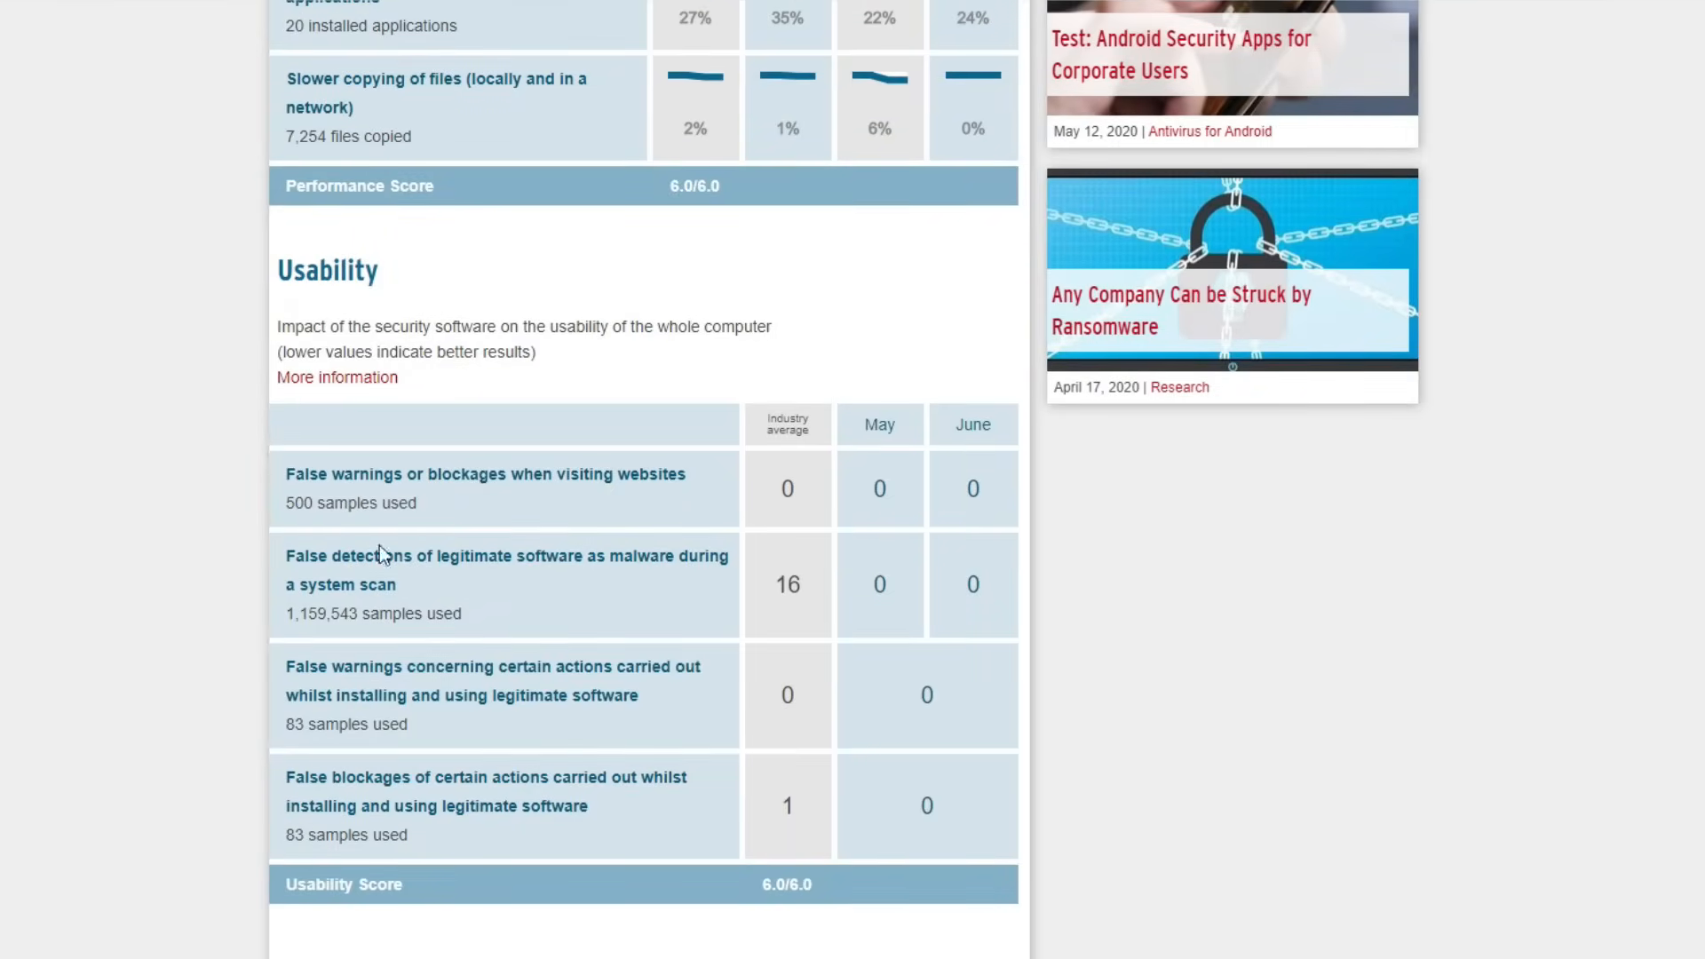
mouse_move(534, 572)
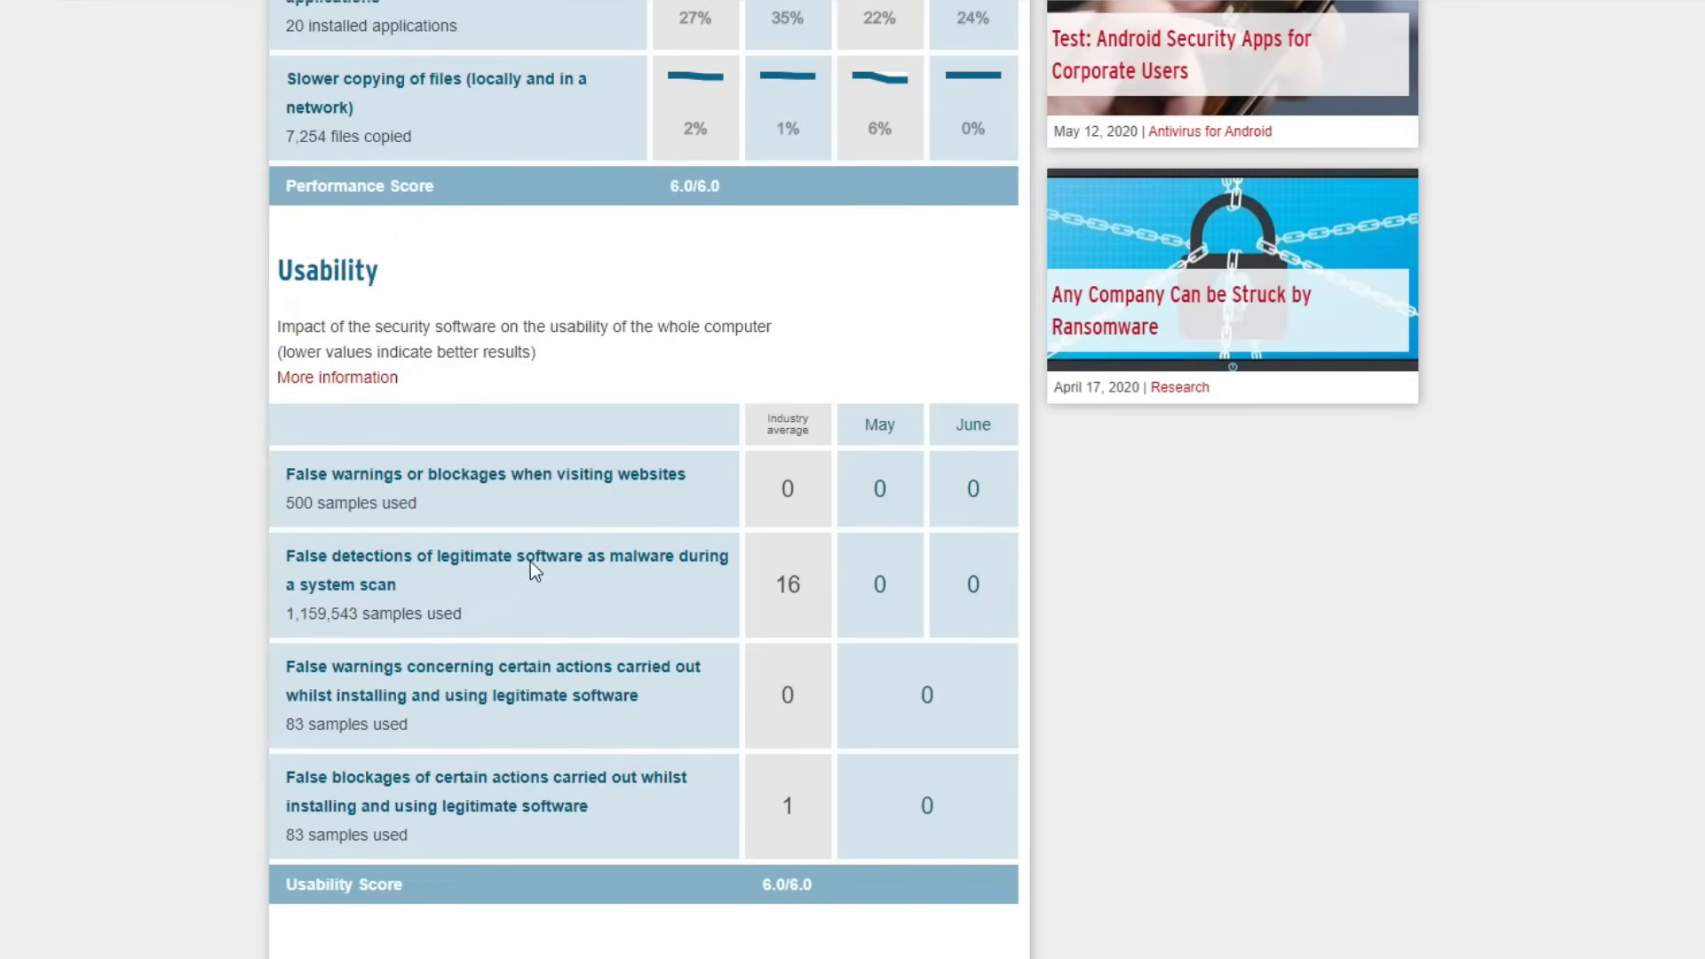
mouse_move(788, 591)
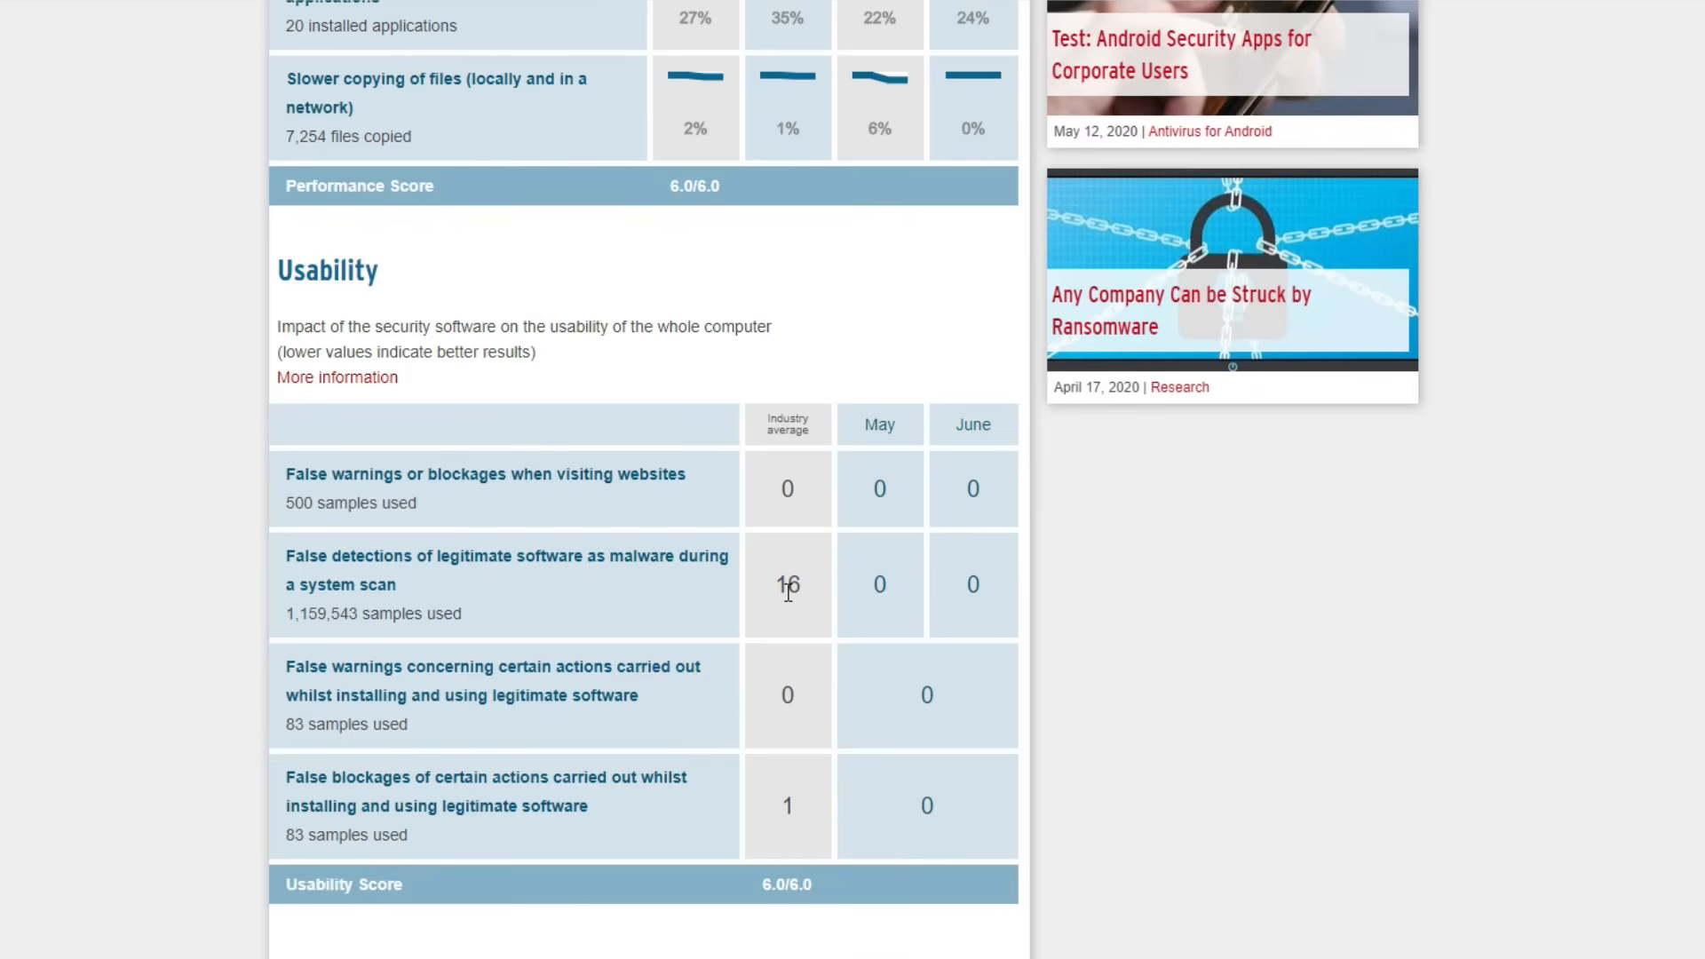
mouse_move(499, 799)
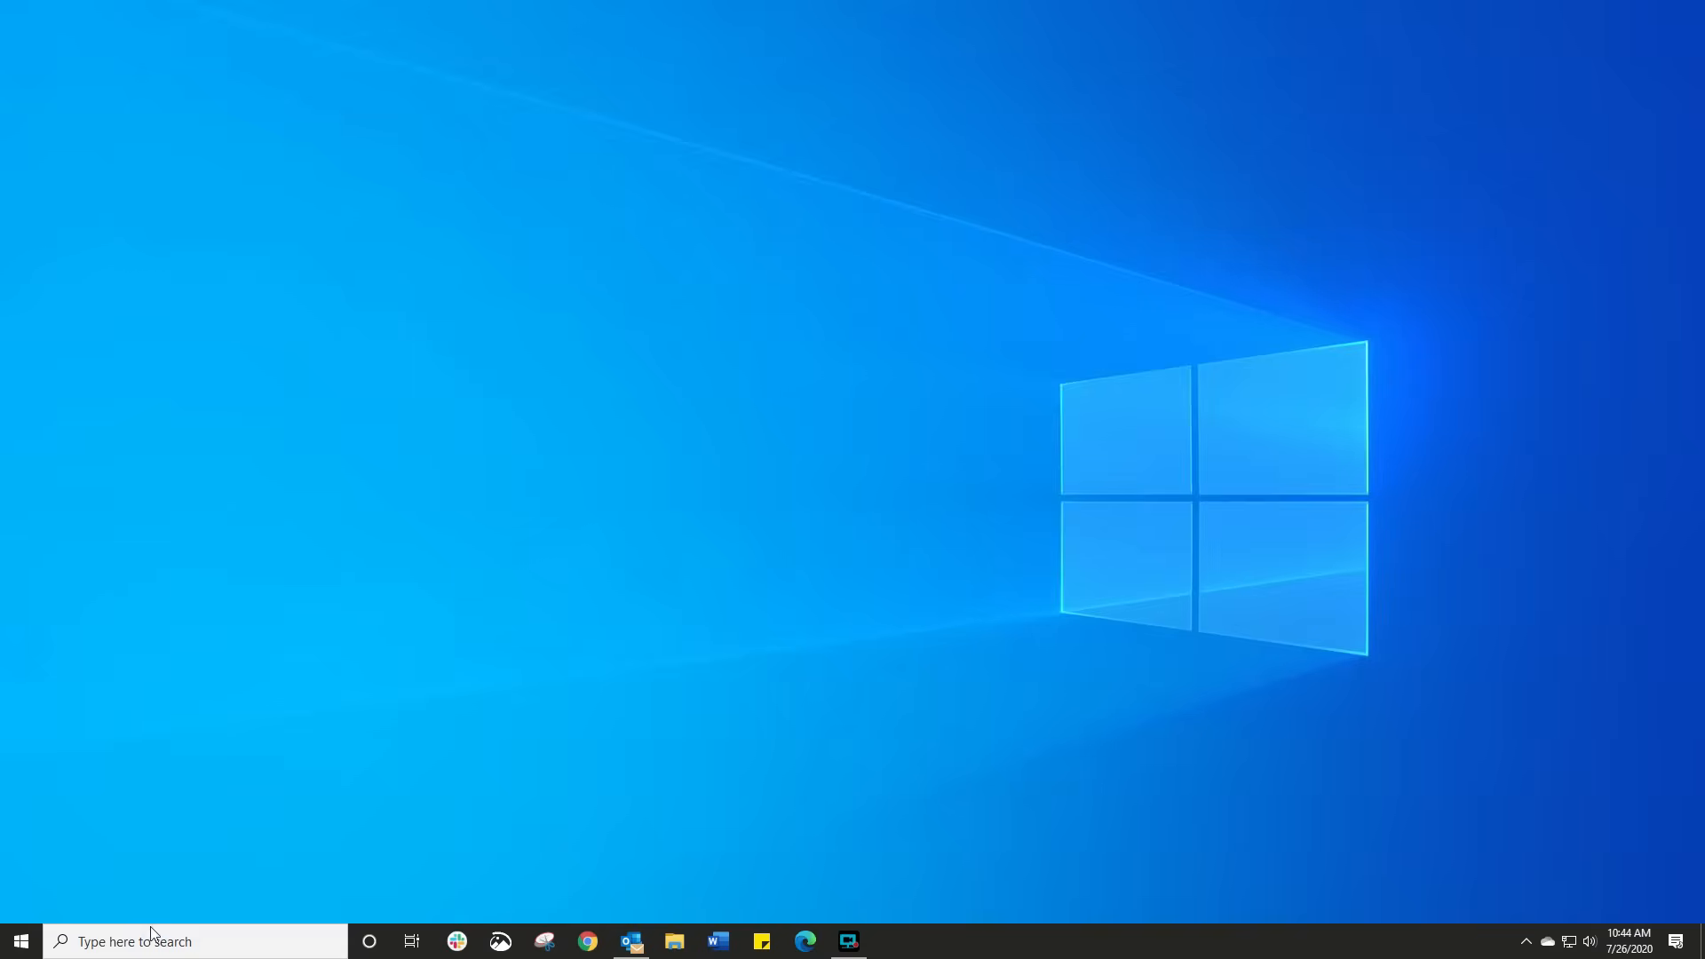
Step: Search for 'windows Security' and launch the app to its Security at a glance page
text(windows Security)
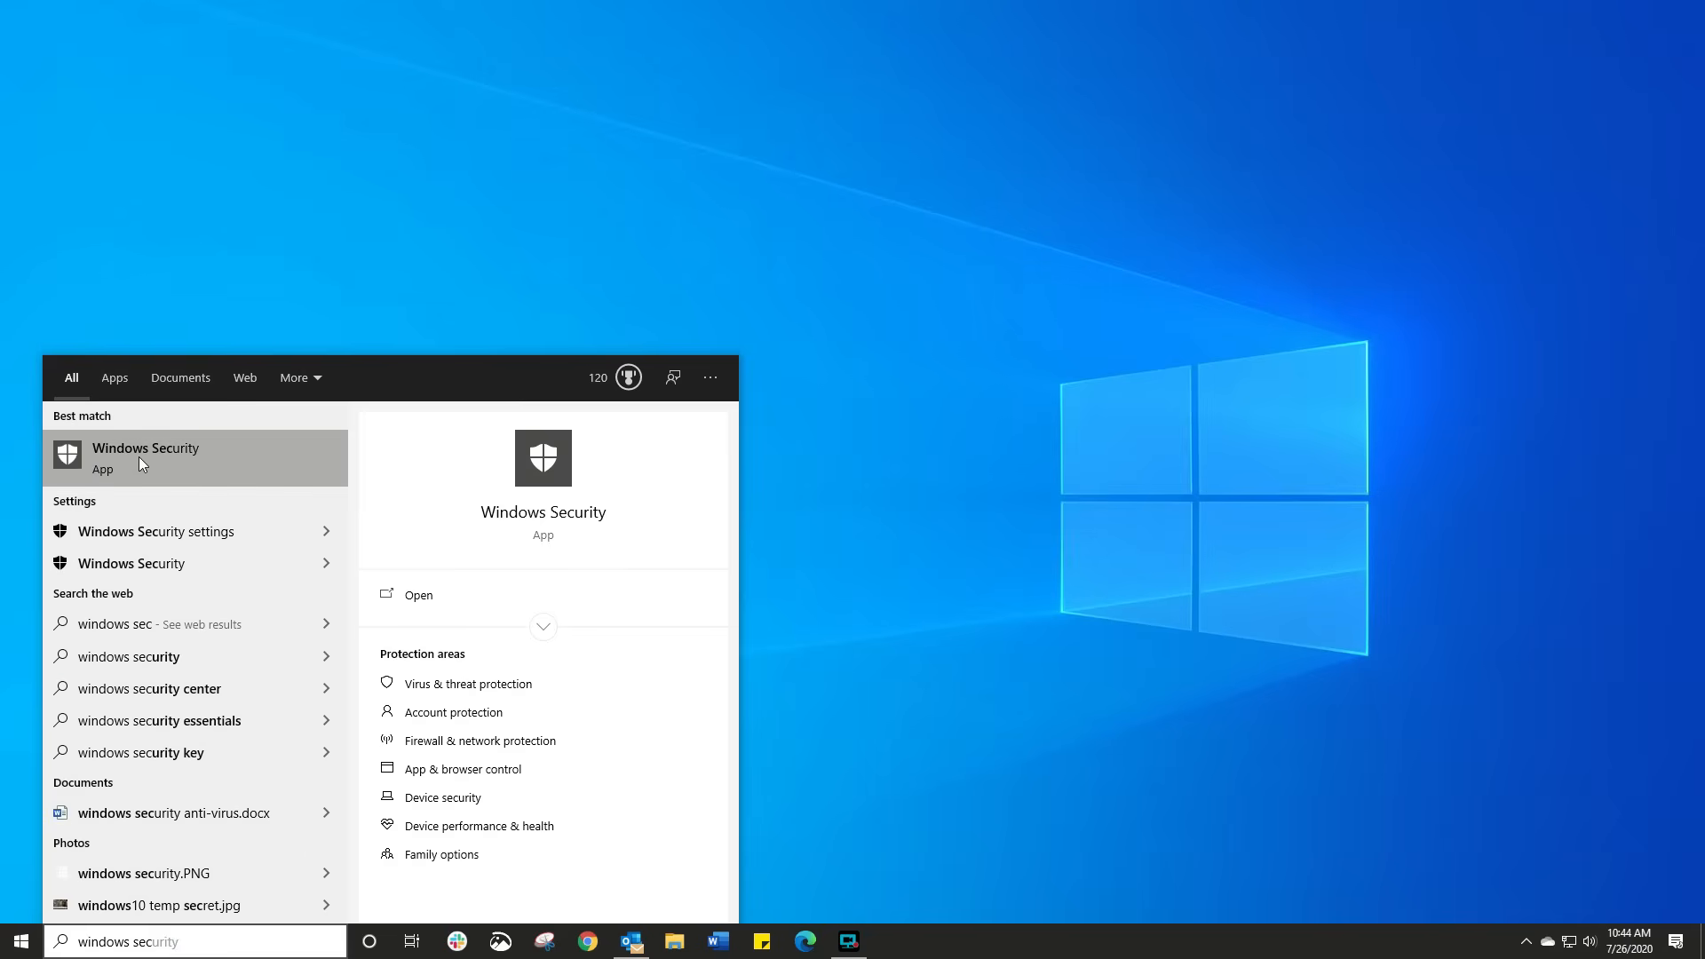
click(417, 595)
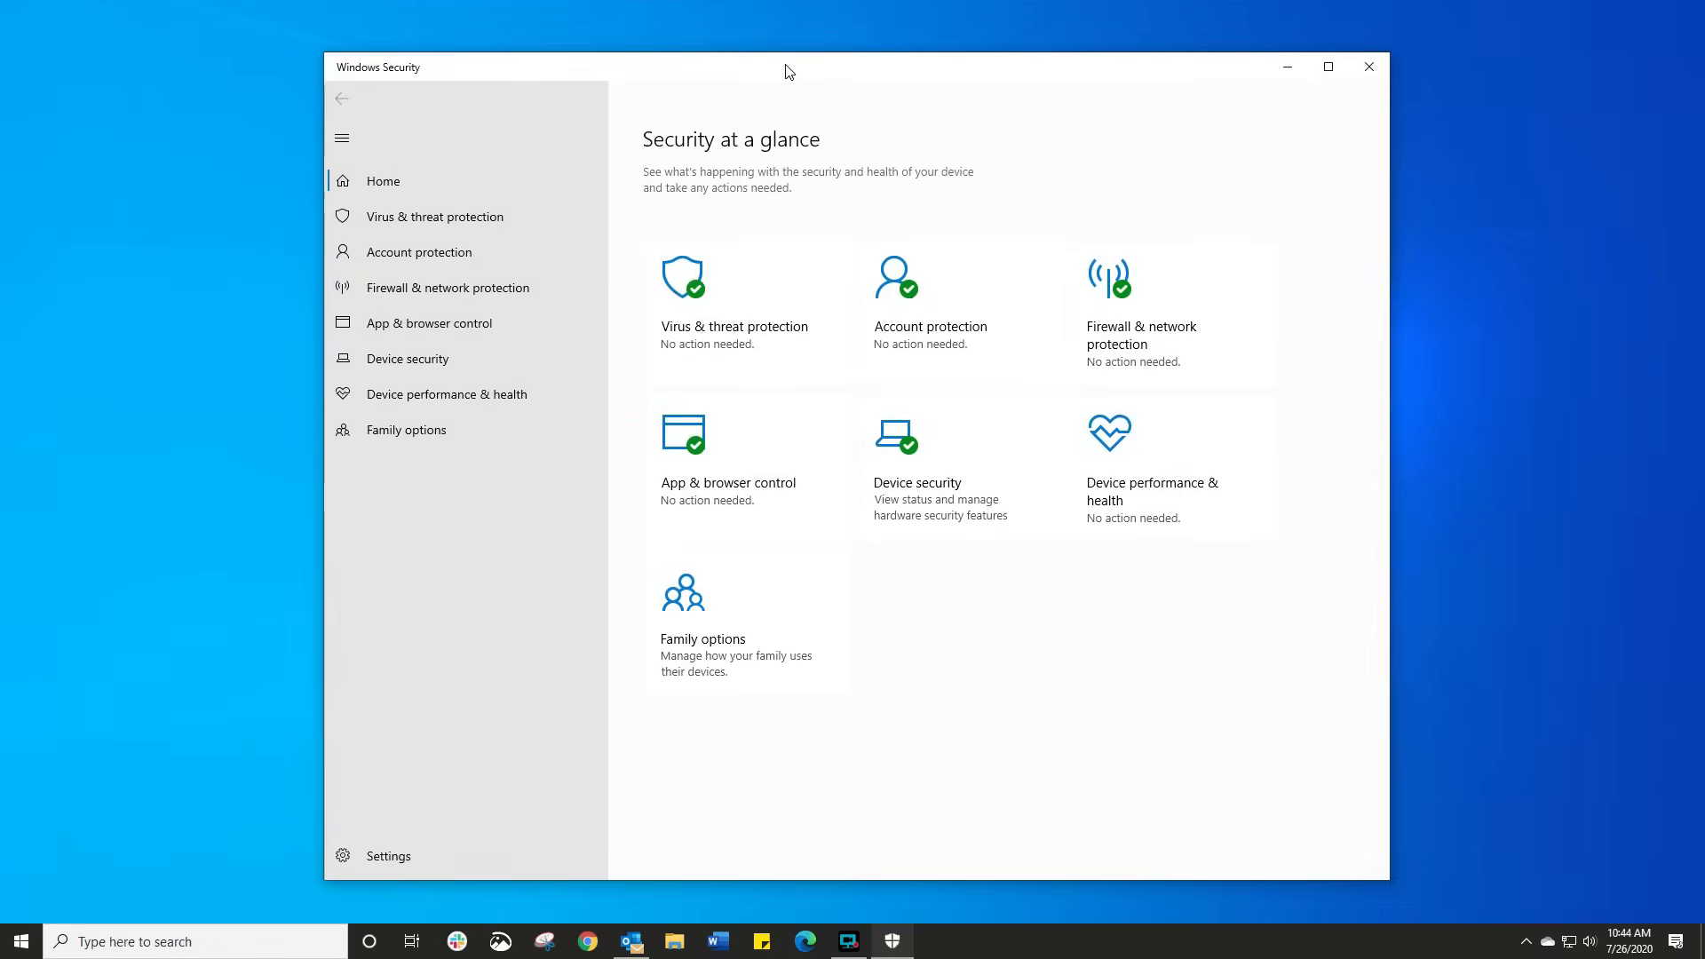
mouse_move(674, 261)
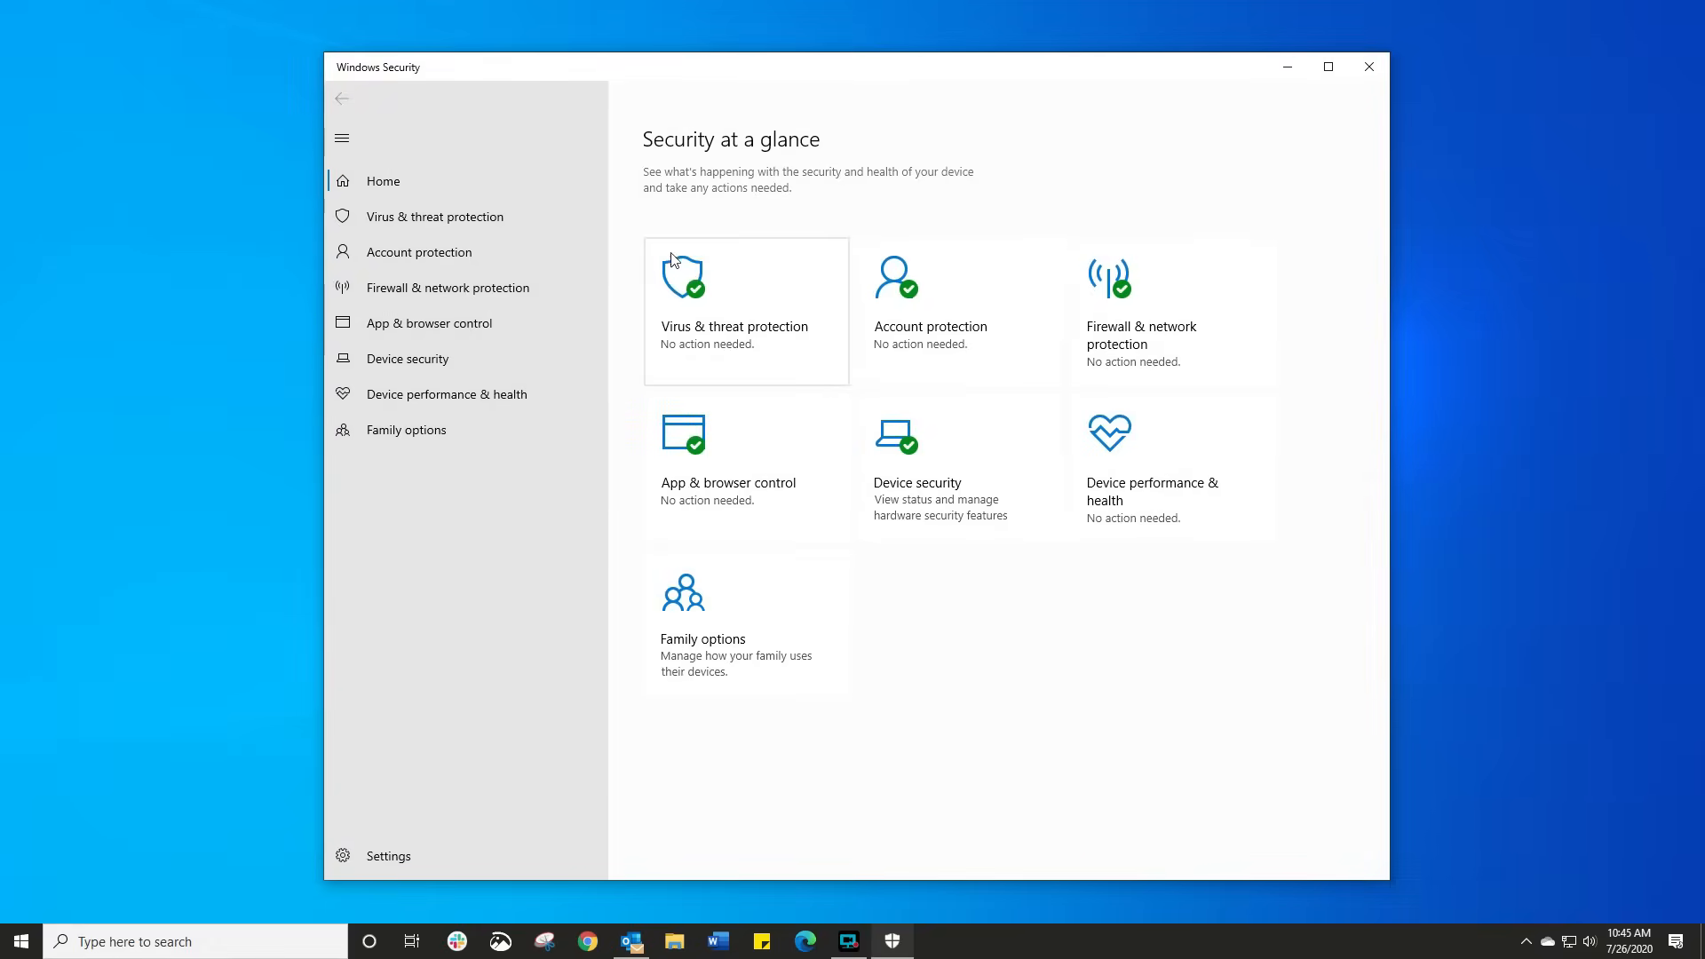
mouse_move(658, 192)
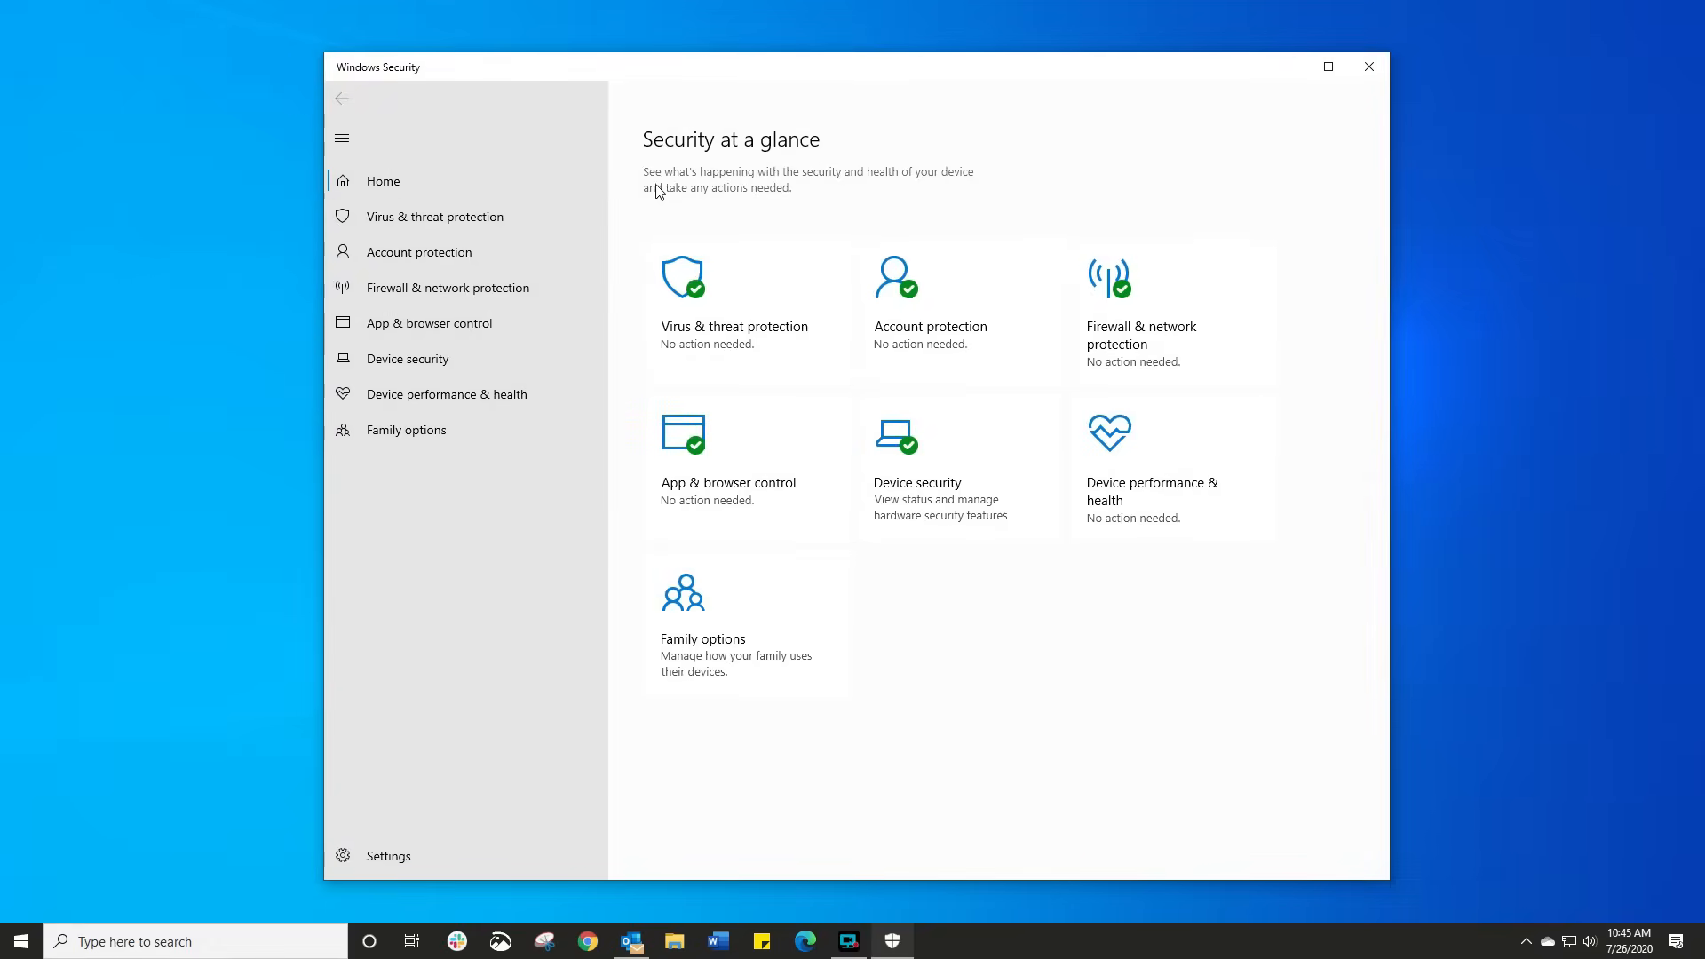
mouse_move(435, 217)
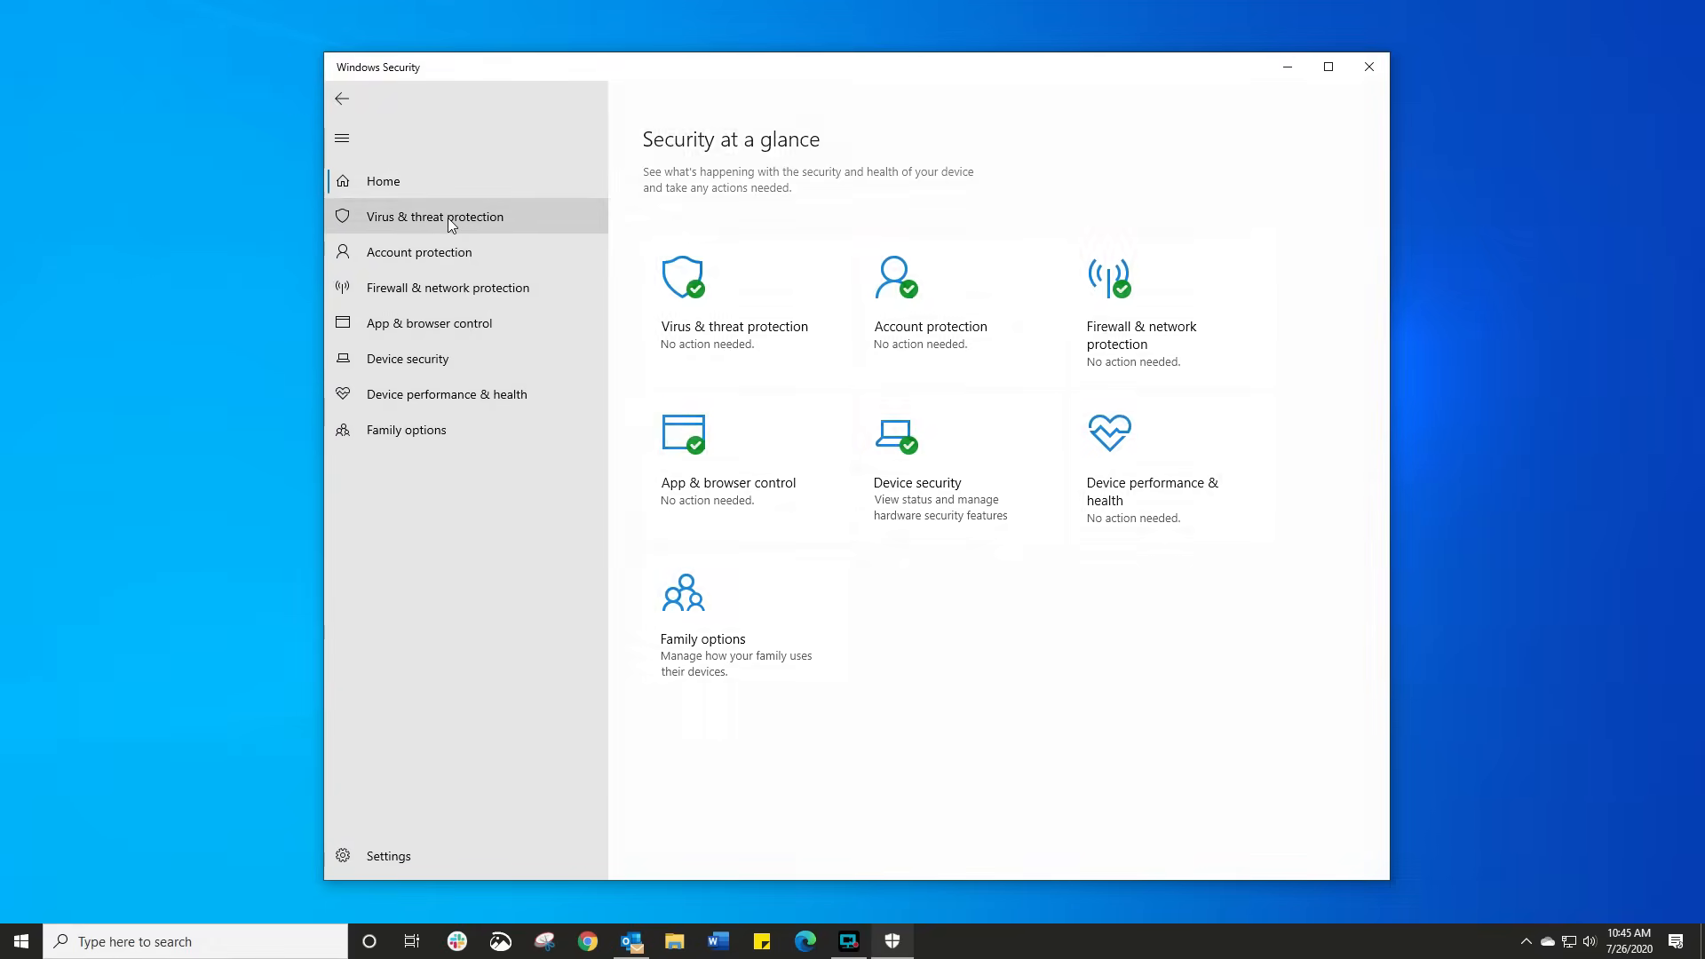
Step: Review the scan options, selecting Custom and Microsoft Defender Offline scans, then return
click(435, 215)
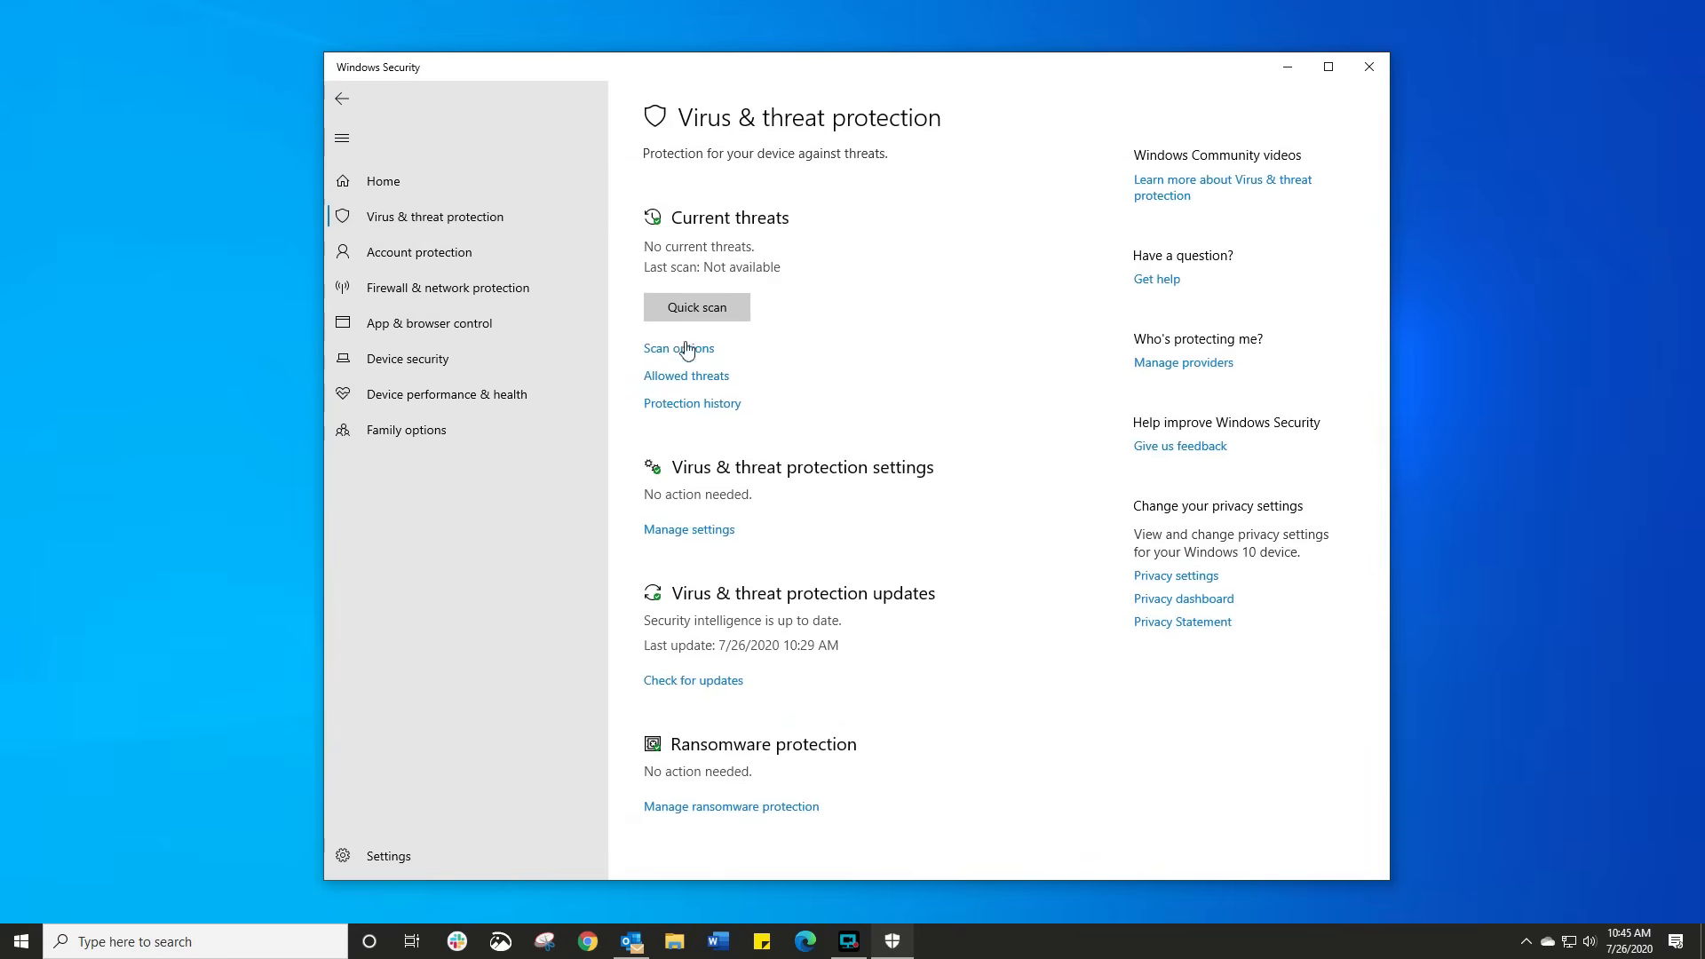
mouse_move(735, 333)
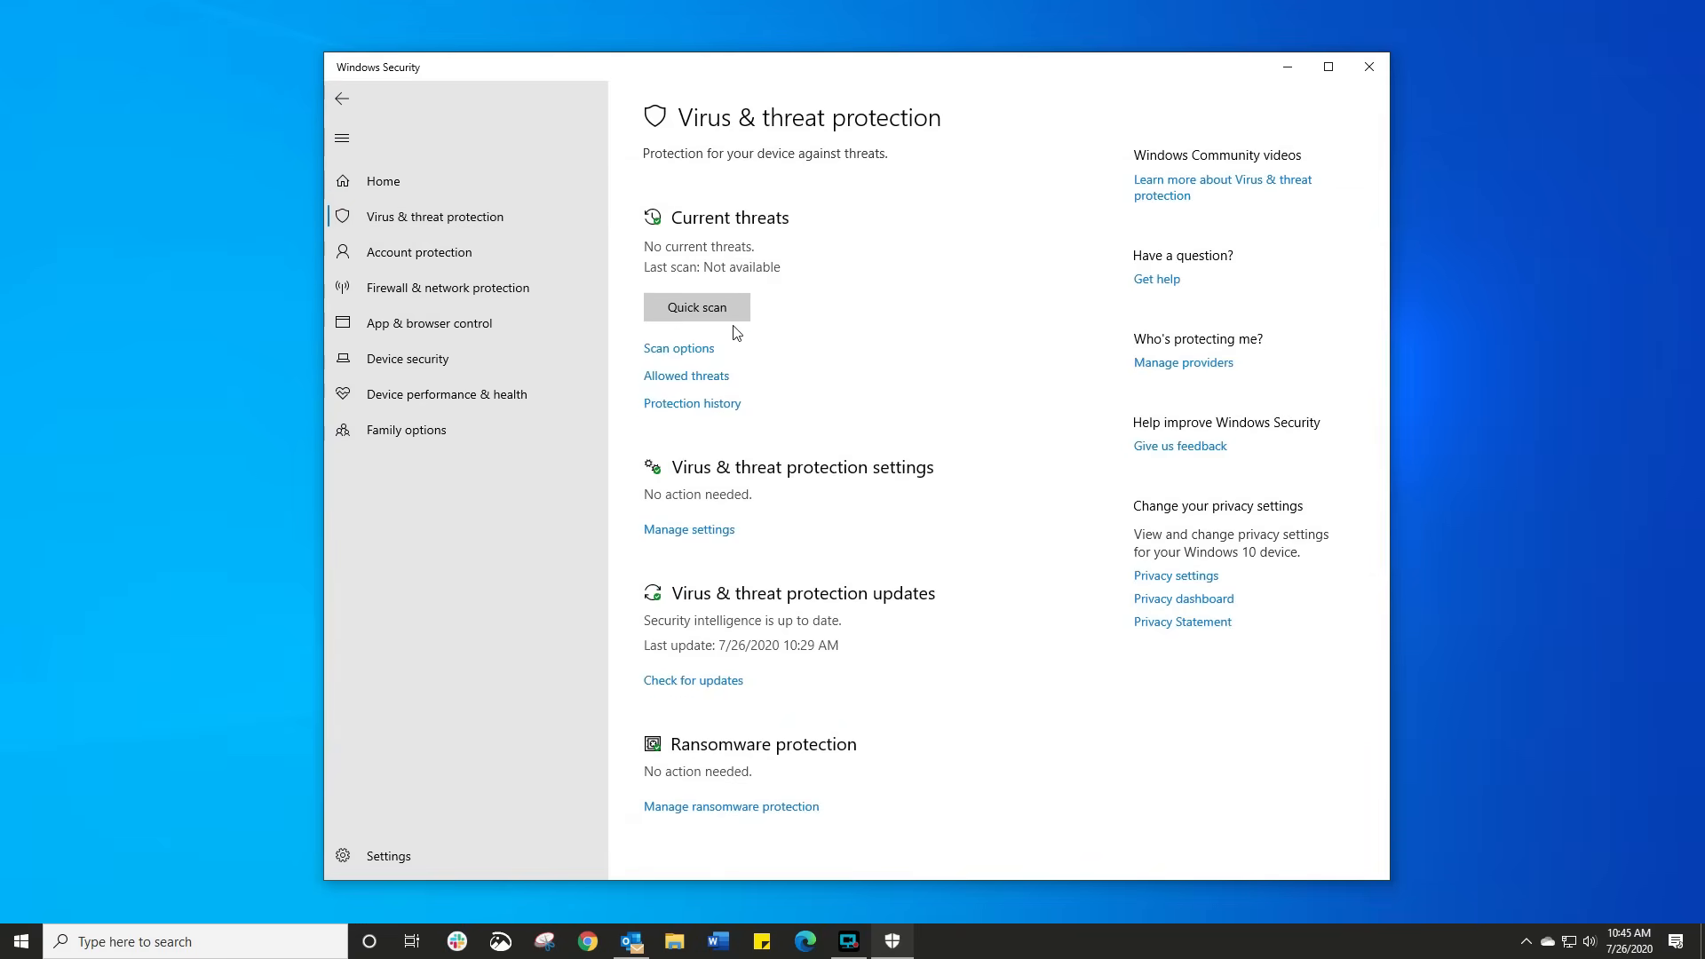
click(678, 348)
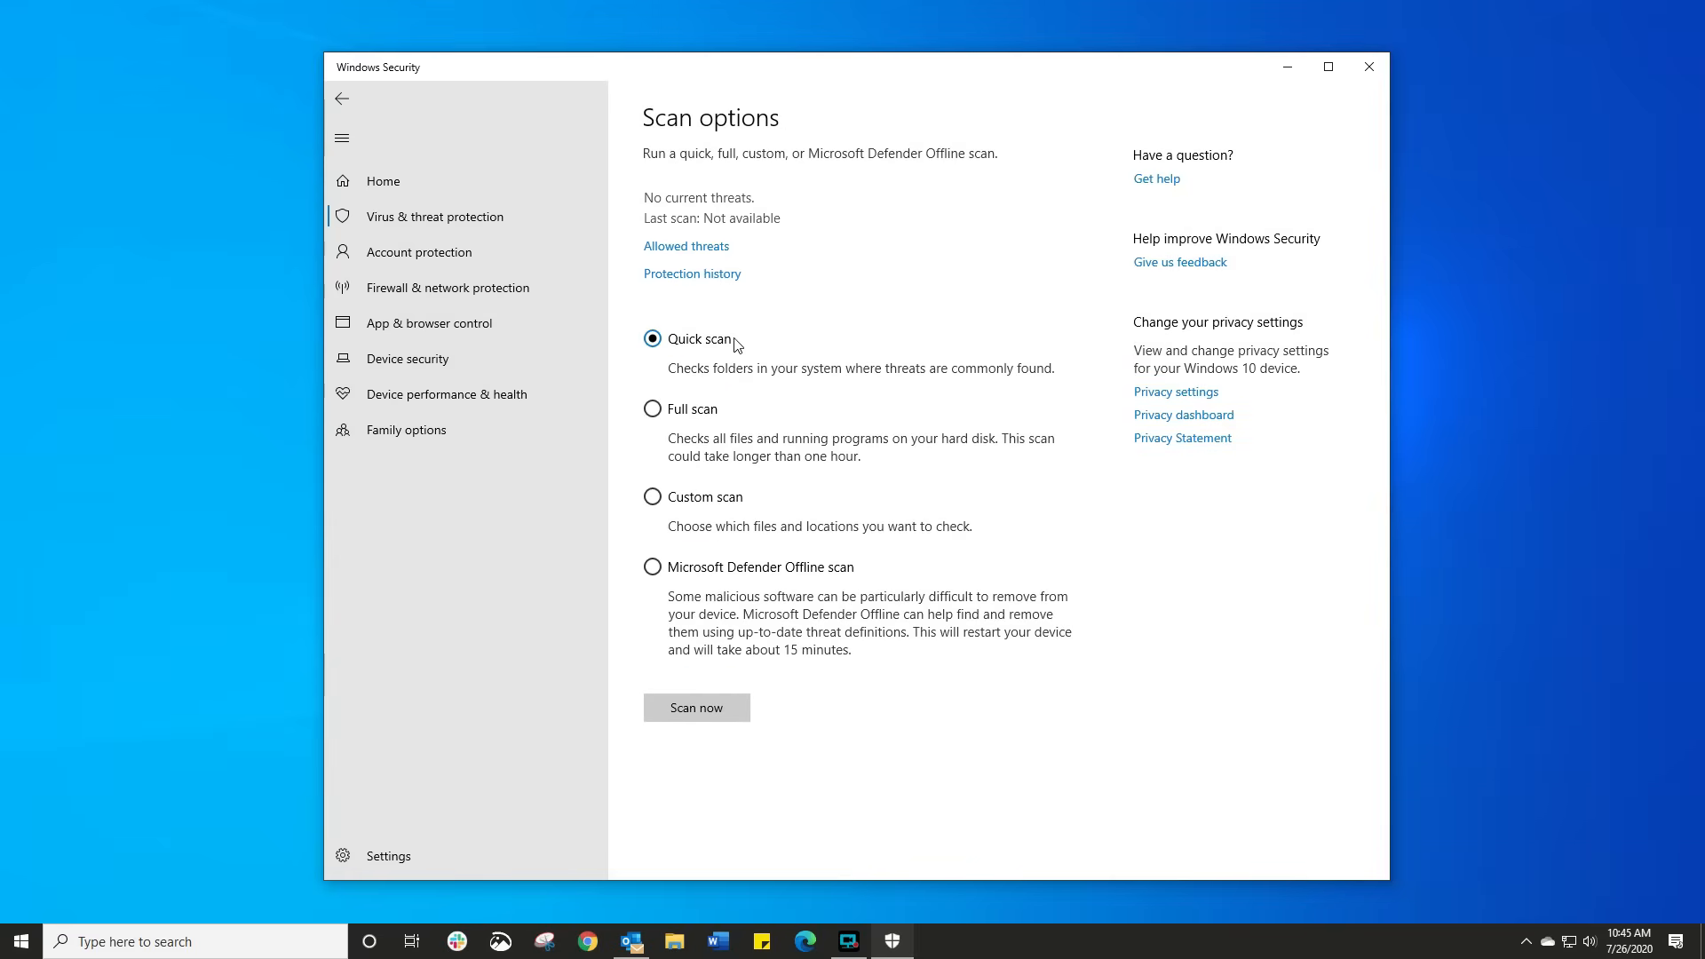
click(652, 497)
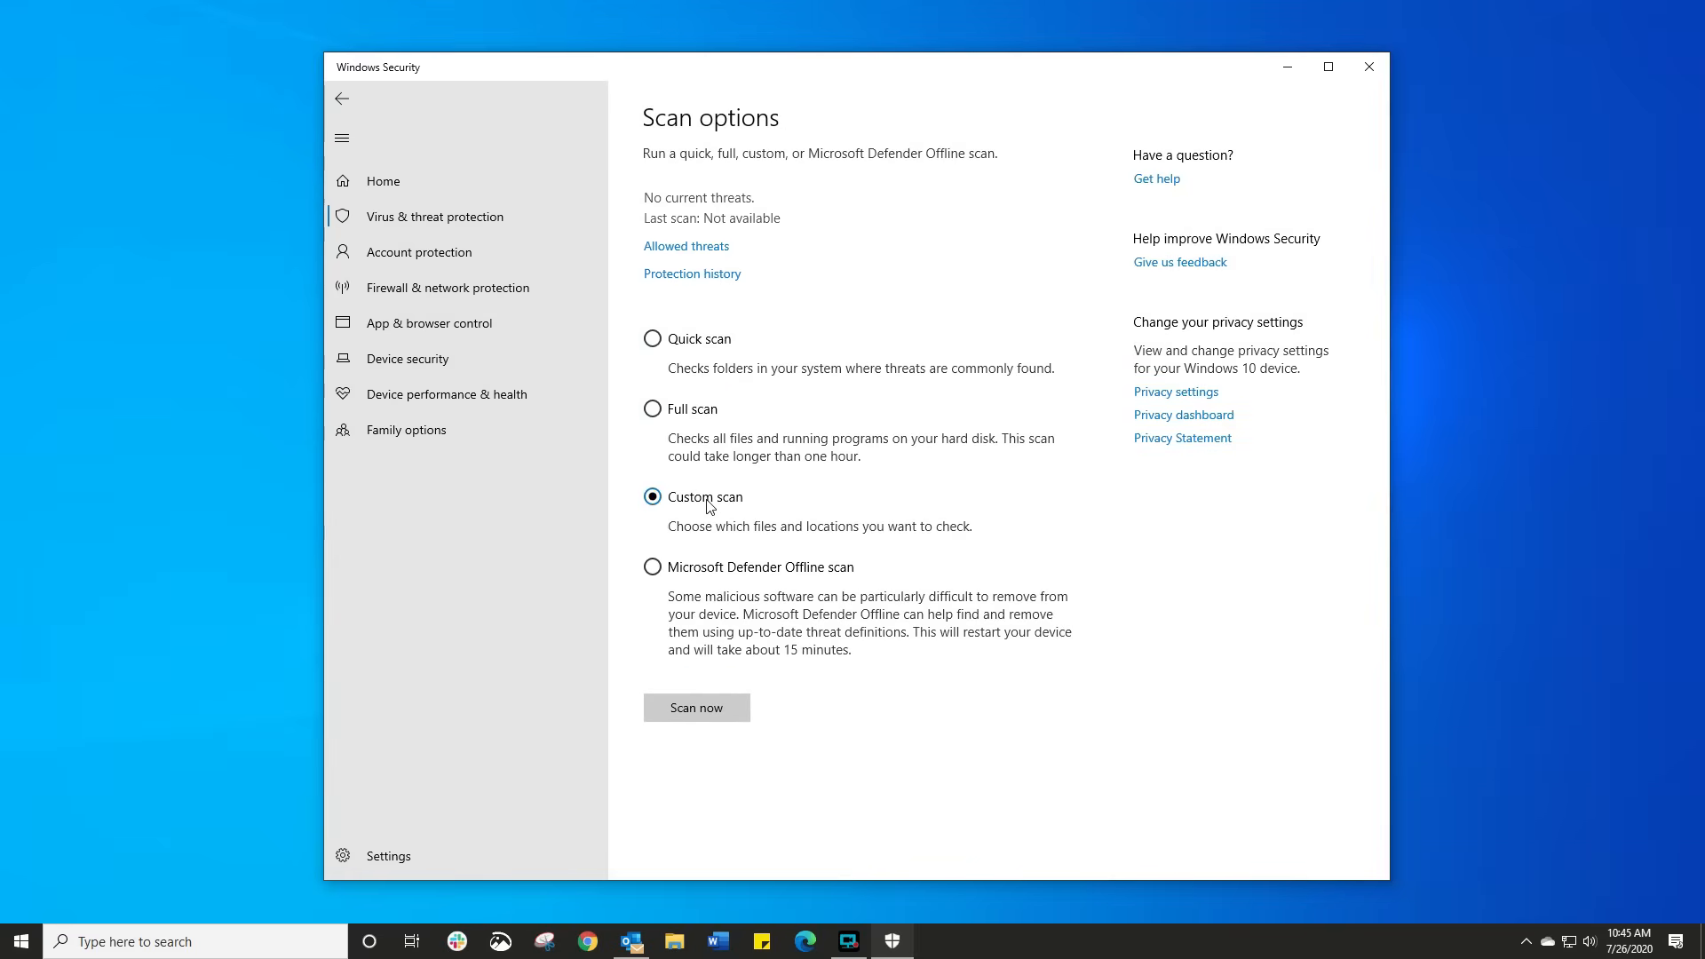
mouse_move(776, 584)
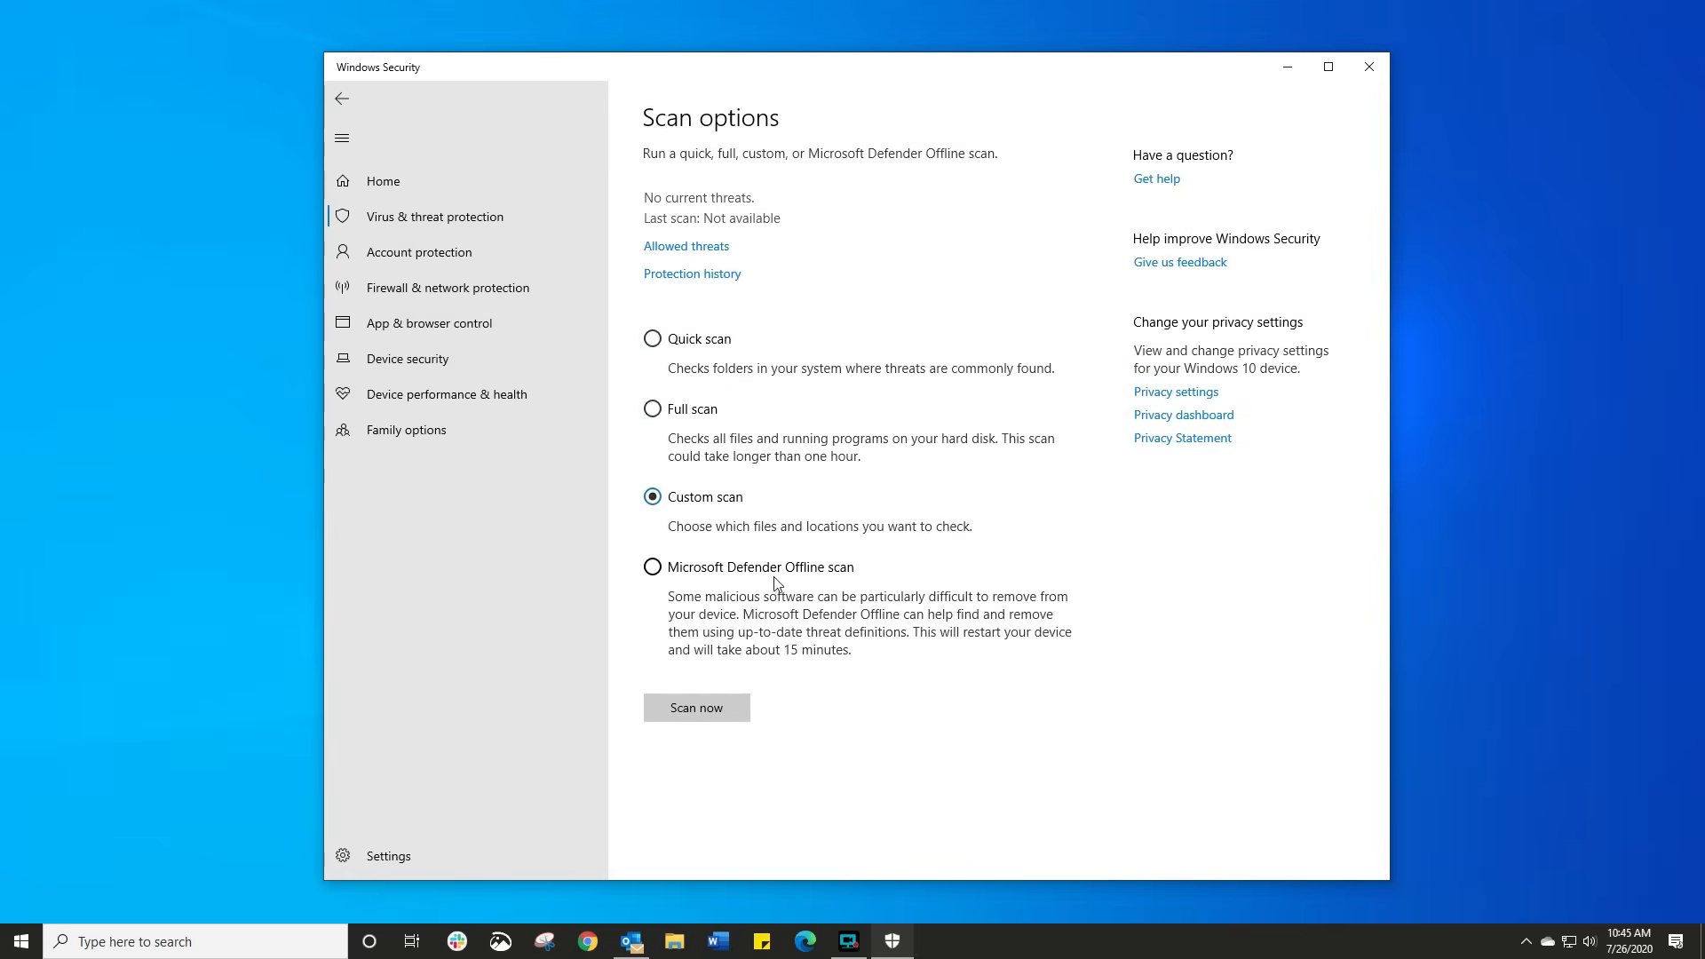
click(653, 567)
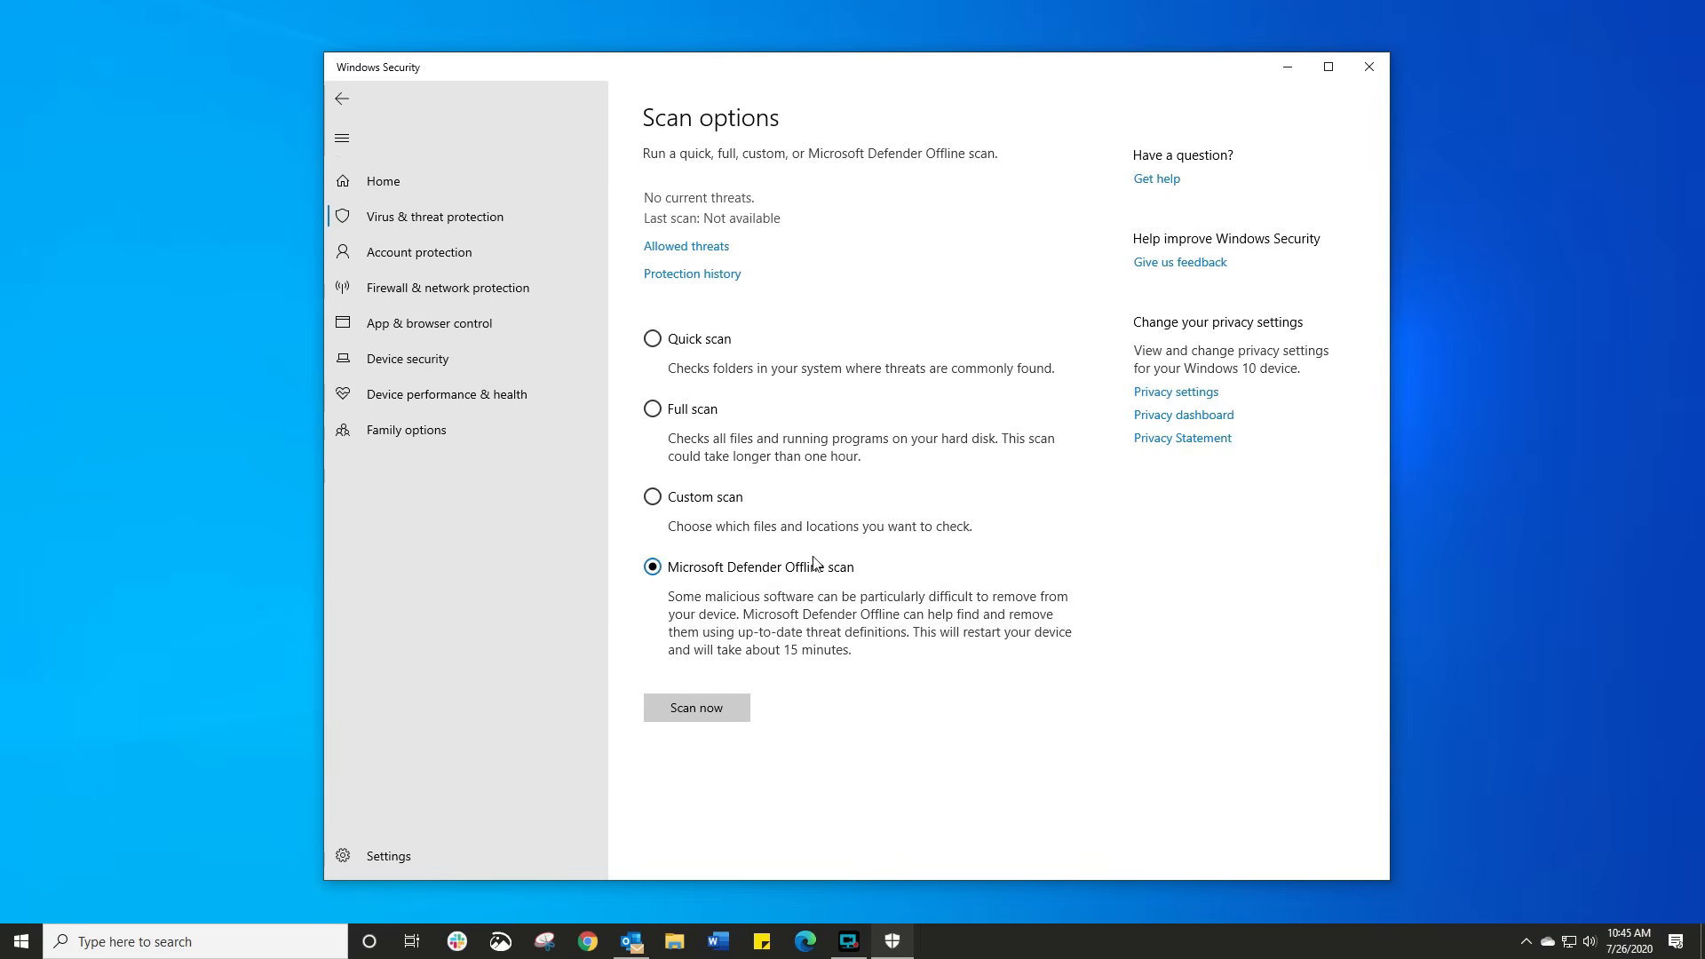
mouse_move(777, 636)
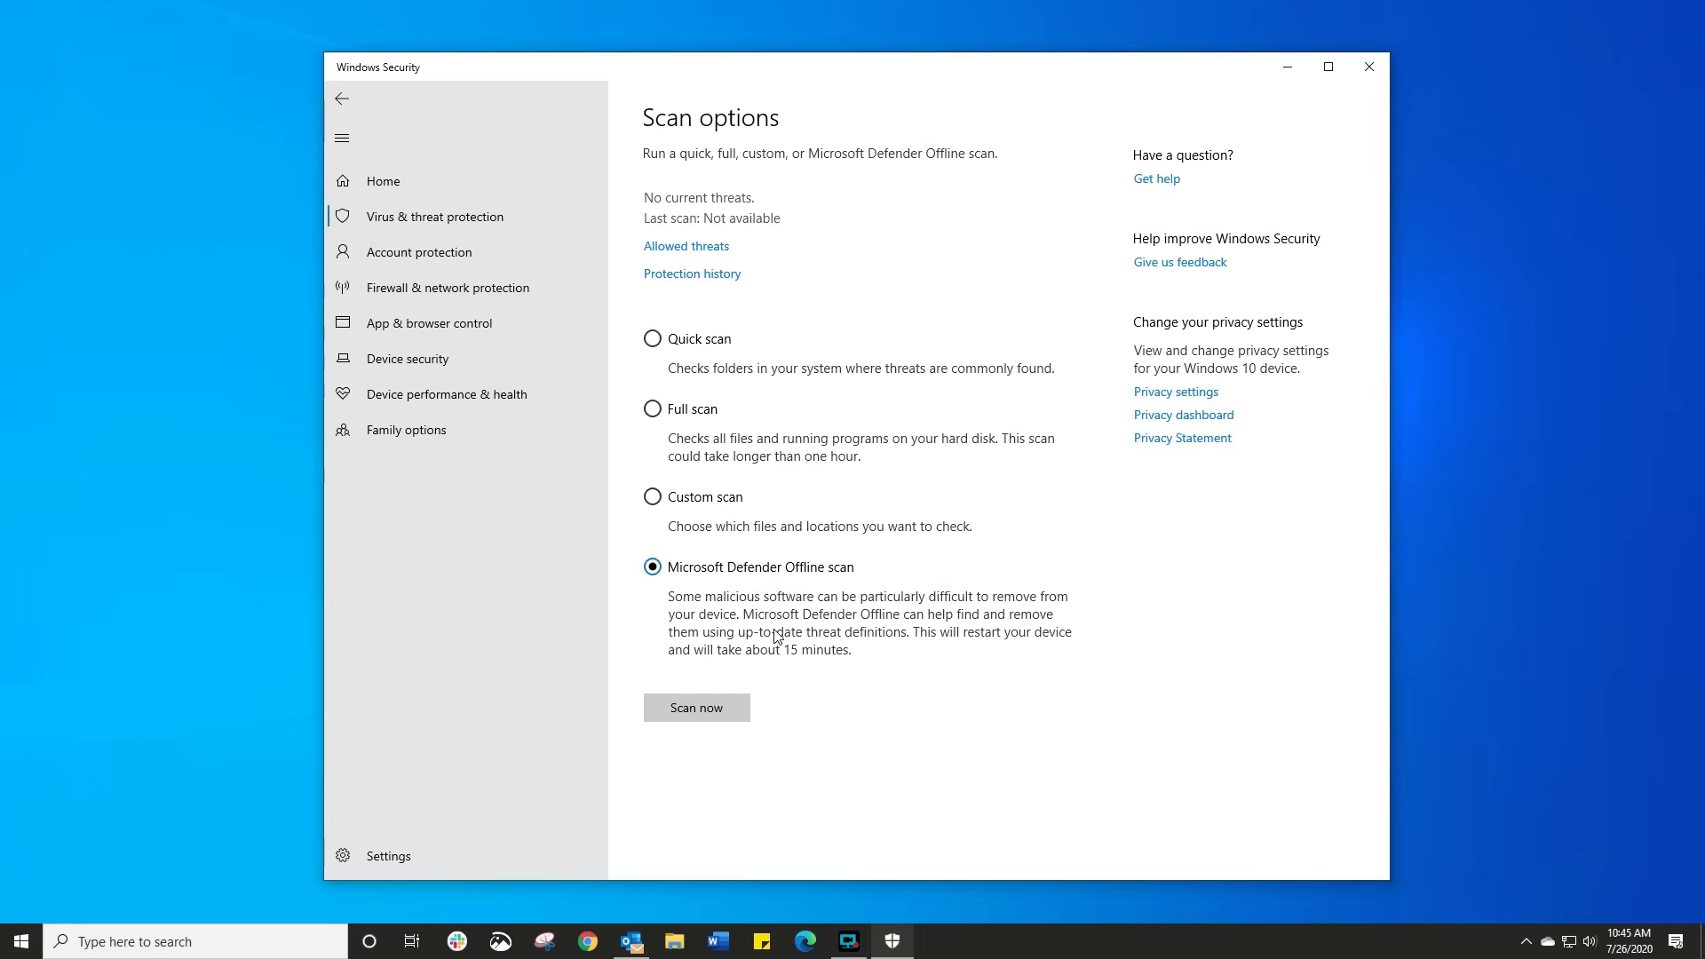
mouse_move(765, 546)
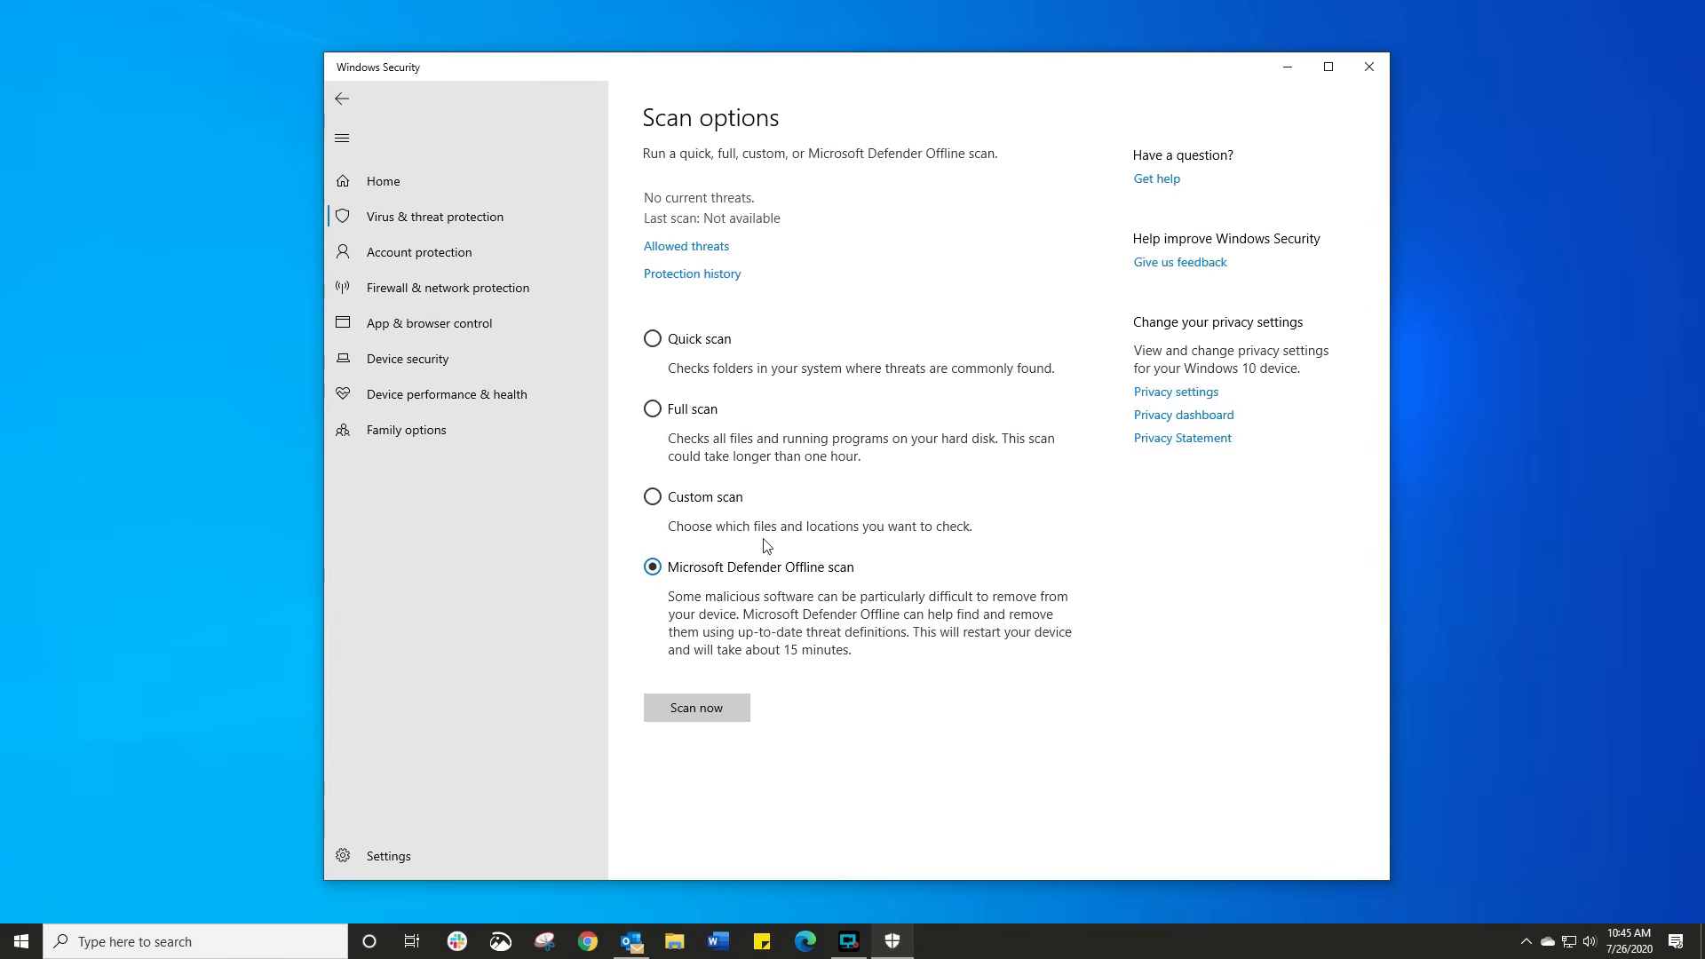
mouse_move(675, 330)
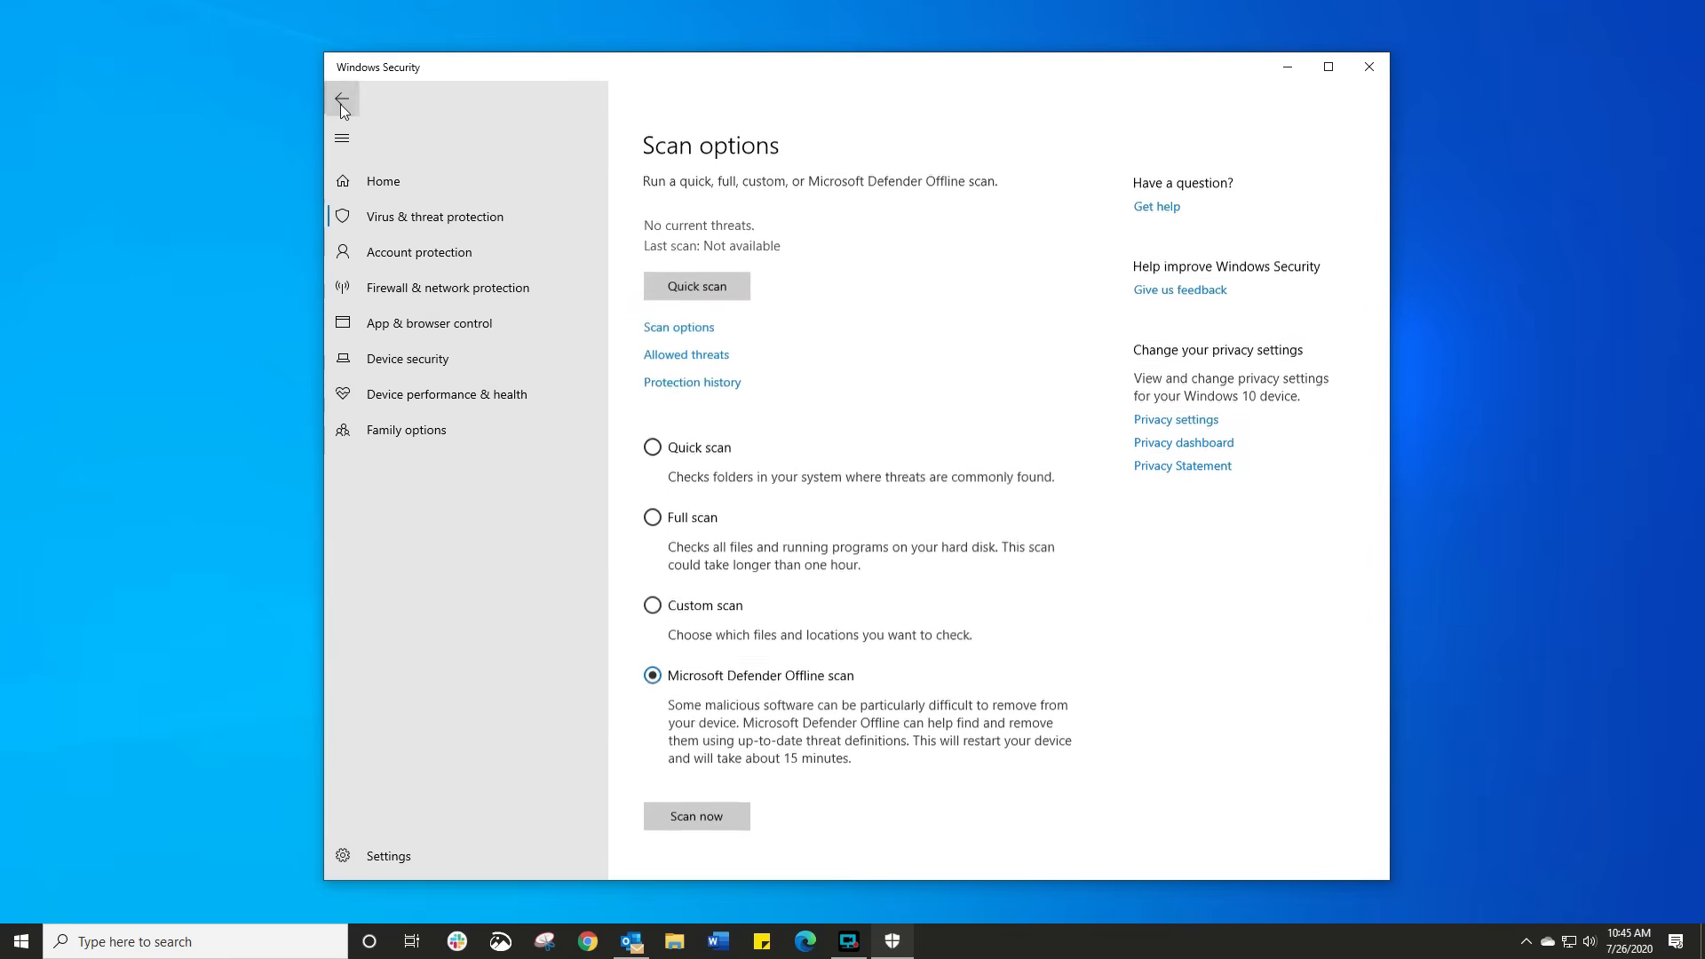
click(341, 98)
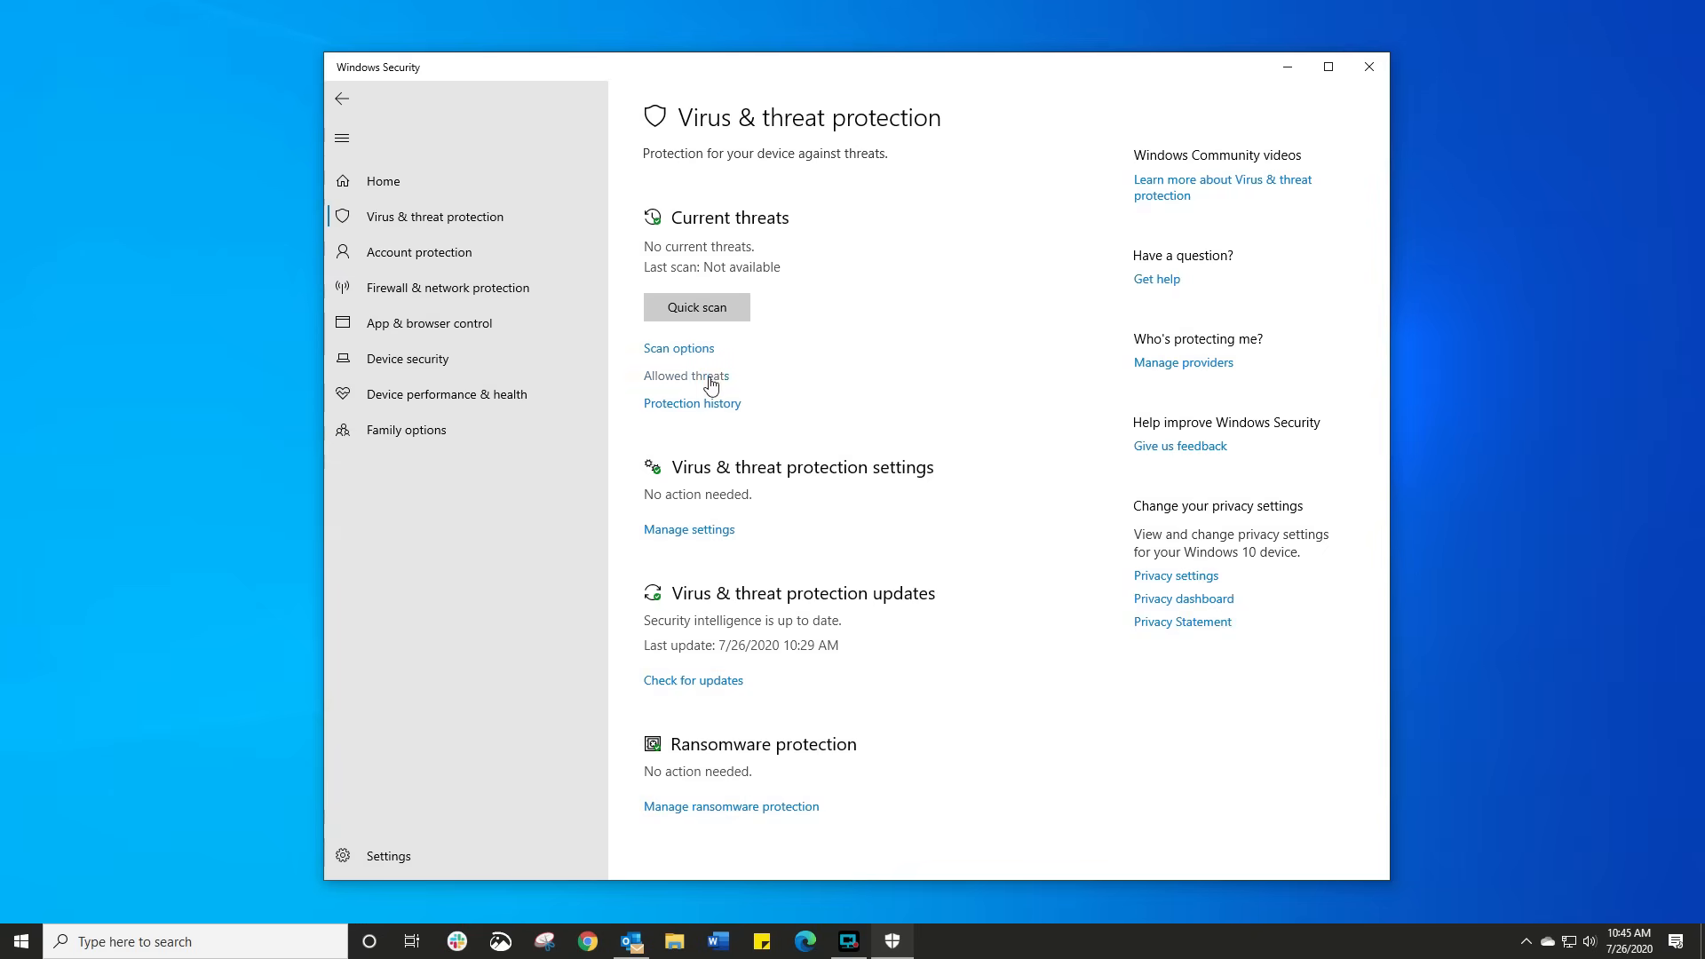
mouse_move(847, 487)
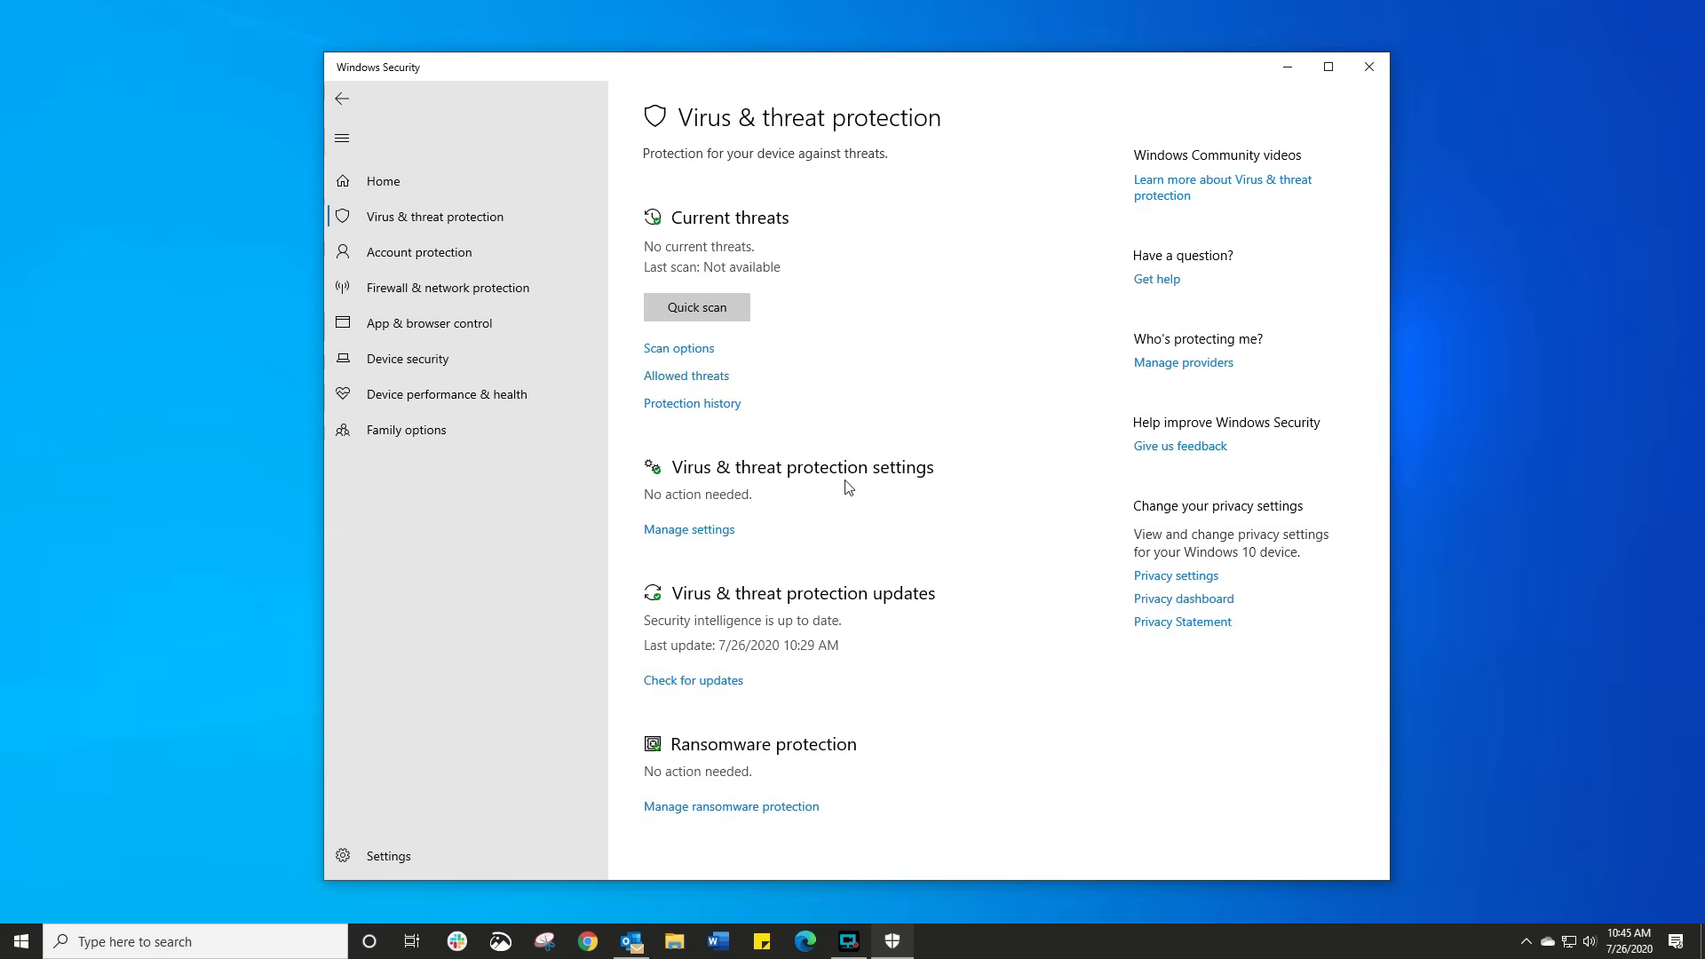
mouse_move(689, 530)
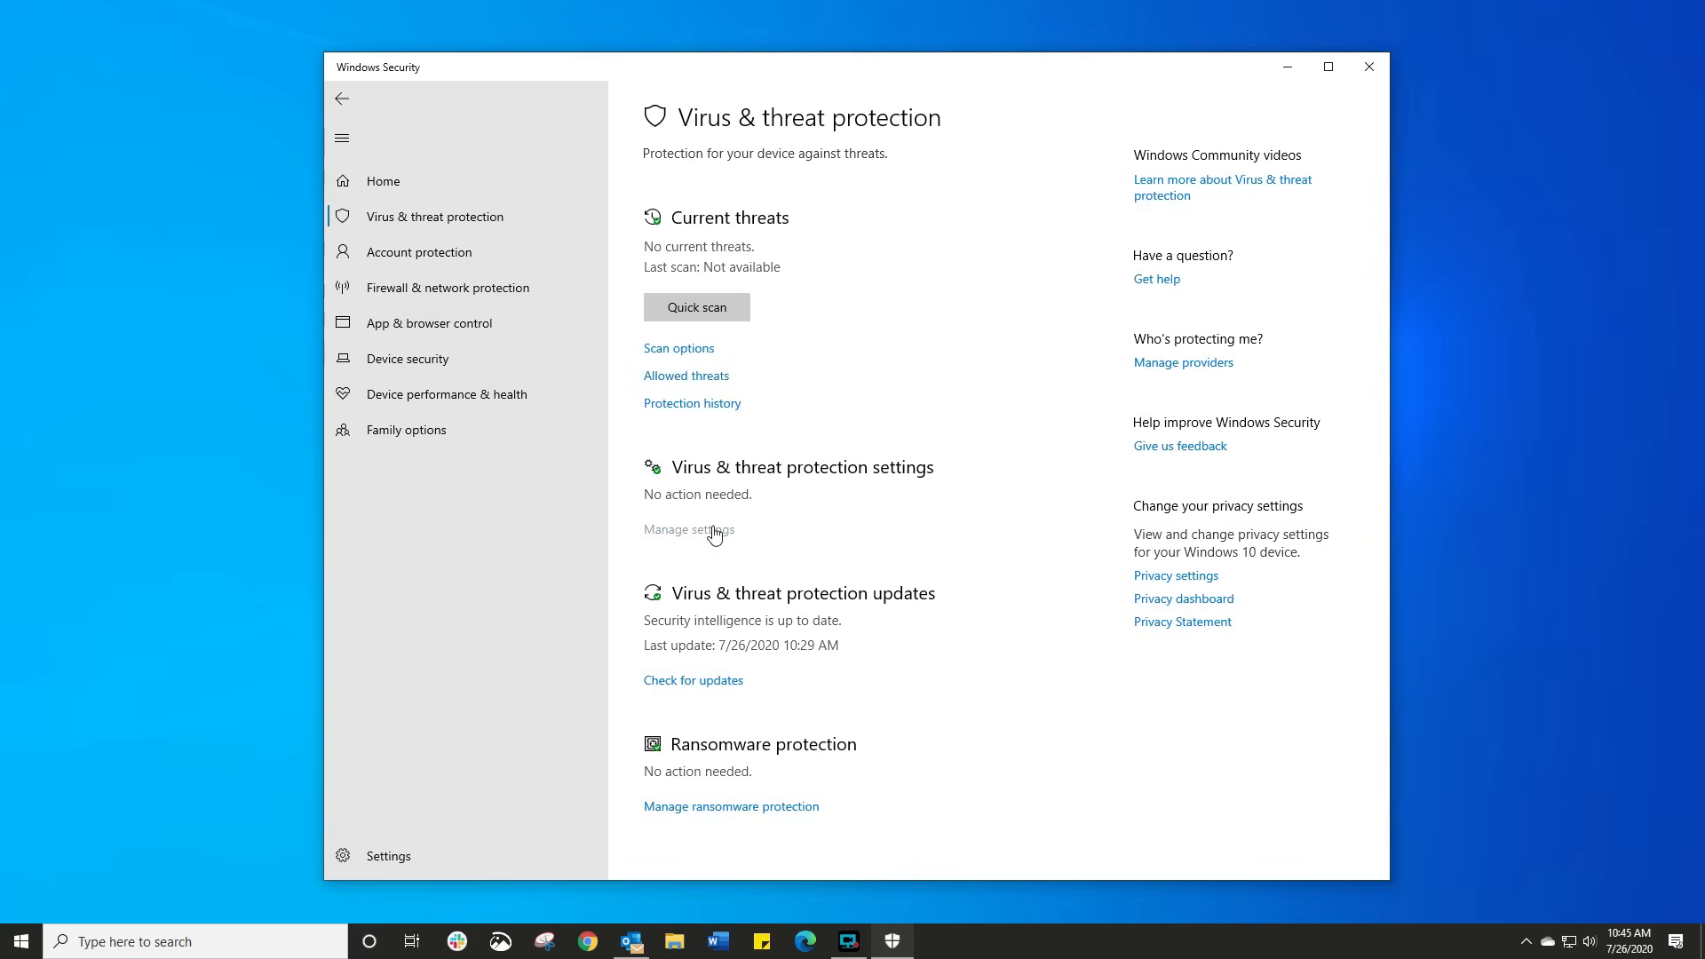
Step: Browse the Virus & threat protection settings: real-time, cloud-delivered, sample submission, Tamper Protection
click(688, 530)
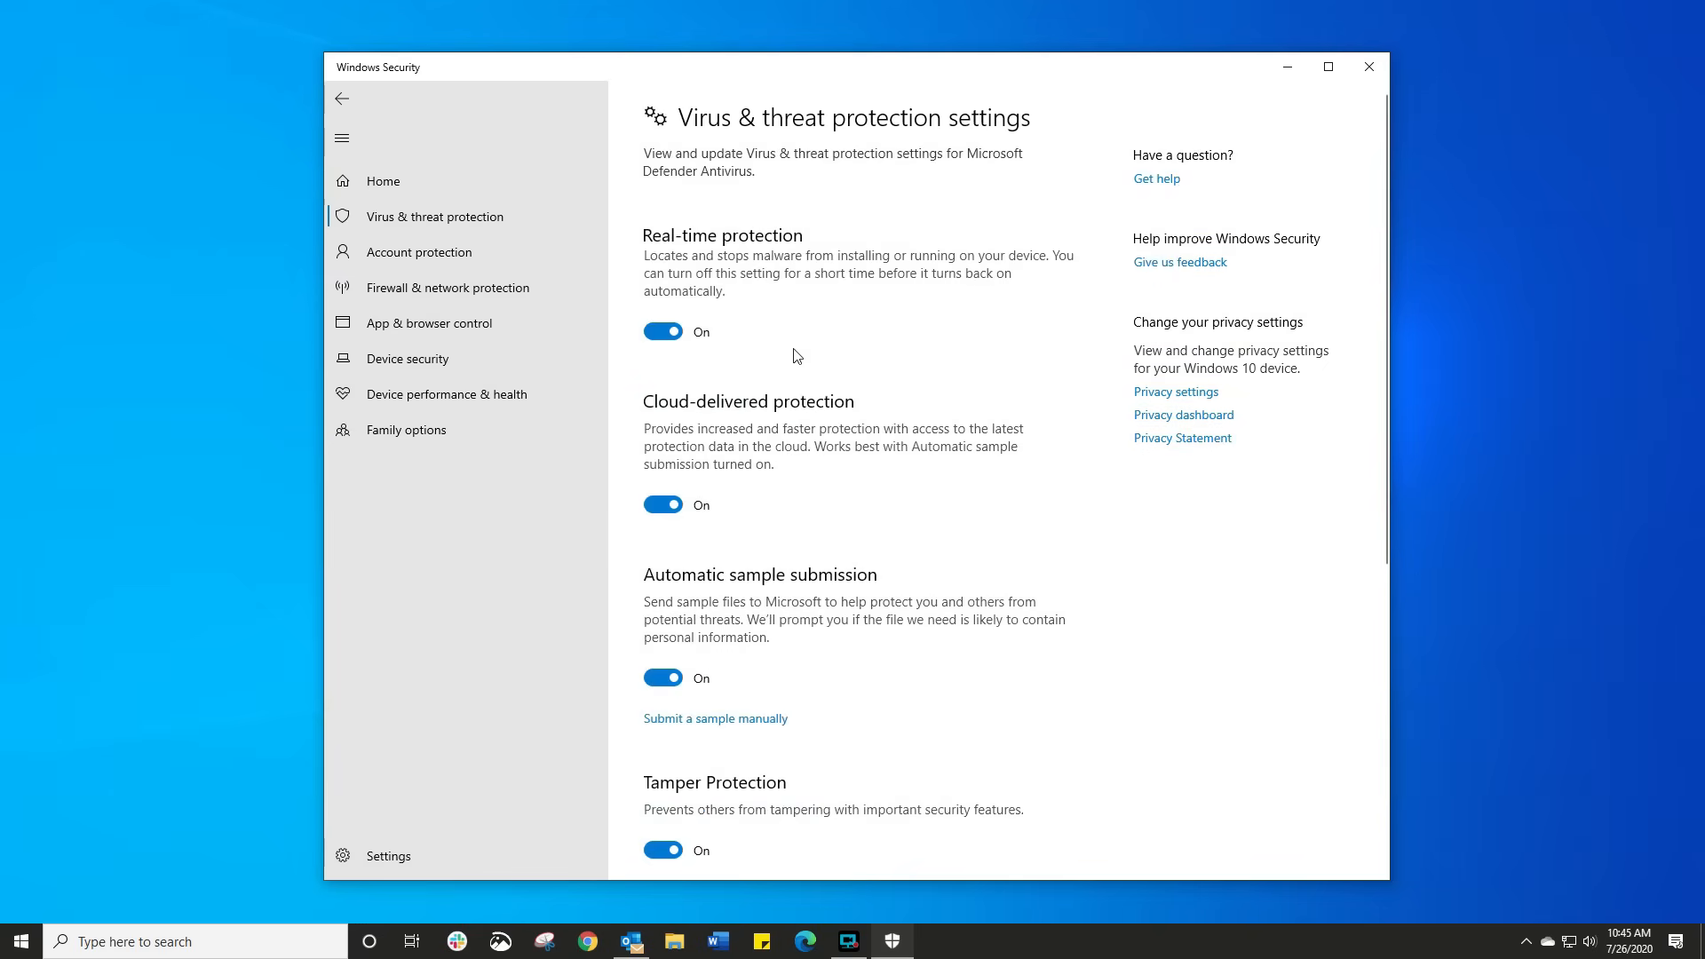
scroll(down, 3)
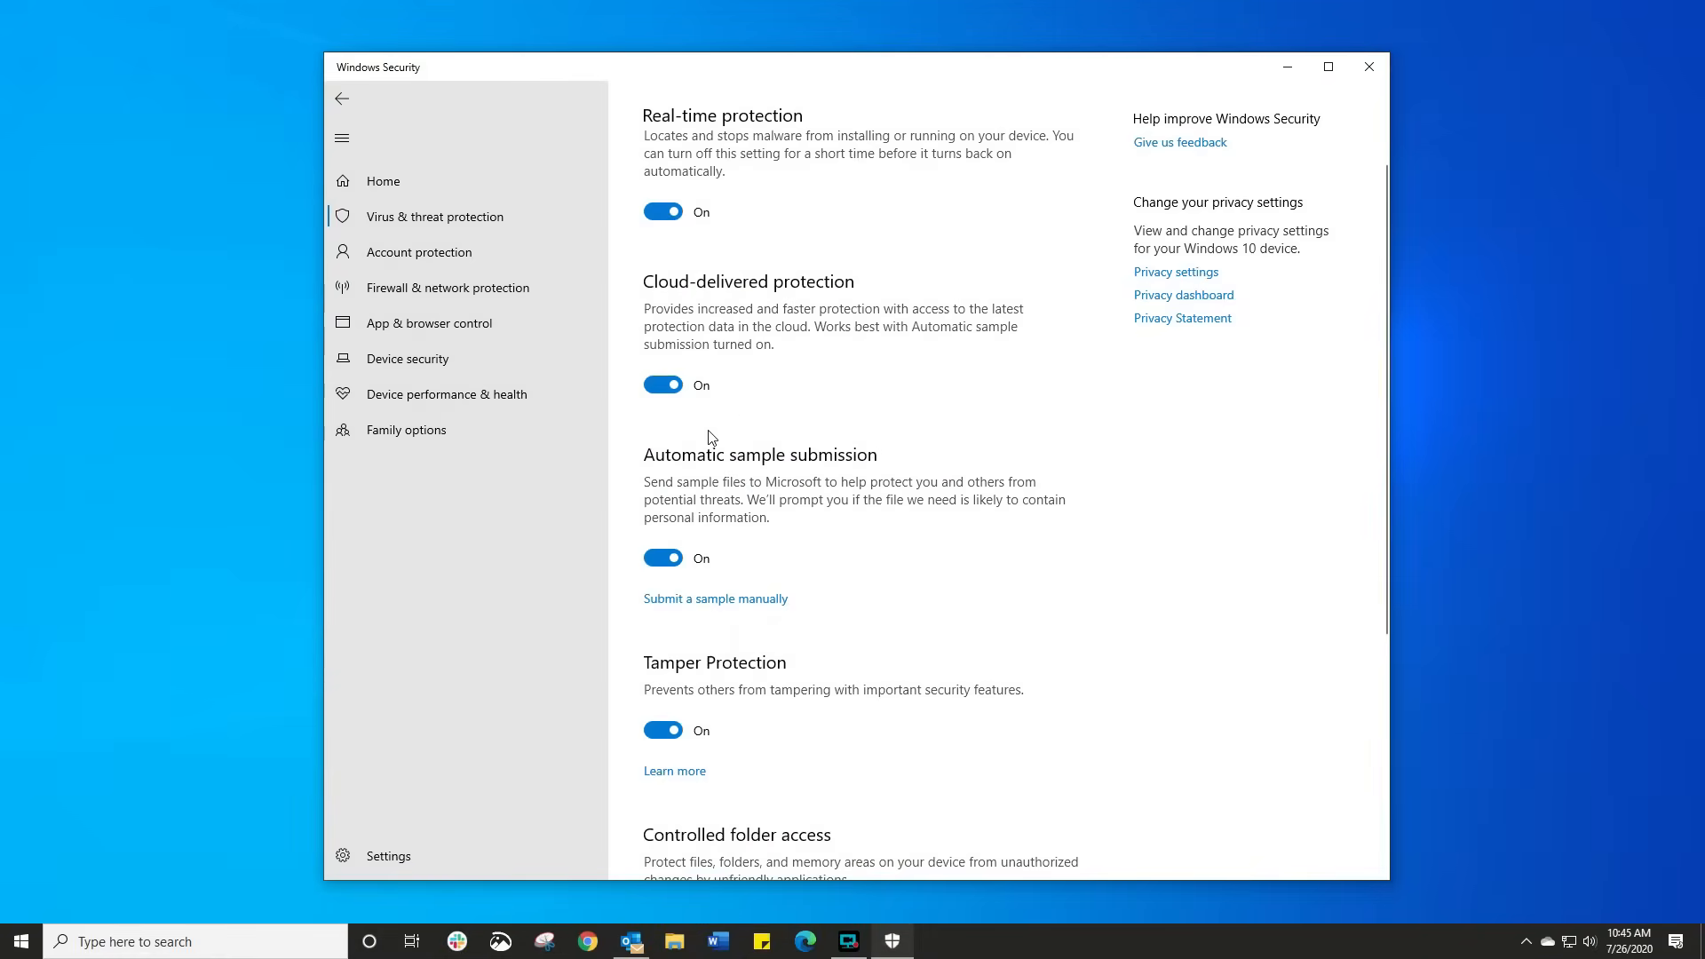
scroll(down, 3)
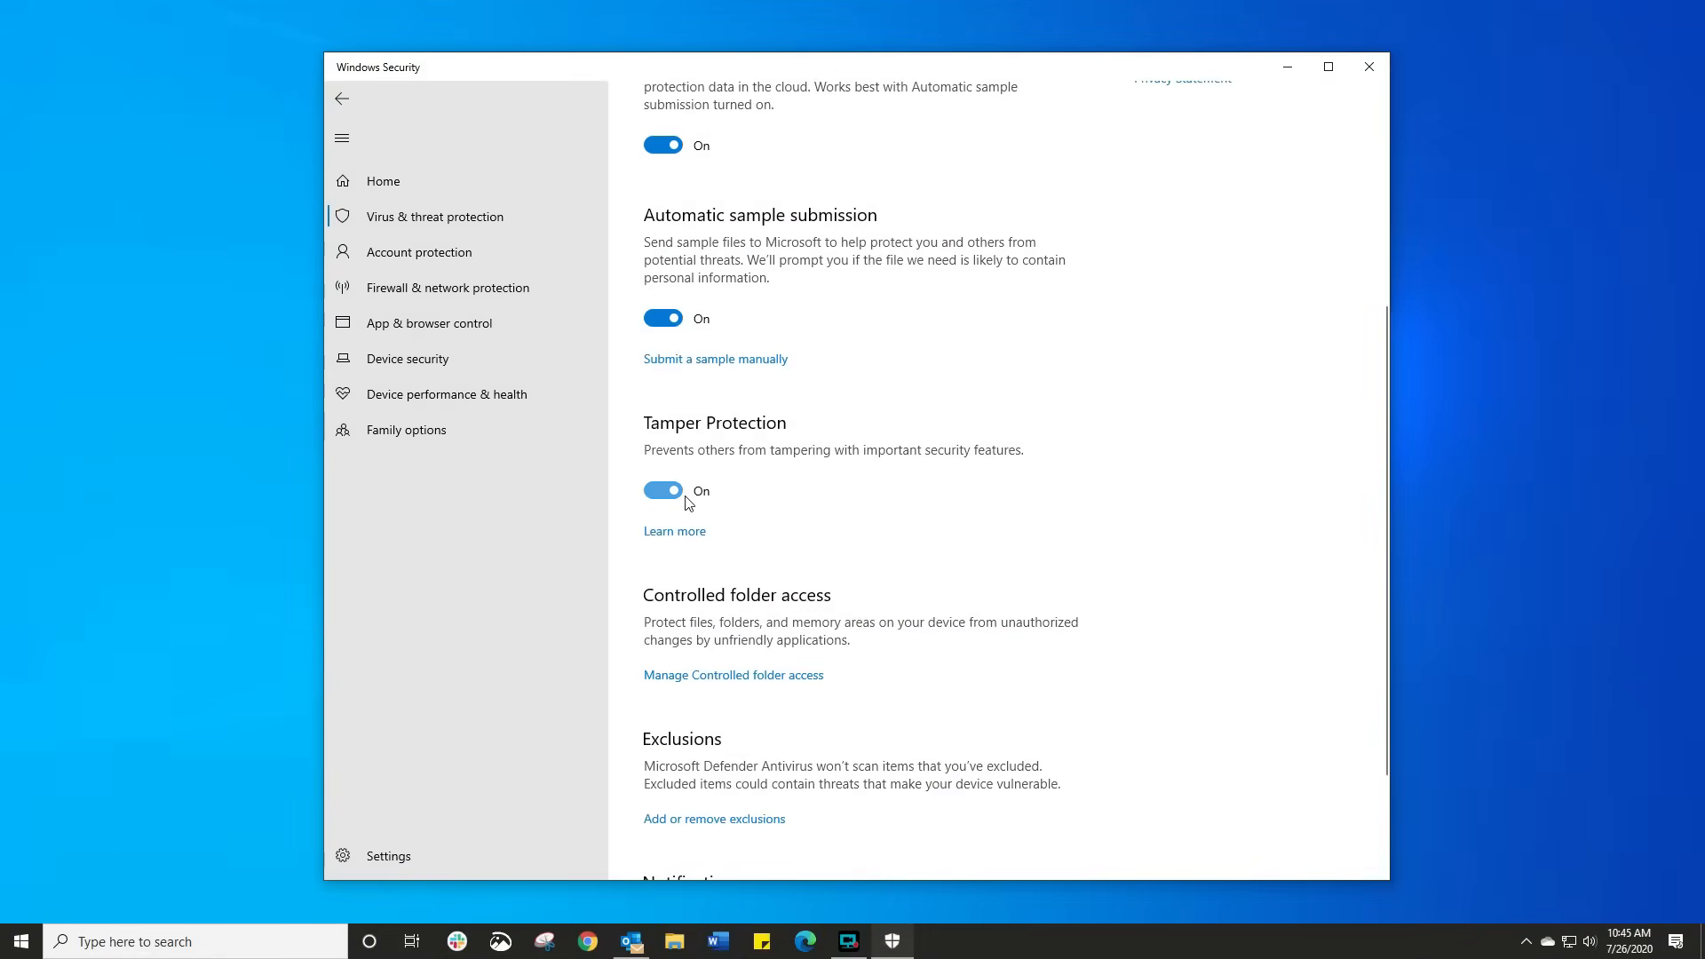
scroll(down, 3)
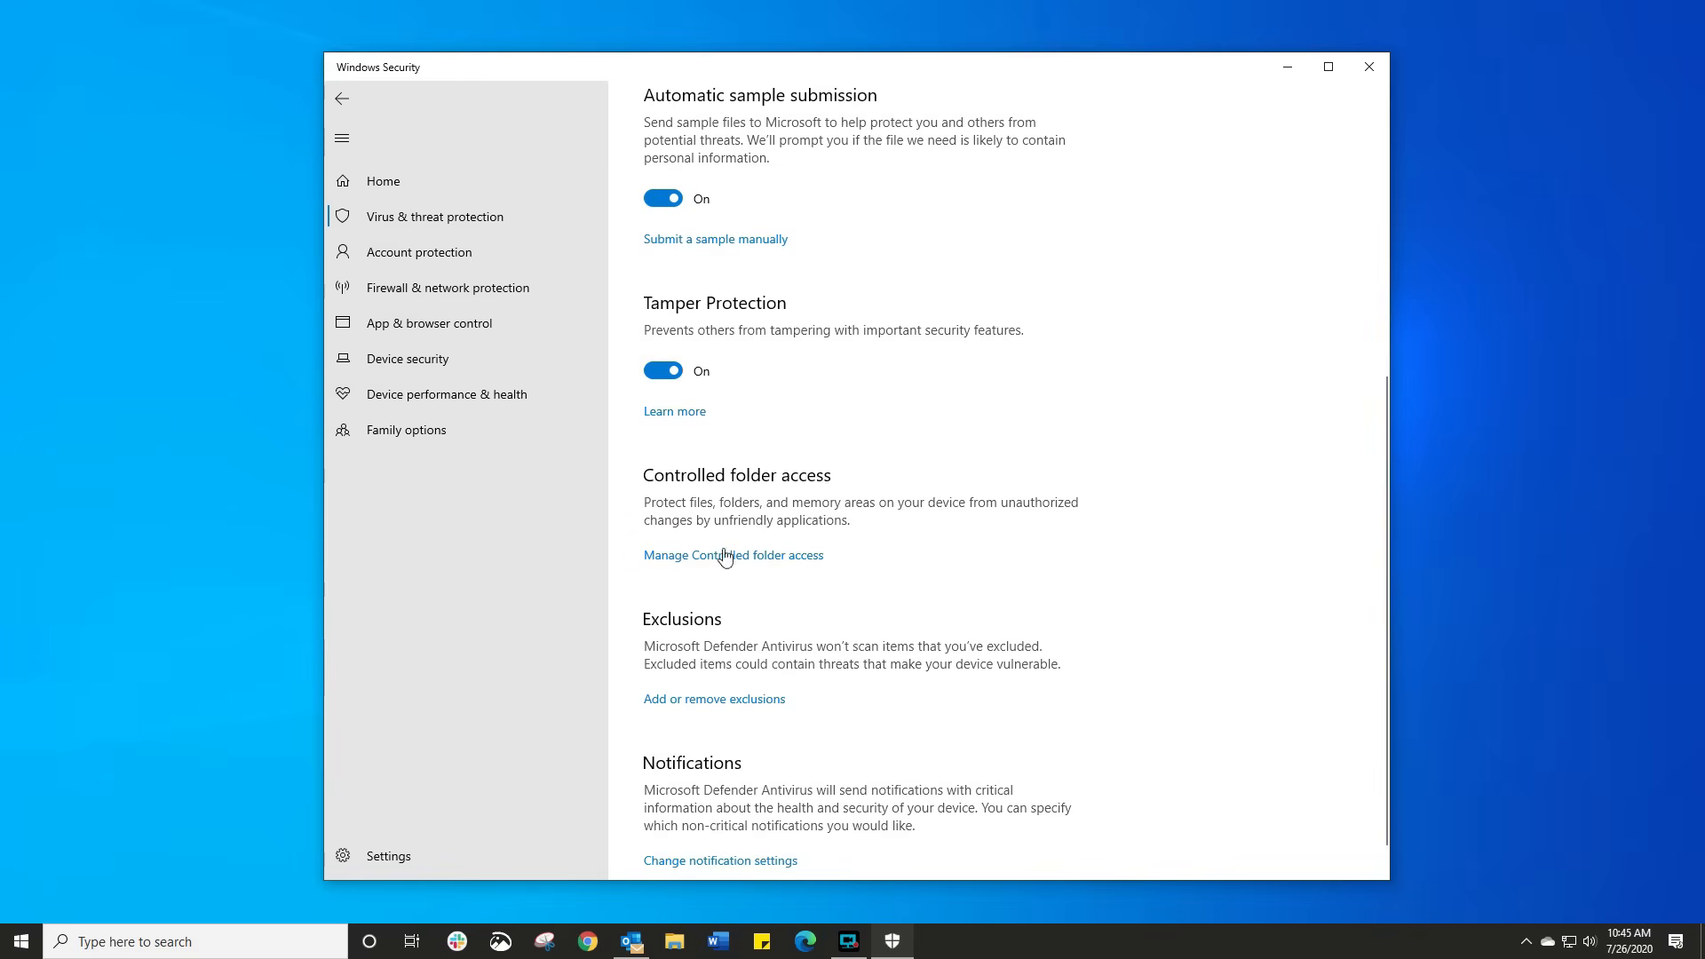
mouse_move(815, 573)
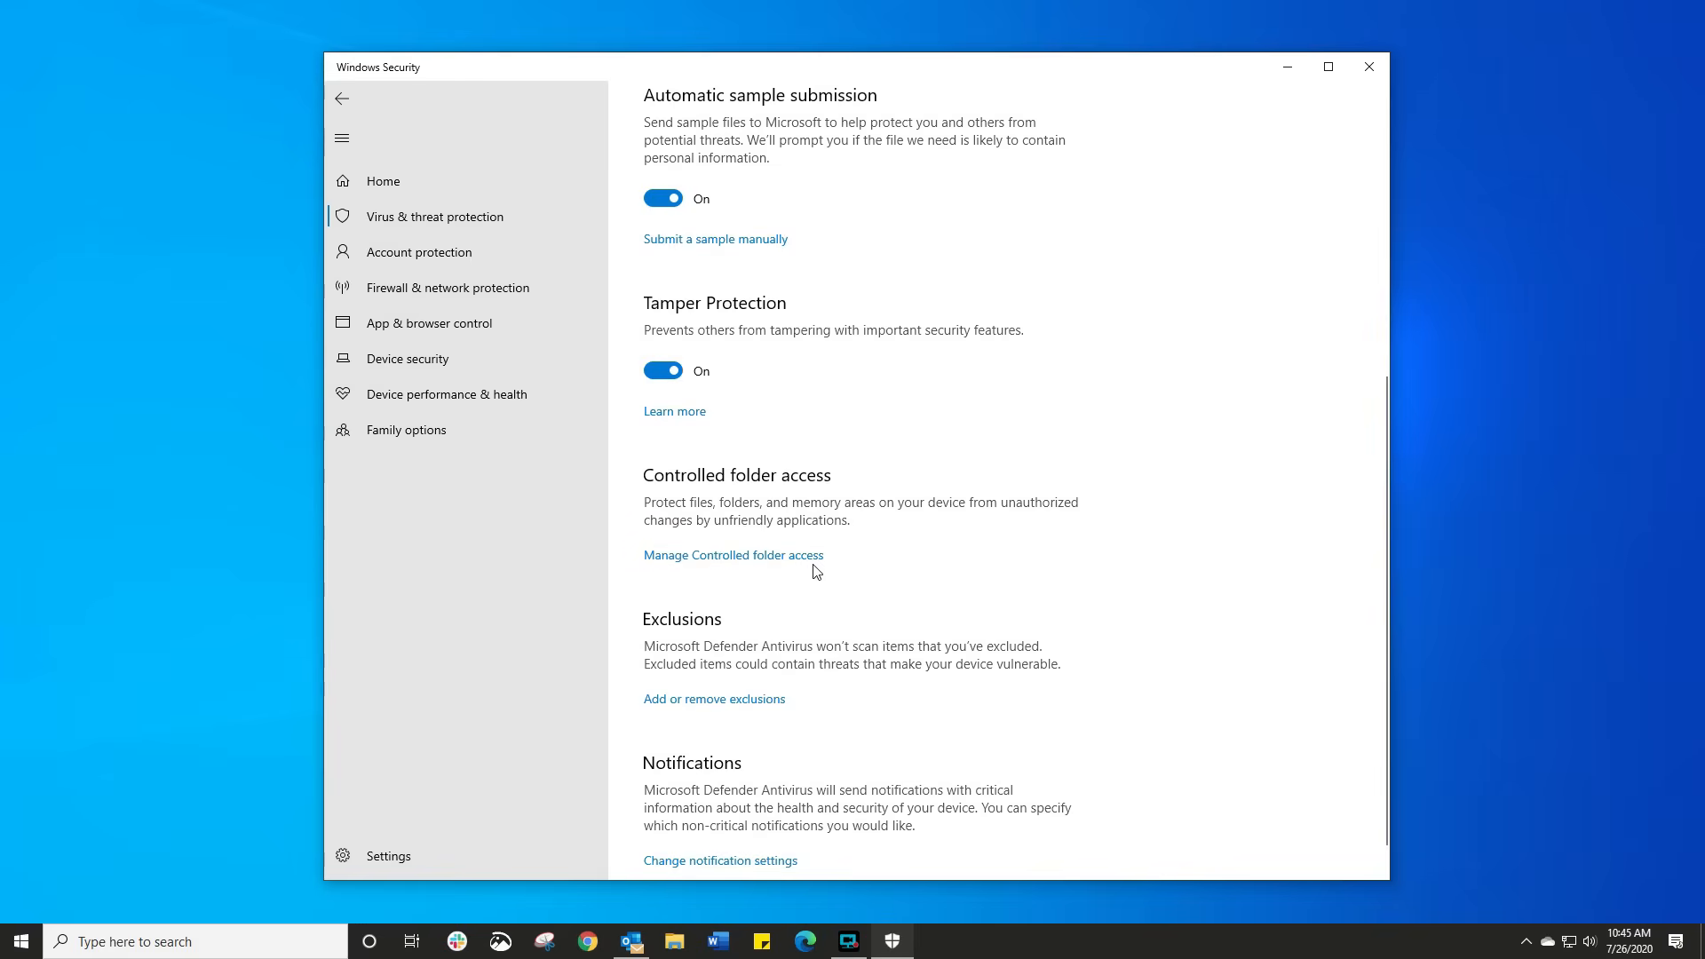
scroll(up, 3)
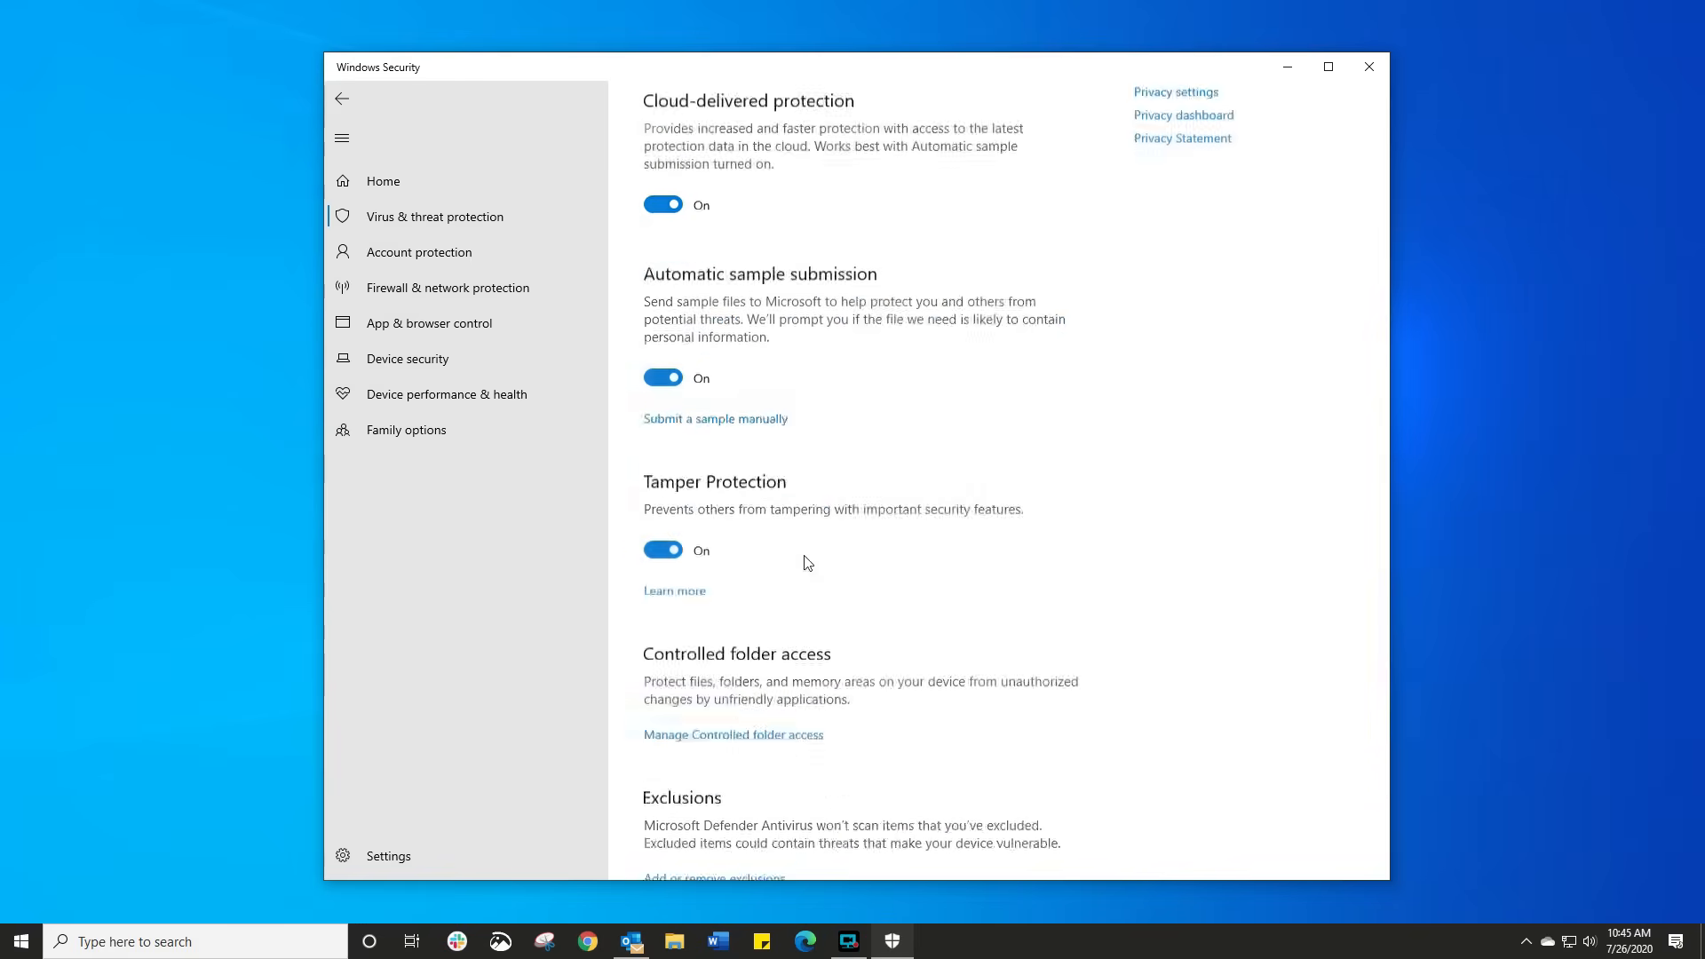
Step: Check Controlled folder access is on under Ransomware protection, then return to settings
click(732, 735)
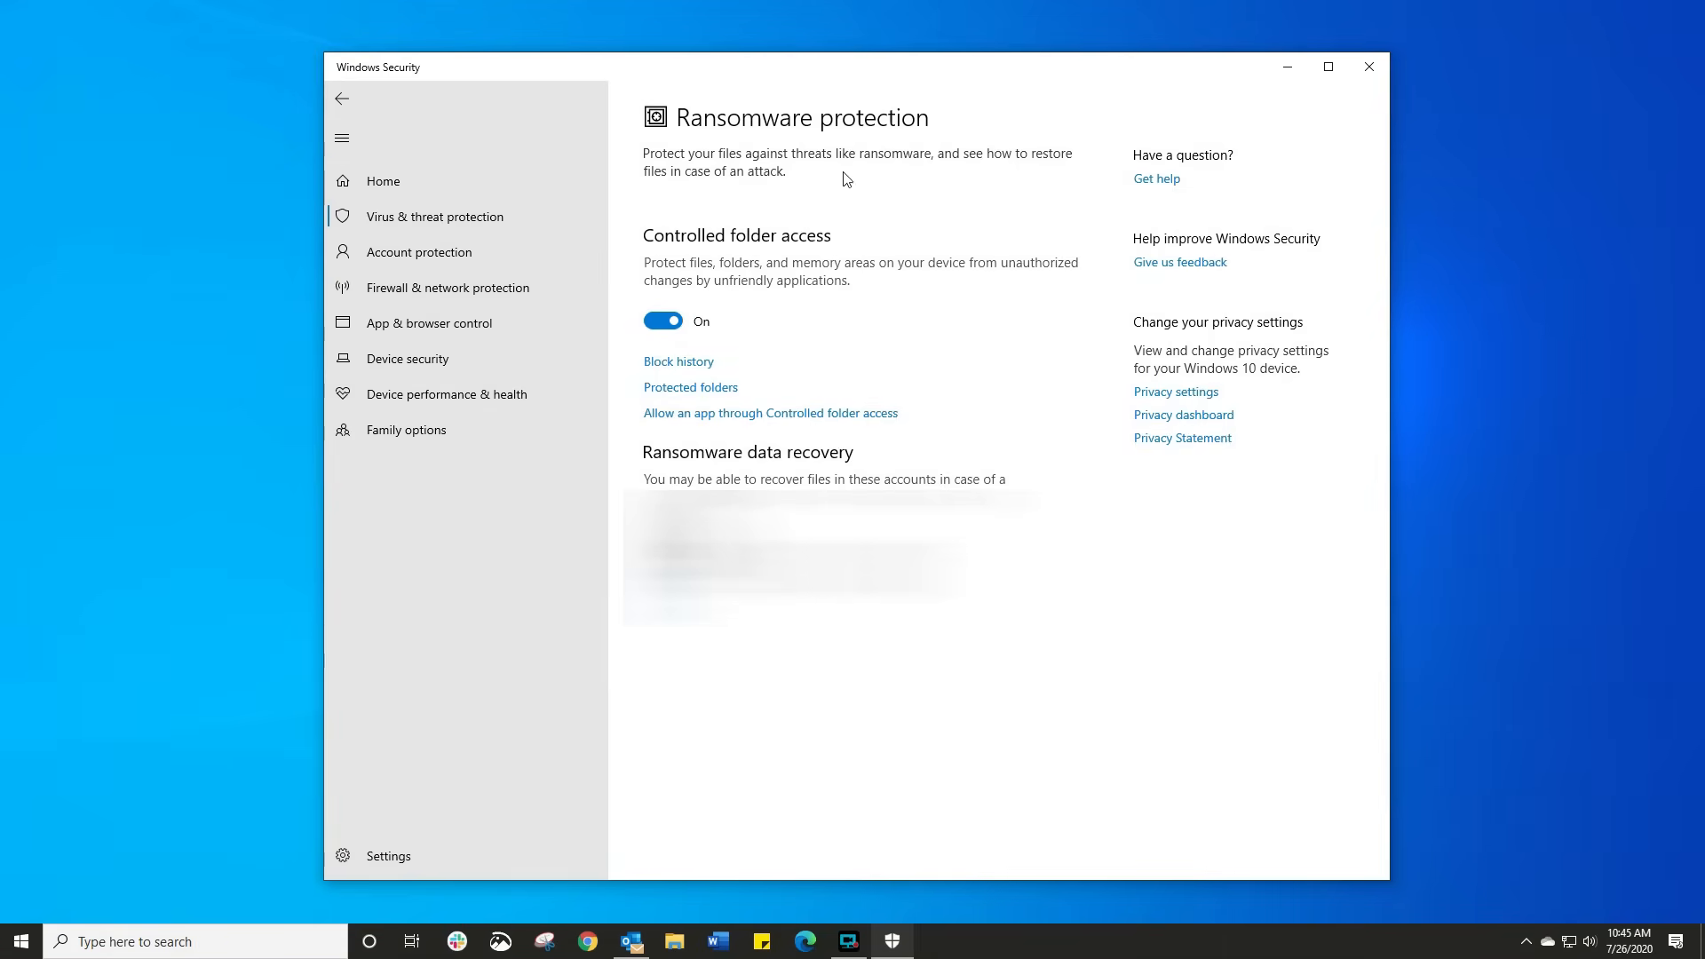
mouse_move(857, 141)
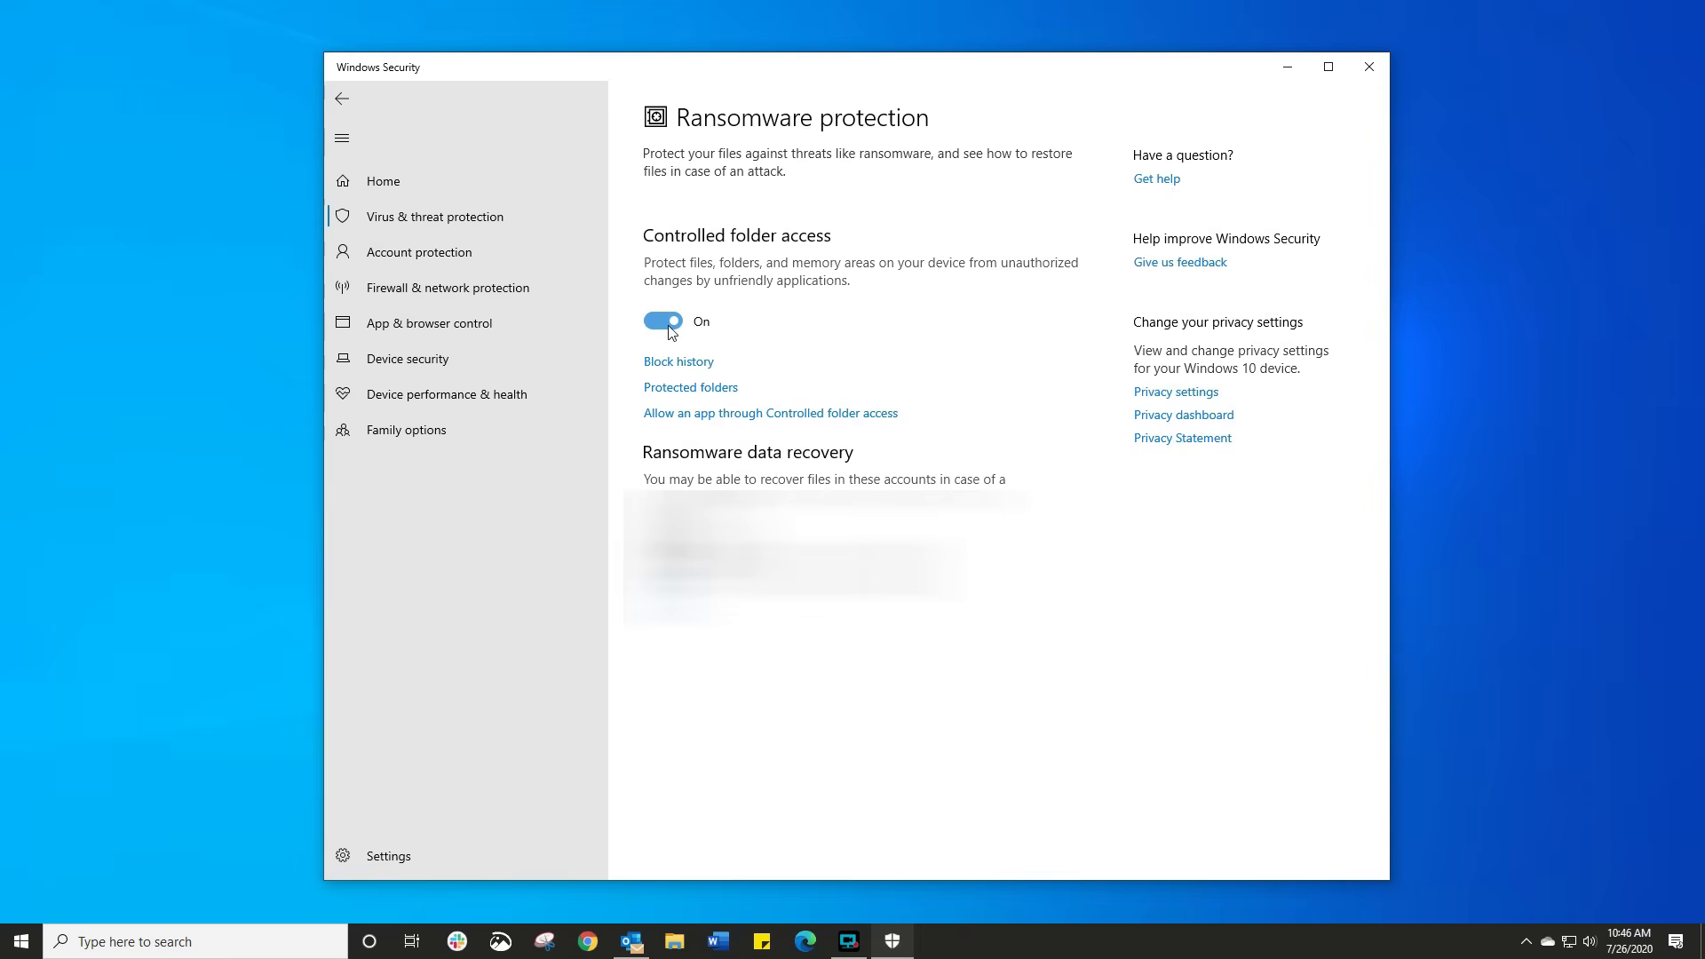
mouse_move(743, 341)
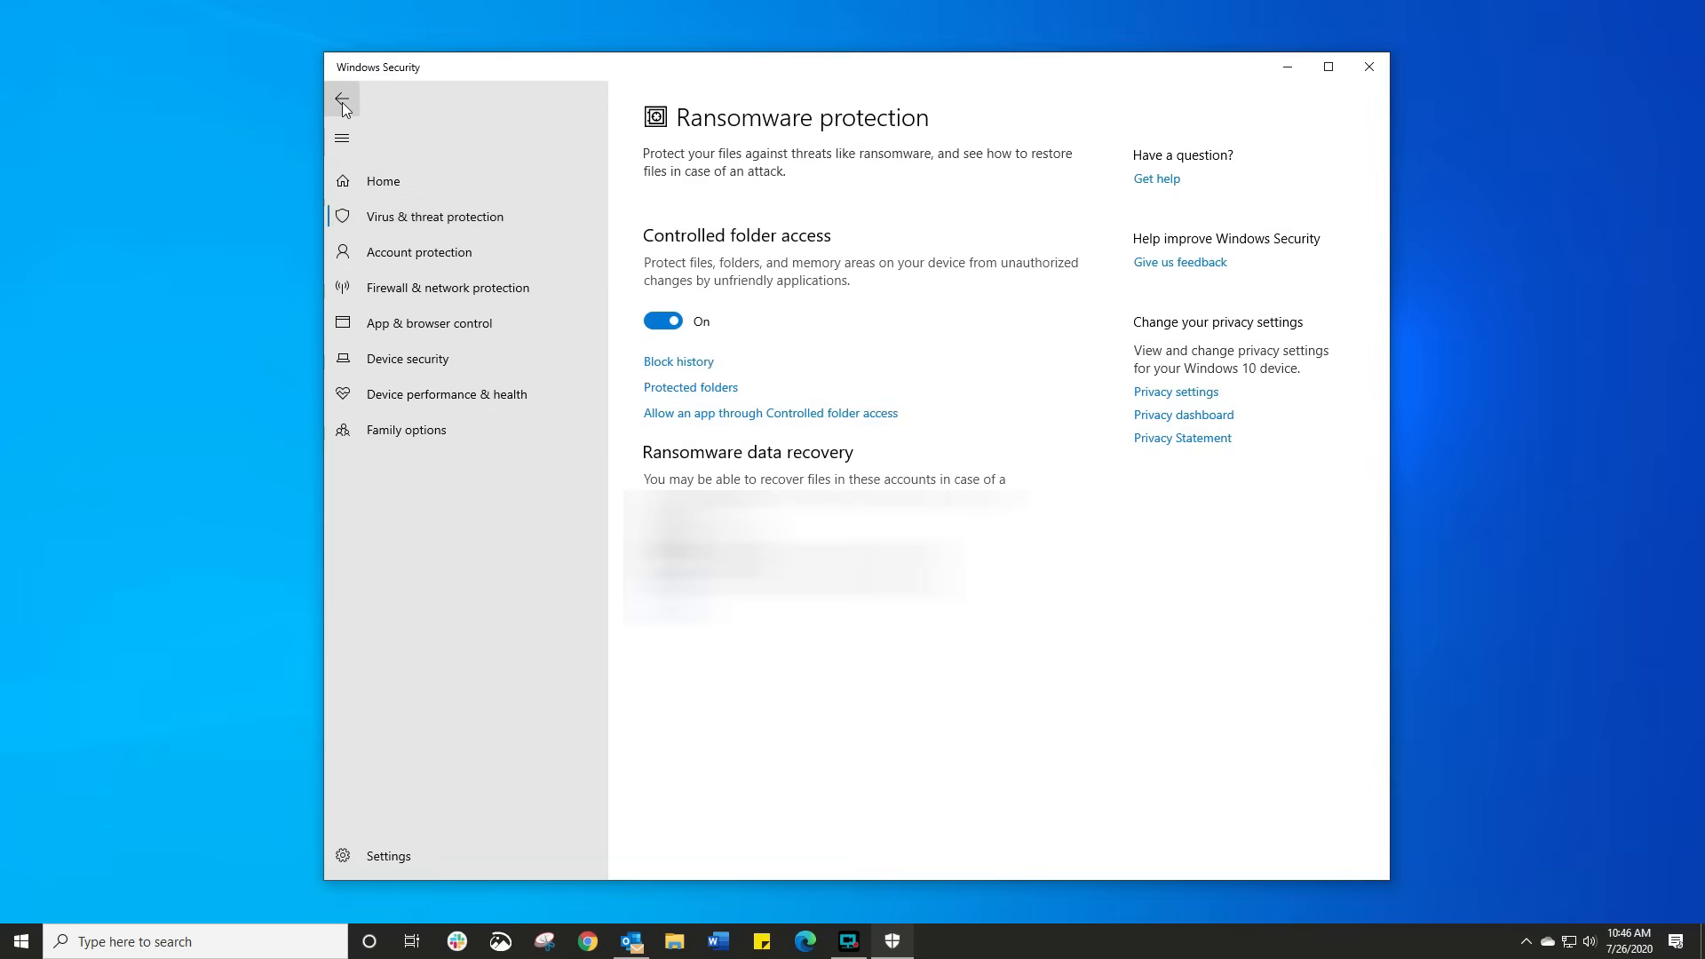
click(341, 99)
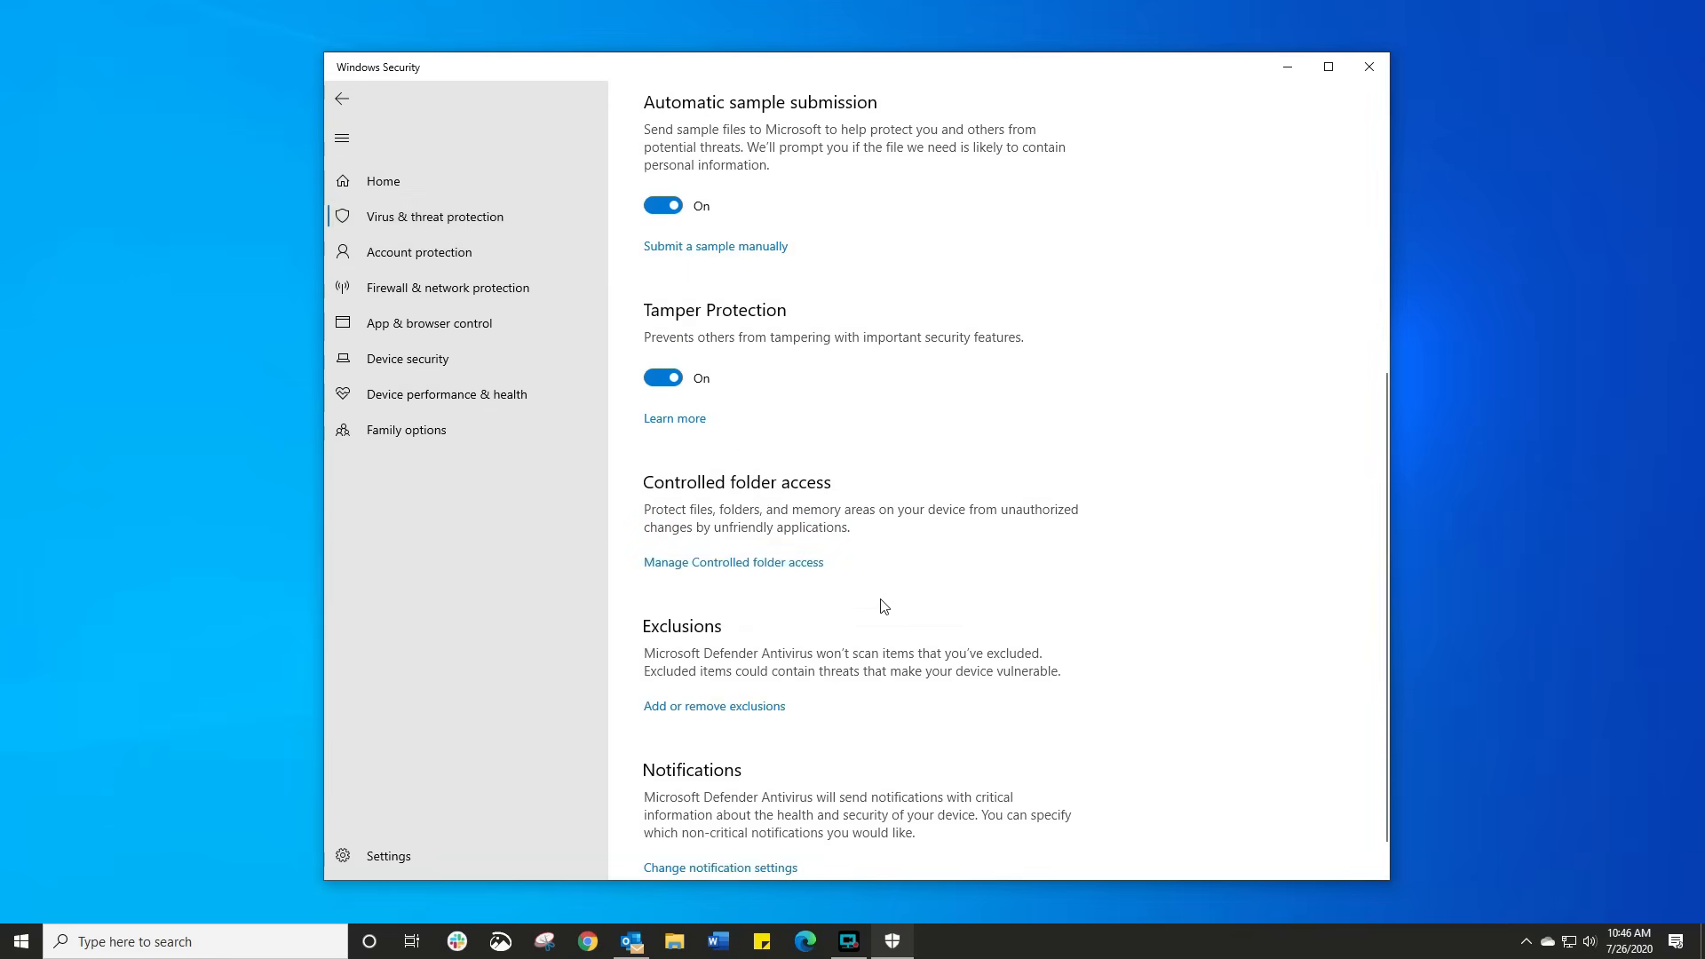
scroll(down, 3)
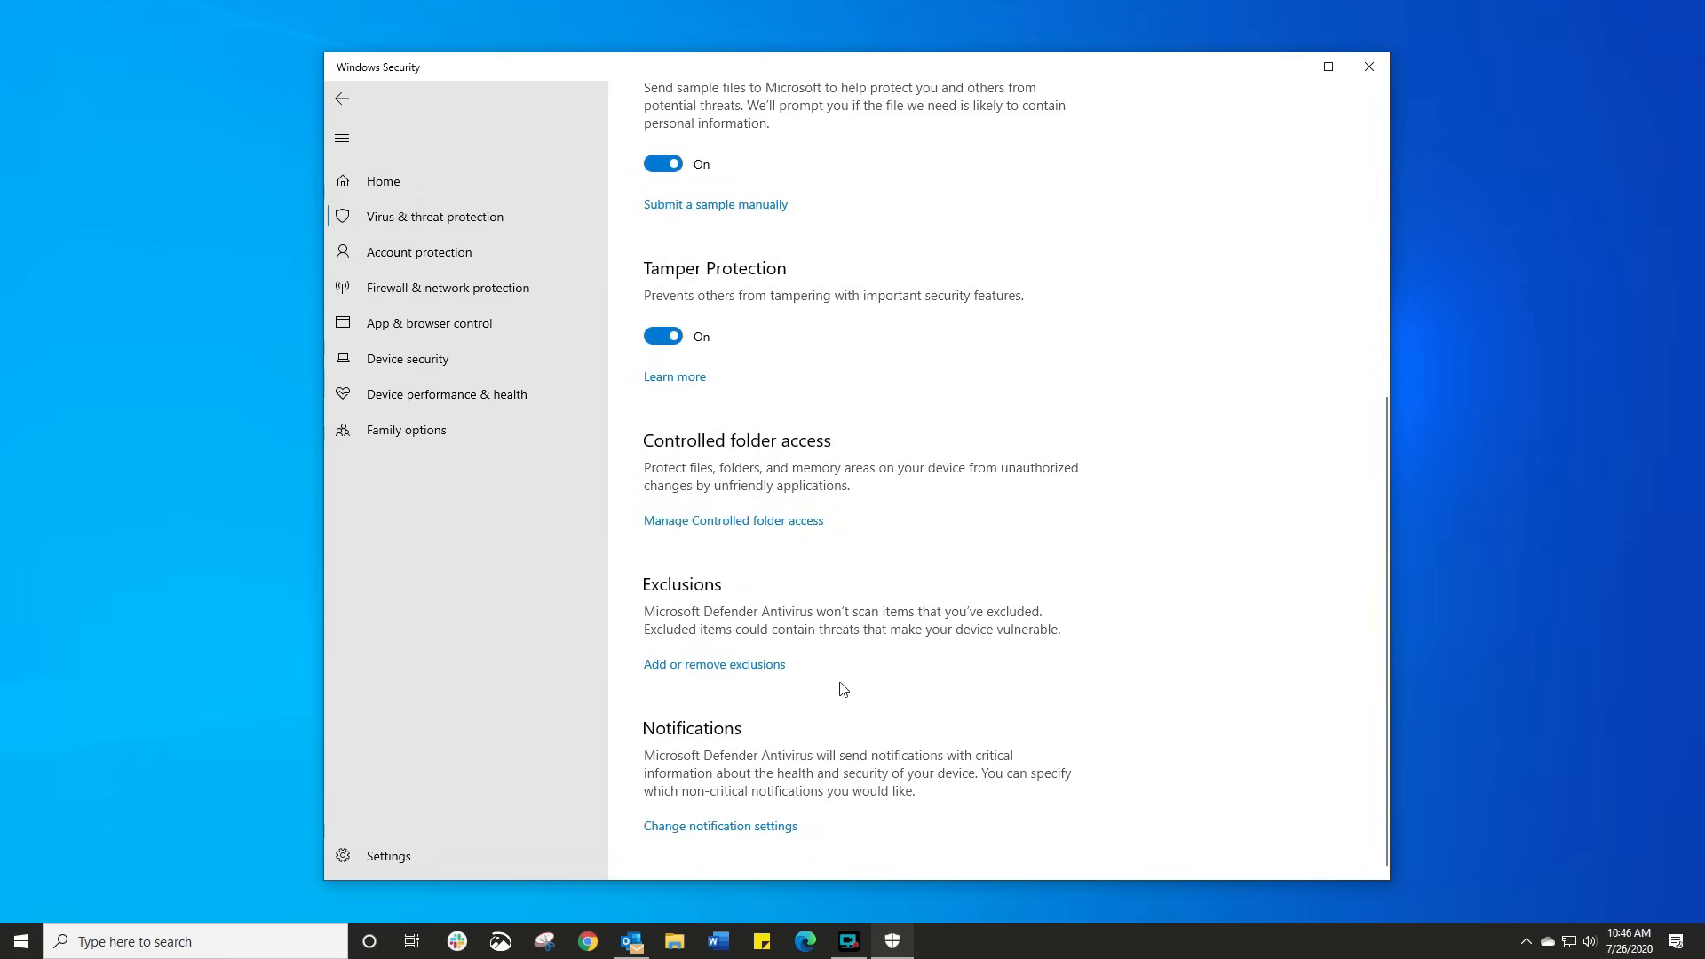
mouse_move(693, 713)
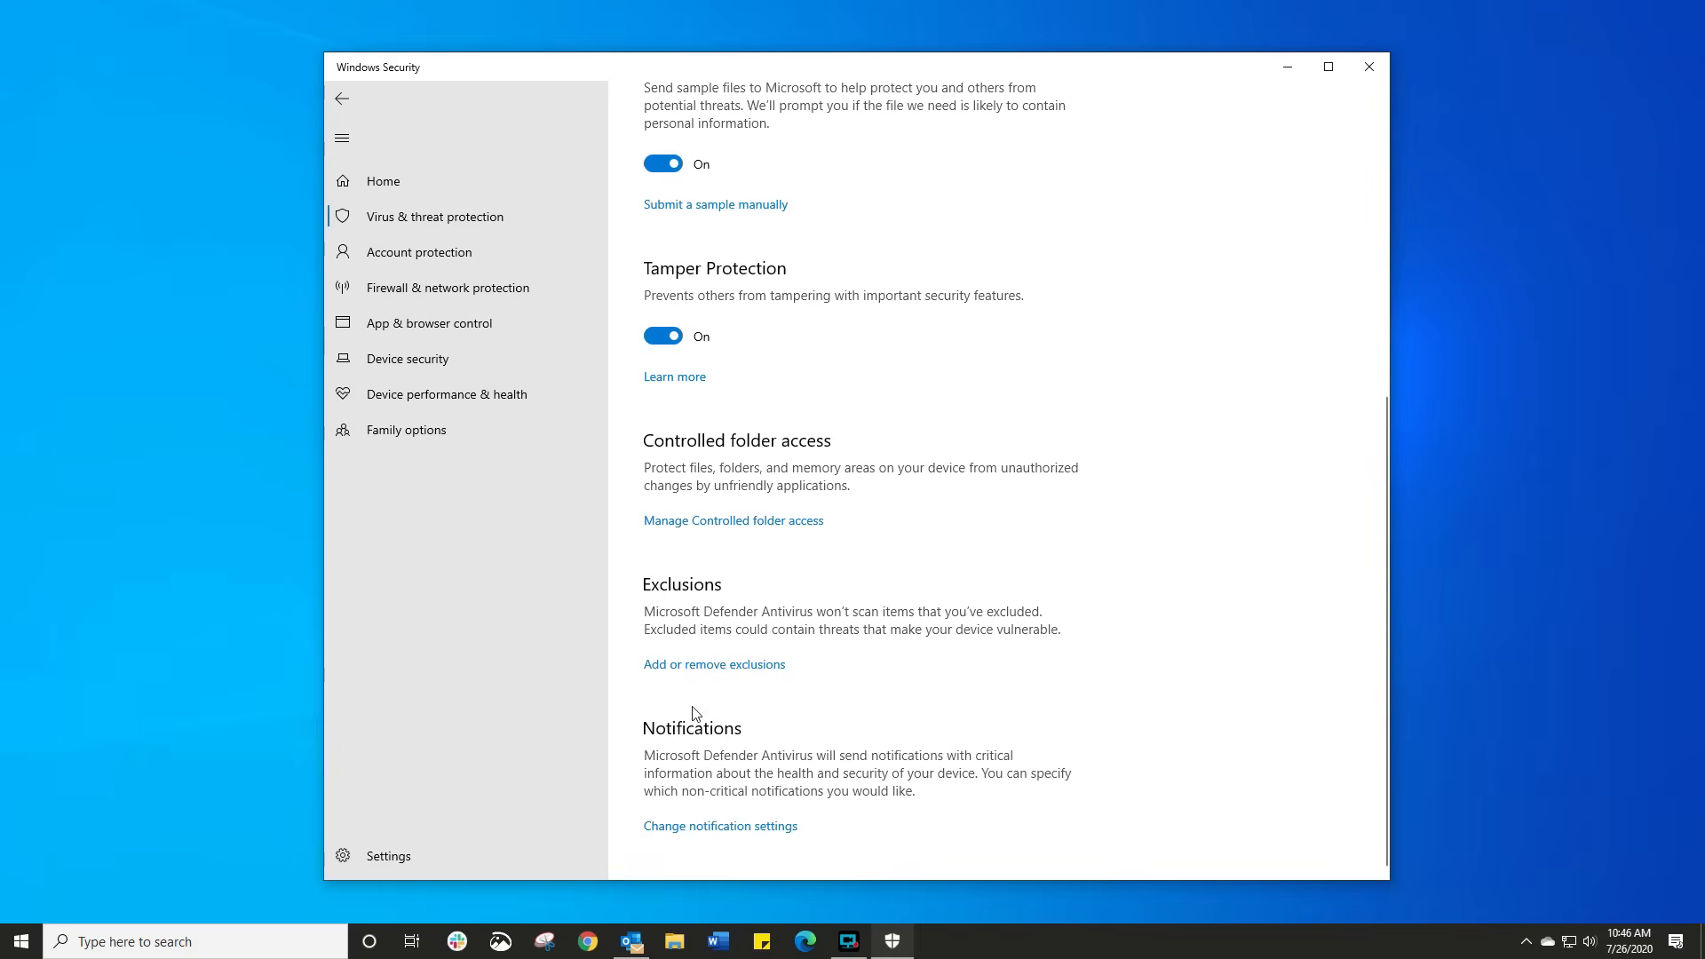
mouse_move(730, 784)
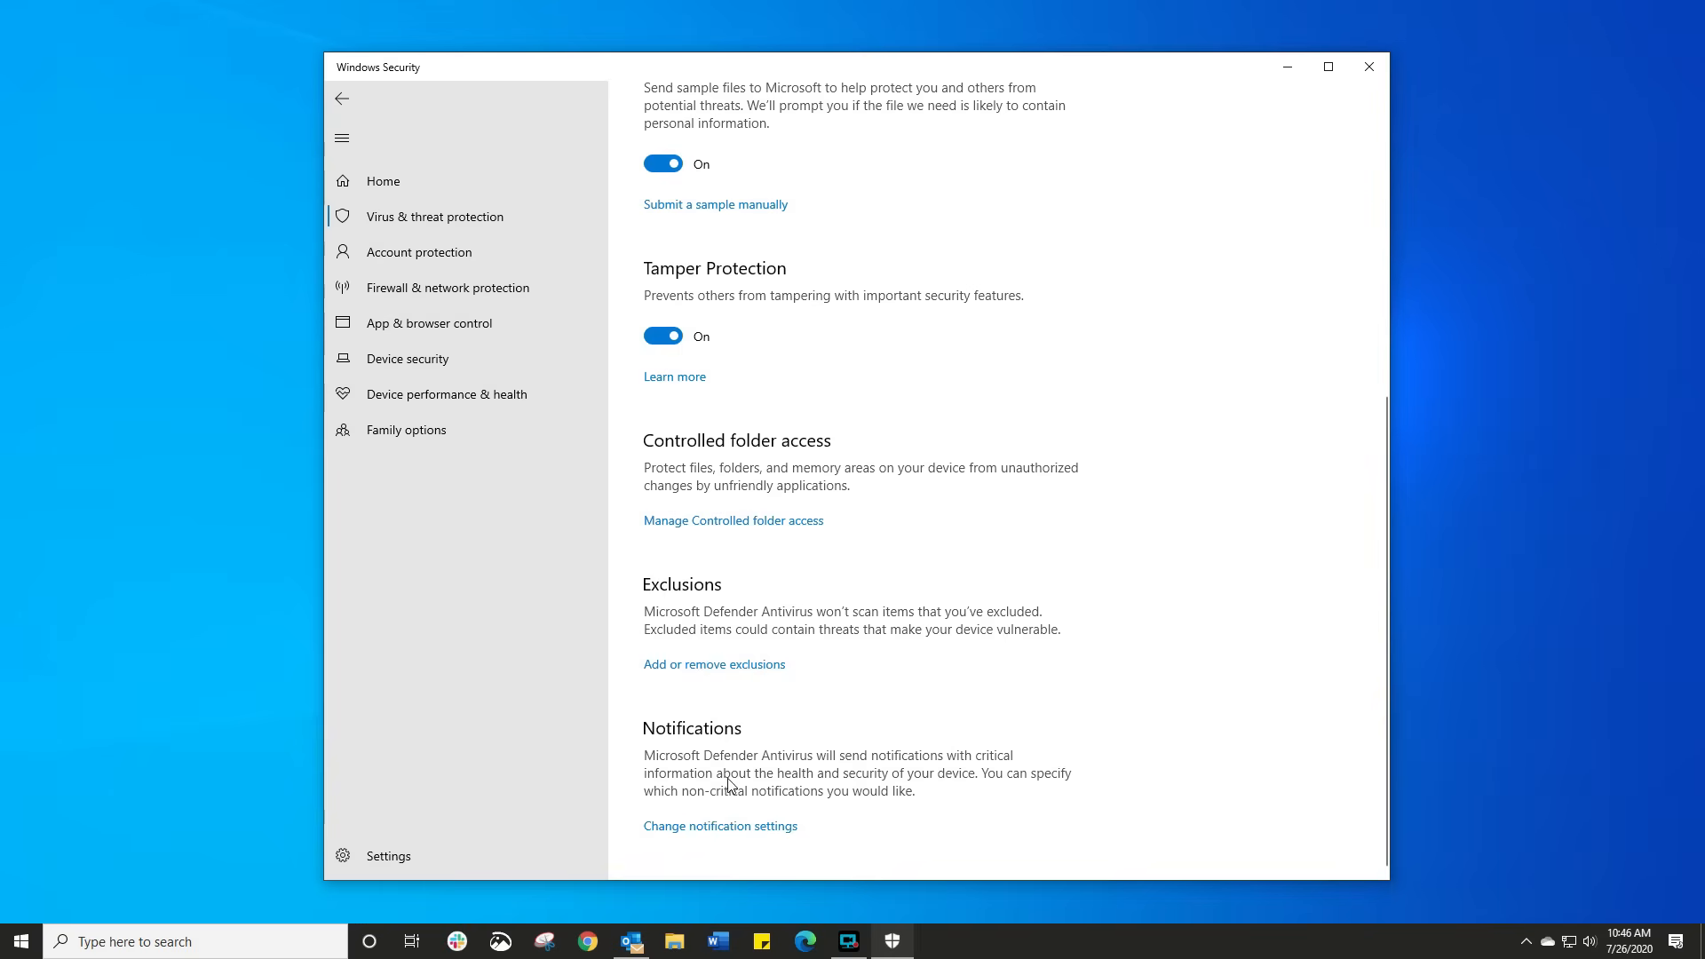
Step: Run a security intelligence update check, confirming it's up to date as of 7/26/2020
click(341, 98)
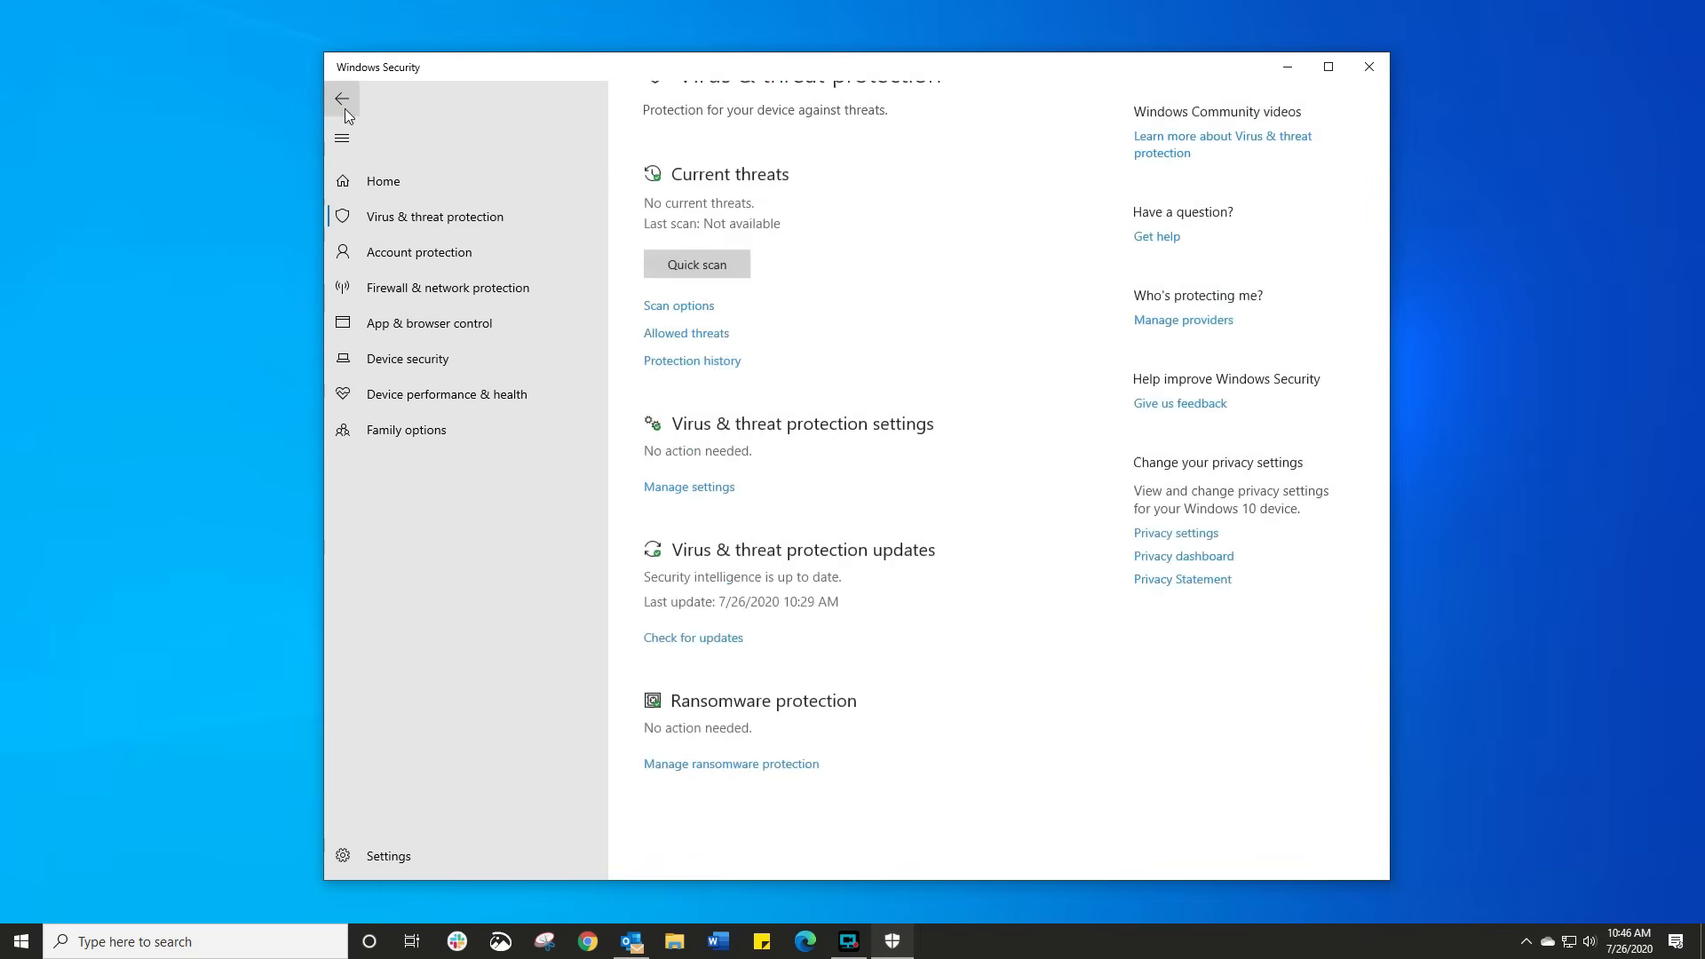
scroll(up, 3)
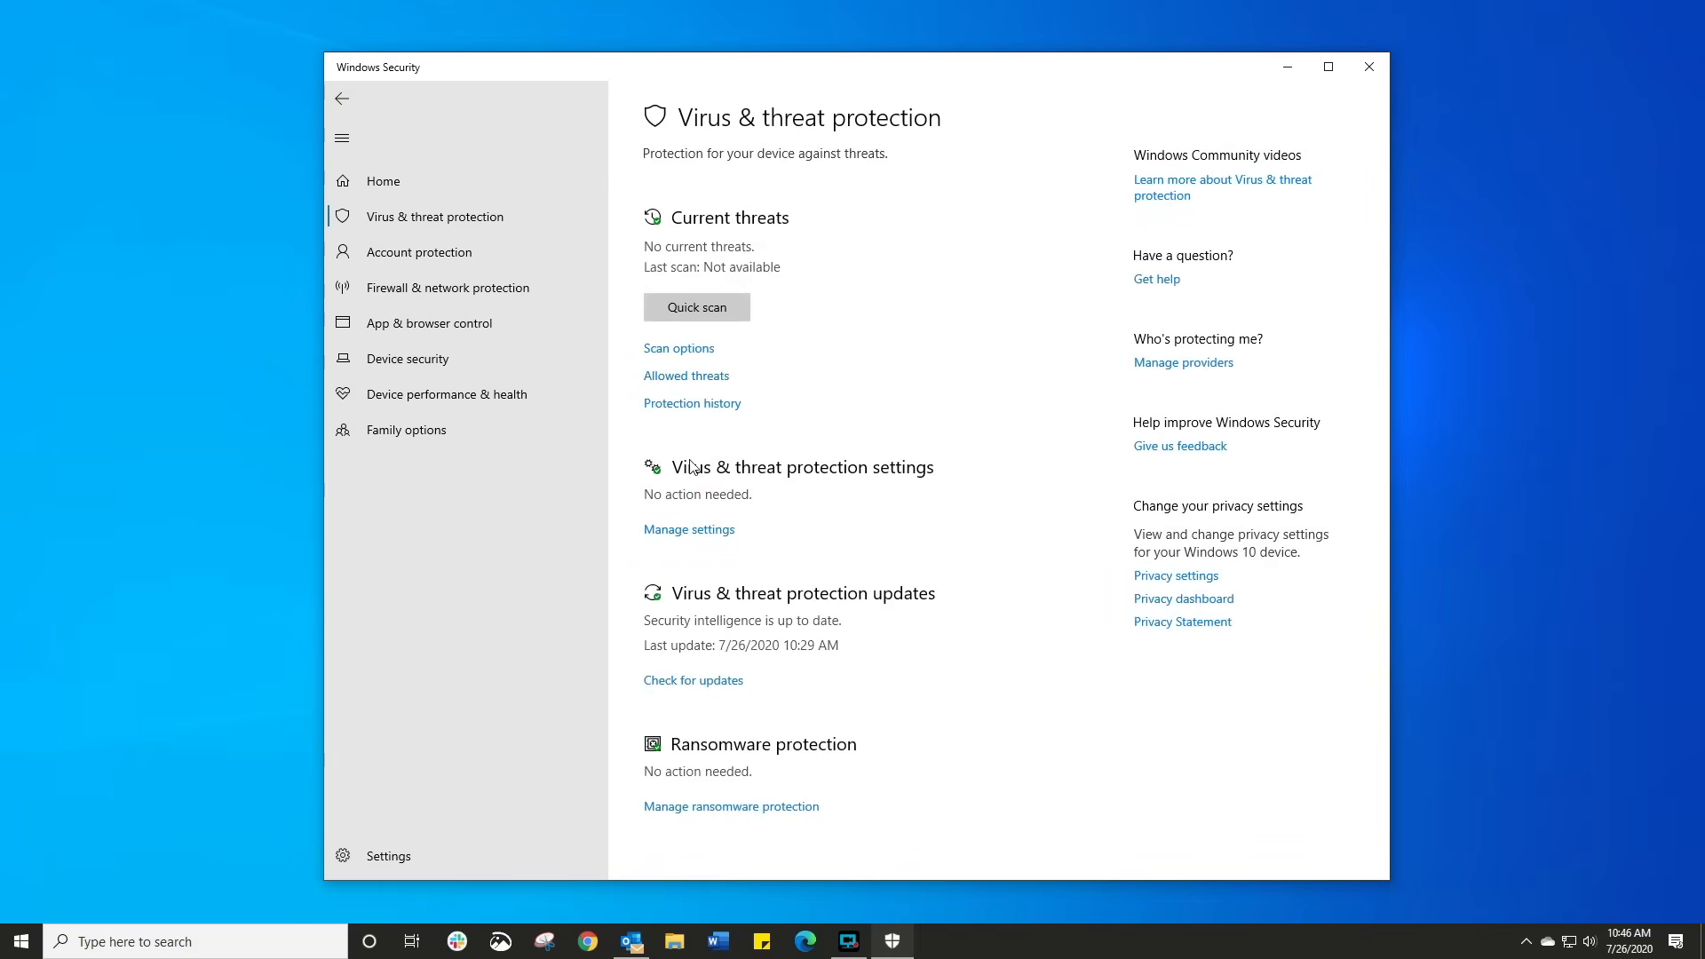
mouse_move(868, 604)
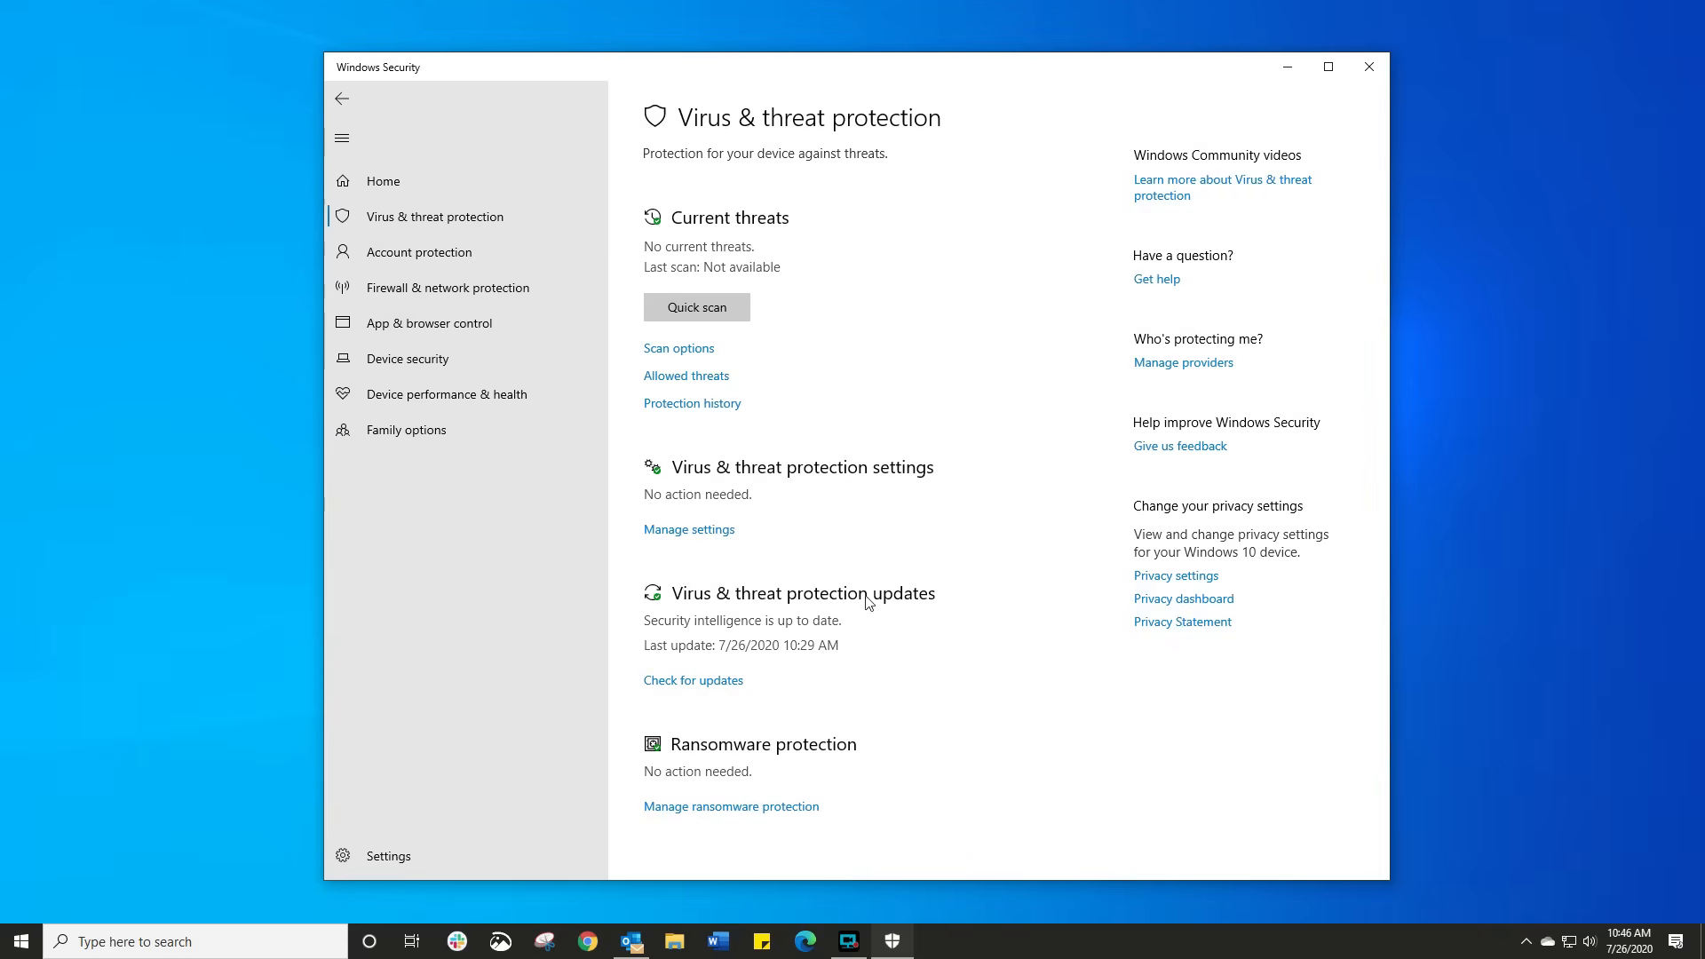
mouse_move(693, 680)
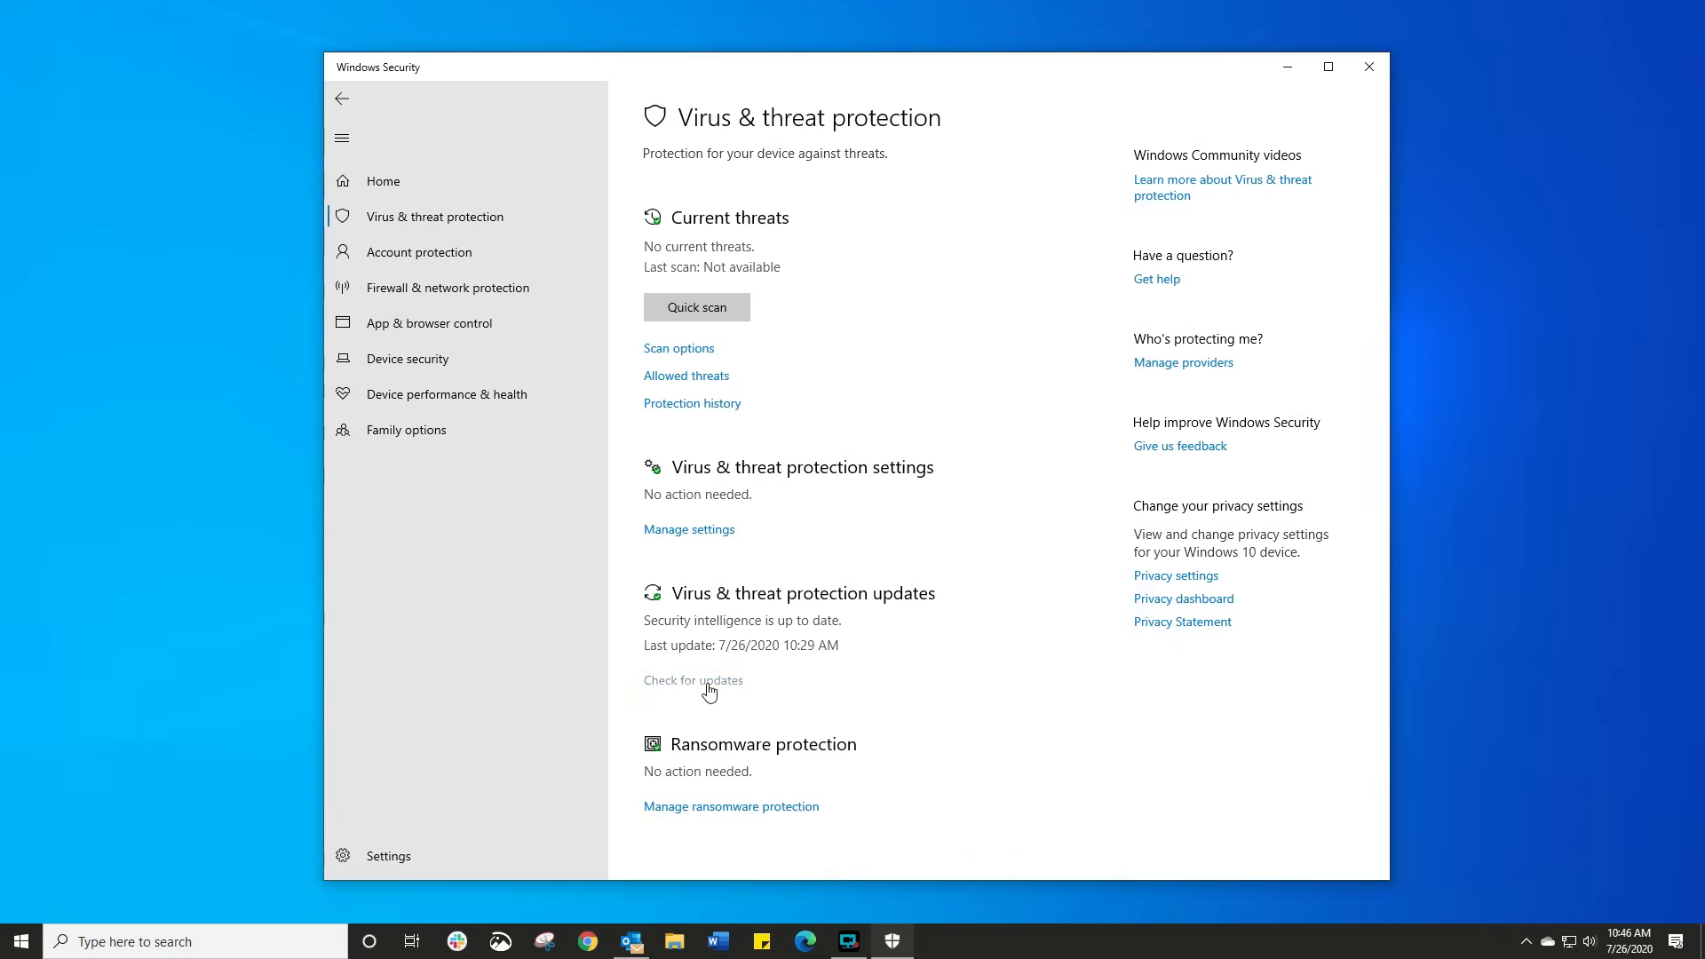
click(693, 679)
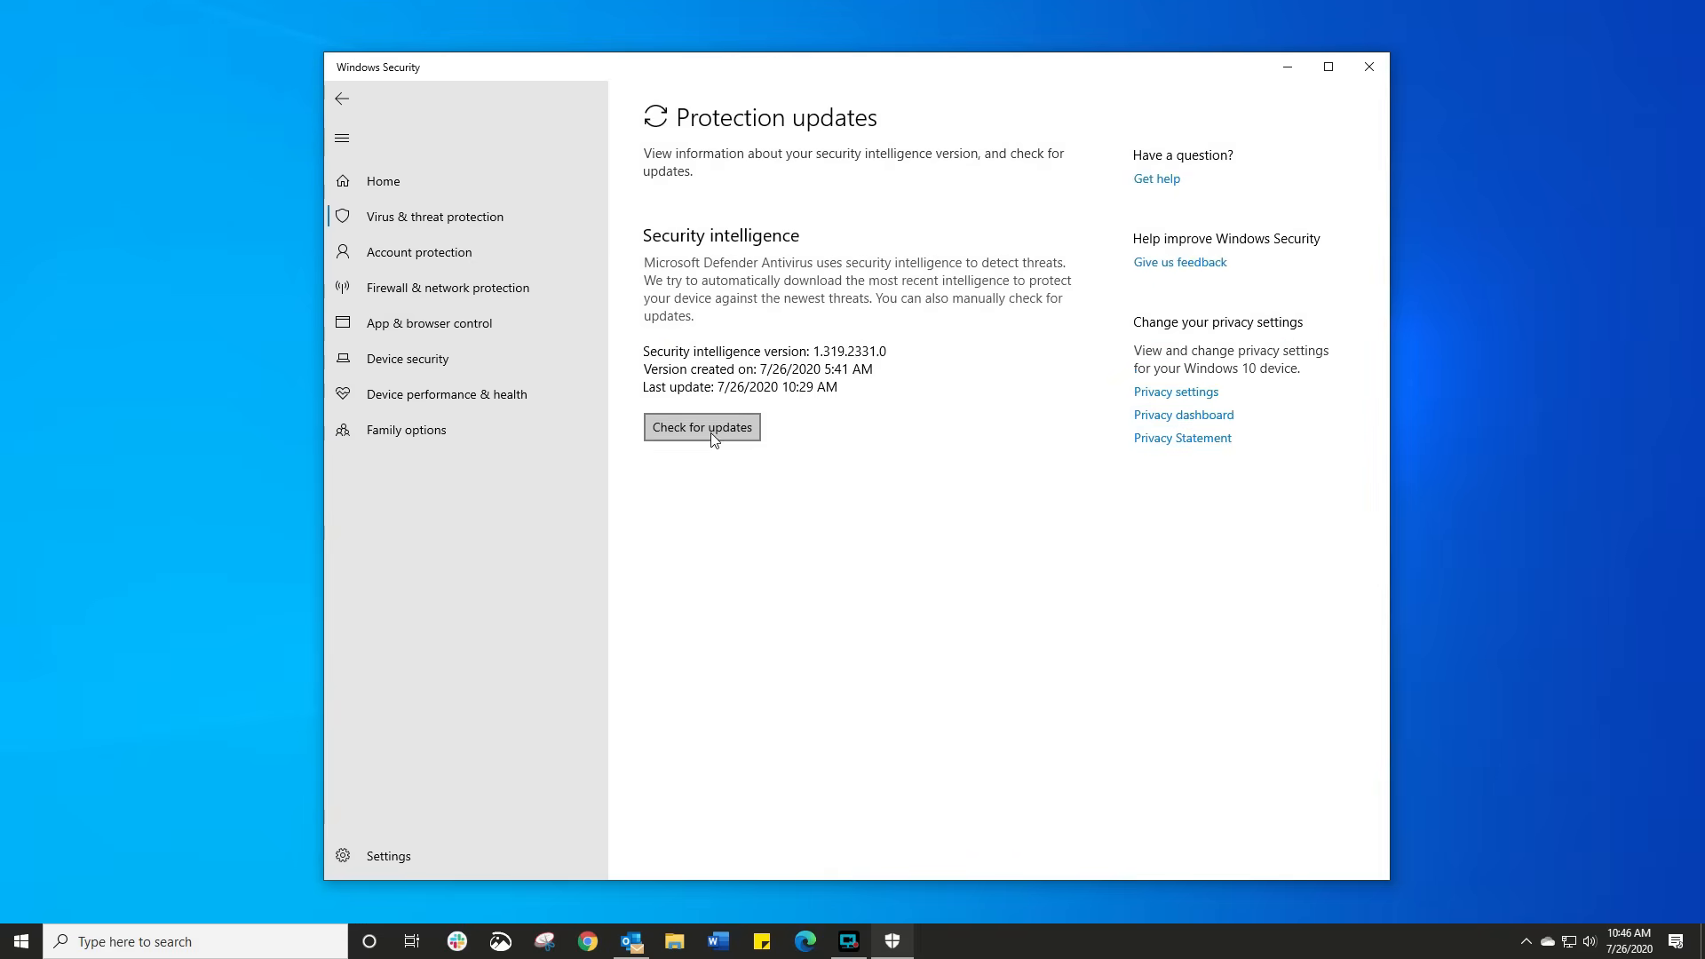
click(702, 426)
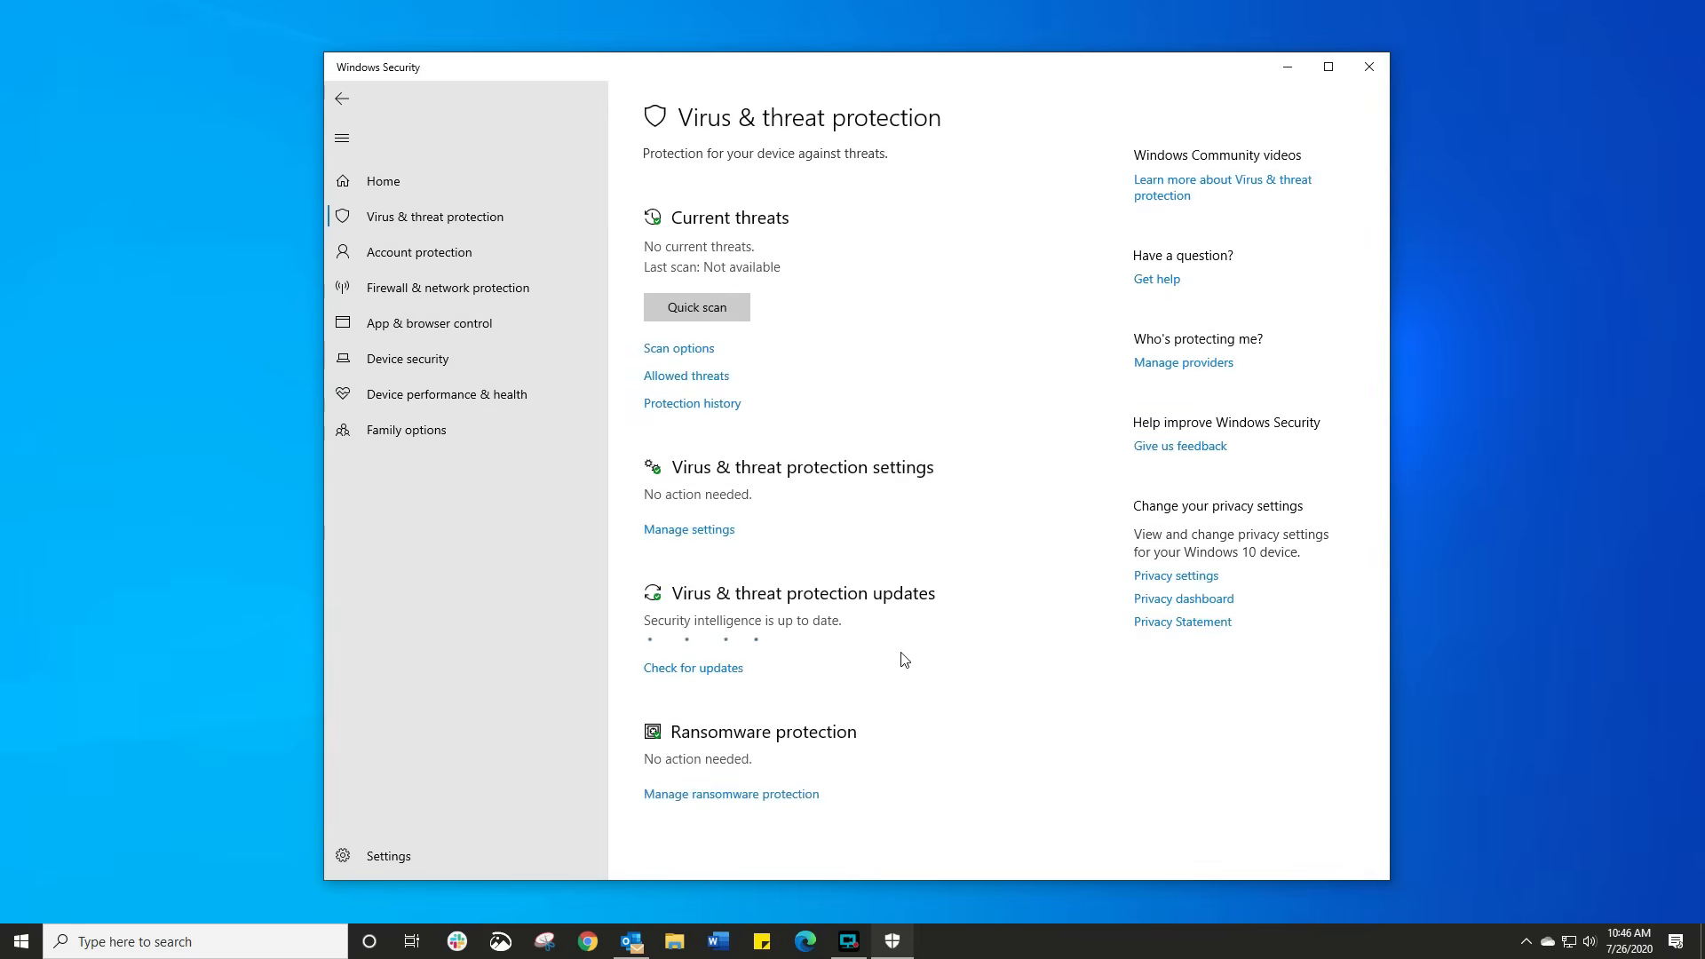
click(692, 667)
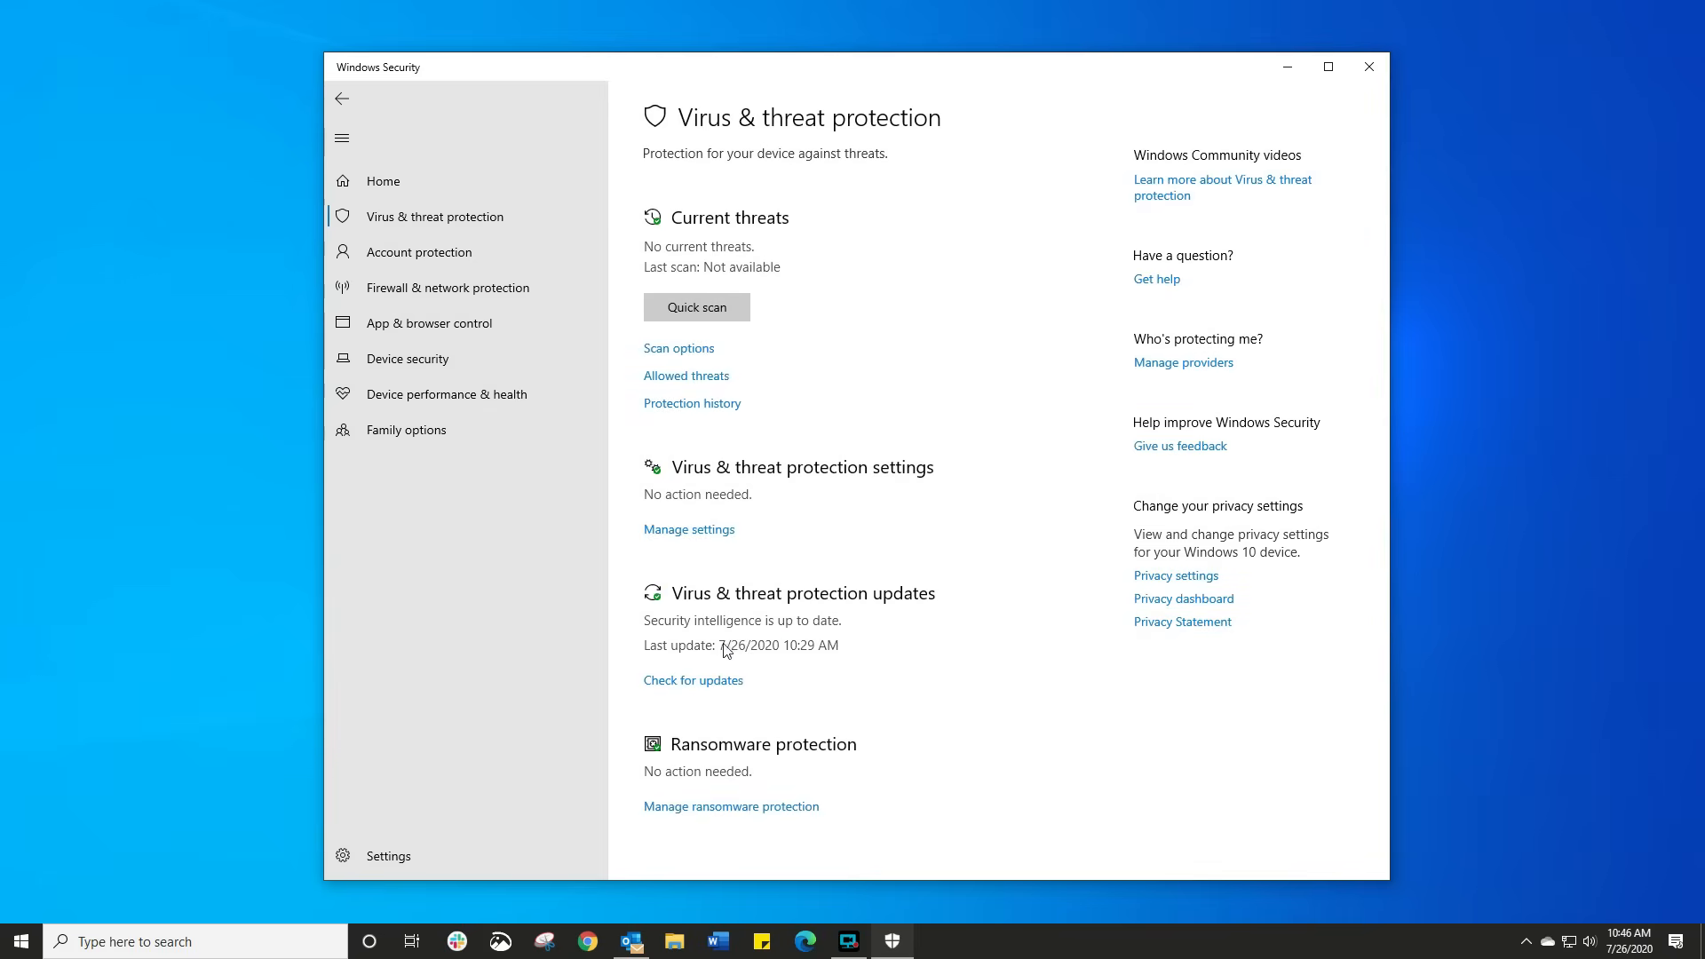
mouse_move(866, 698)
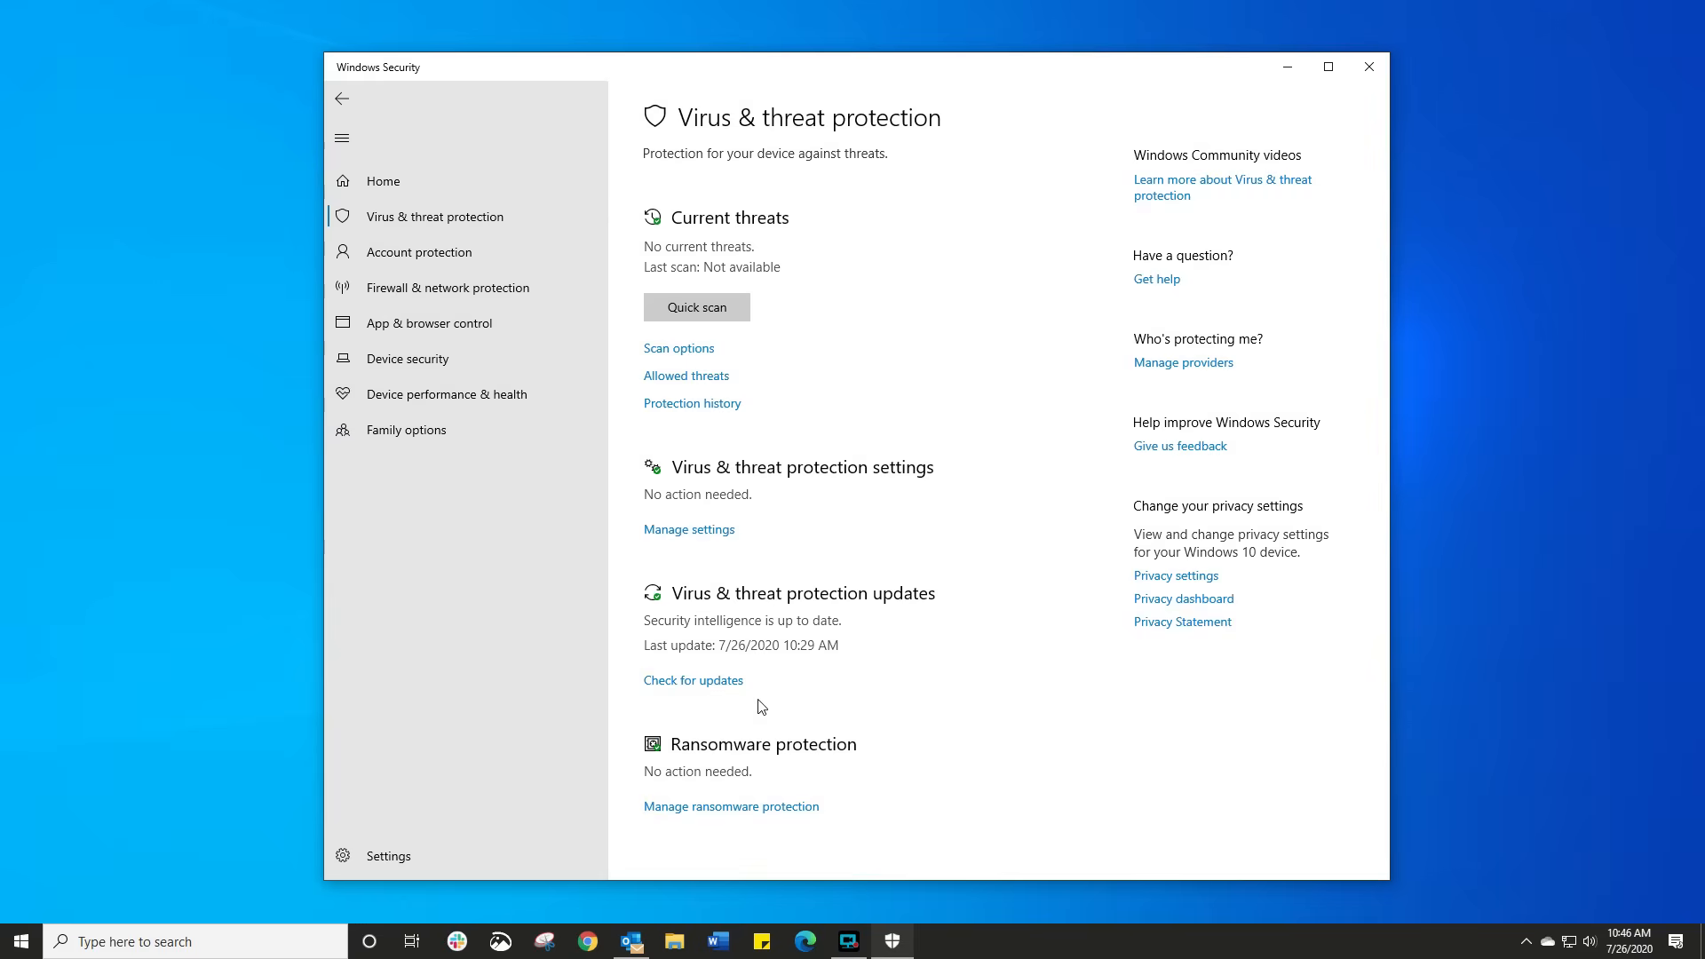
mouse_move(375, 309)
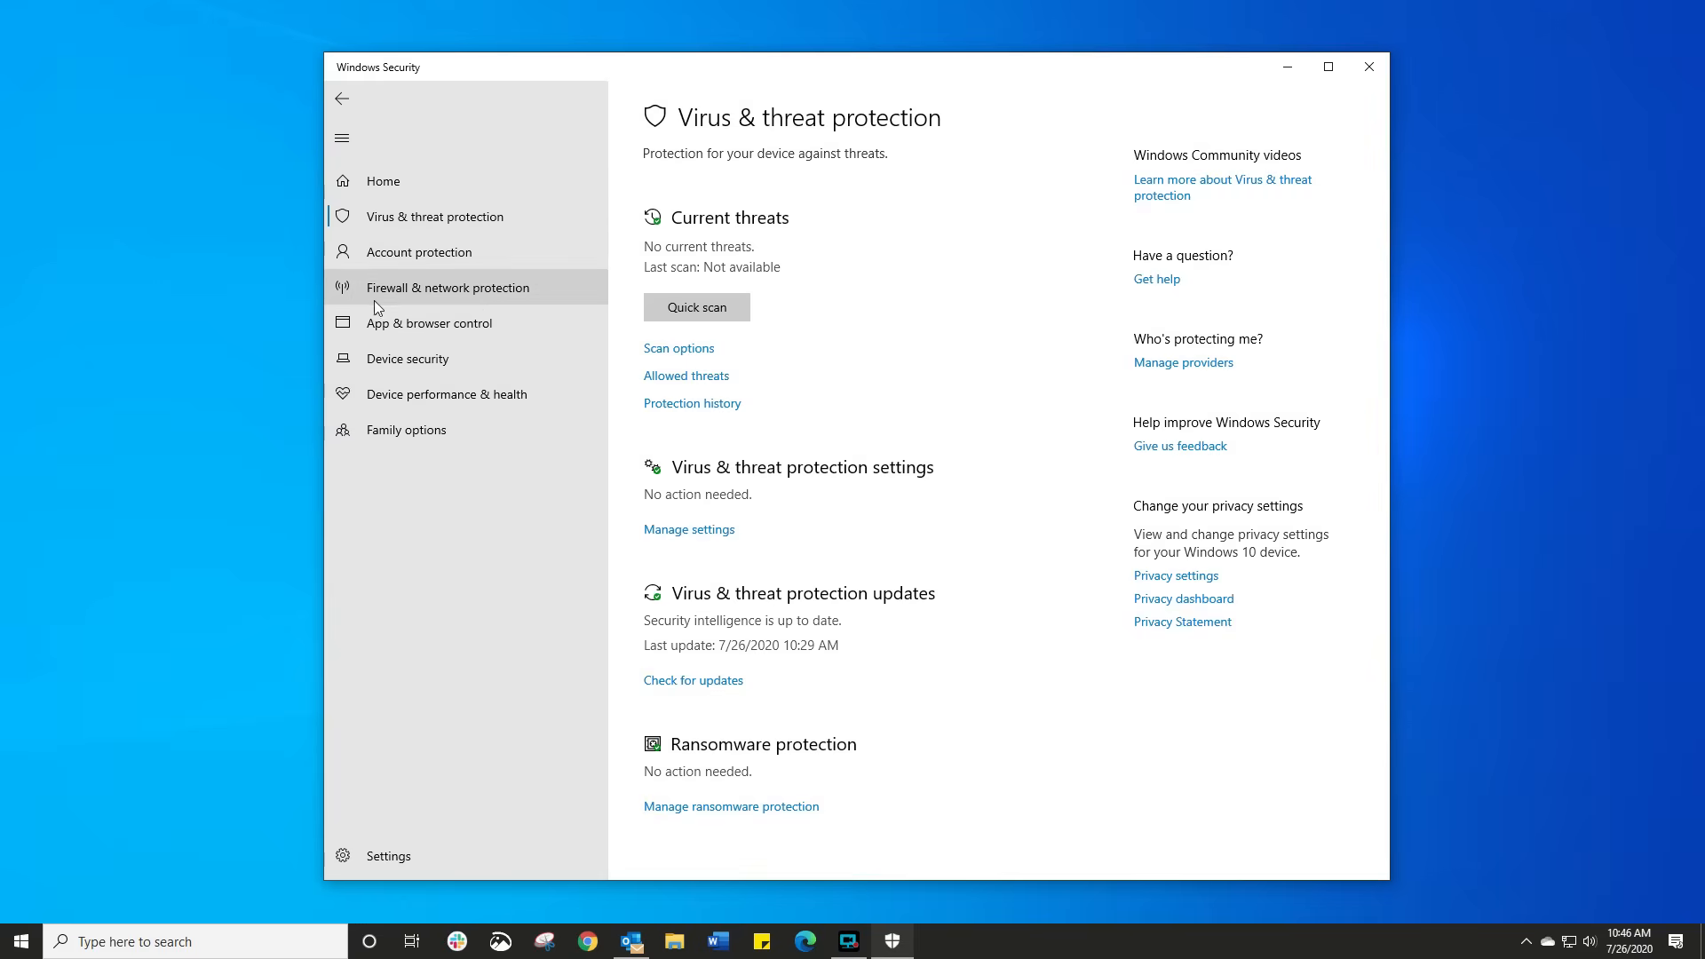
mouse_move(408, 295)
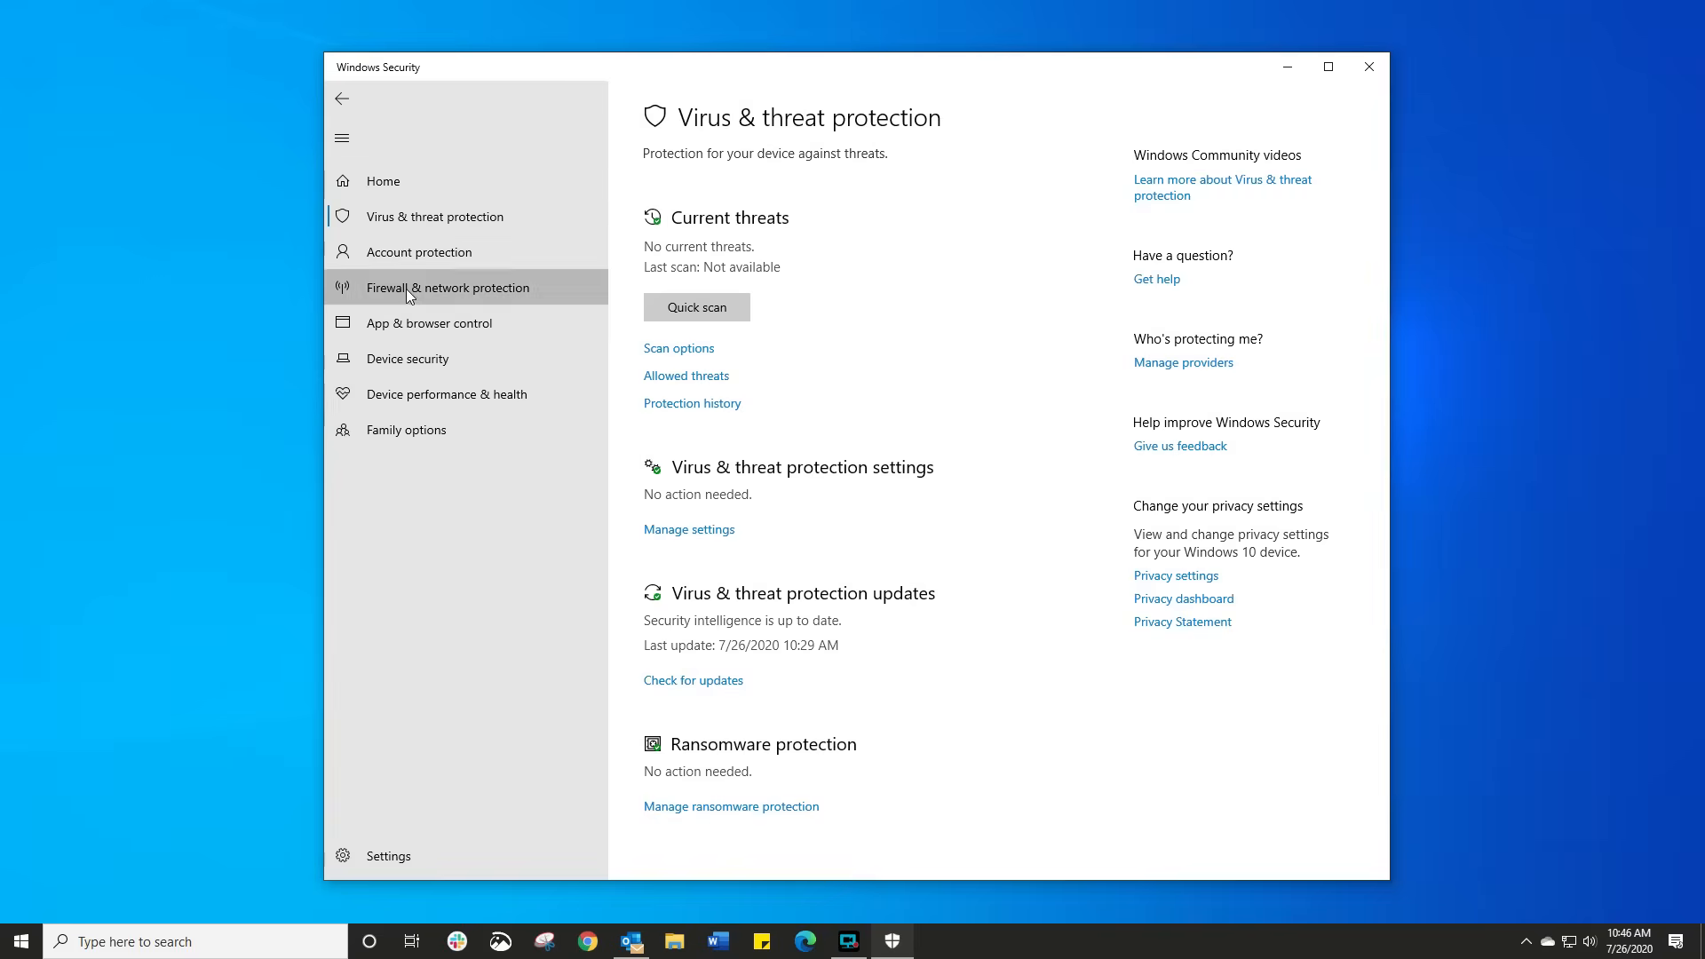
click(446, 287)
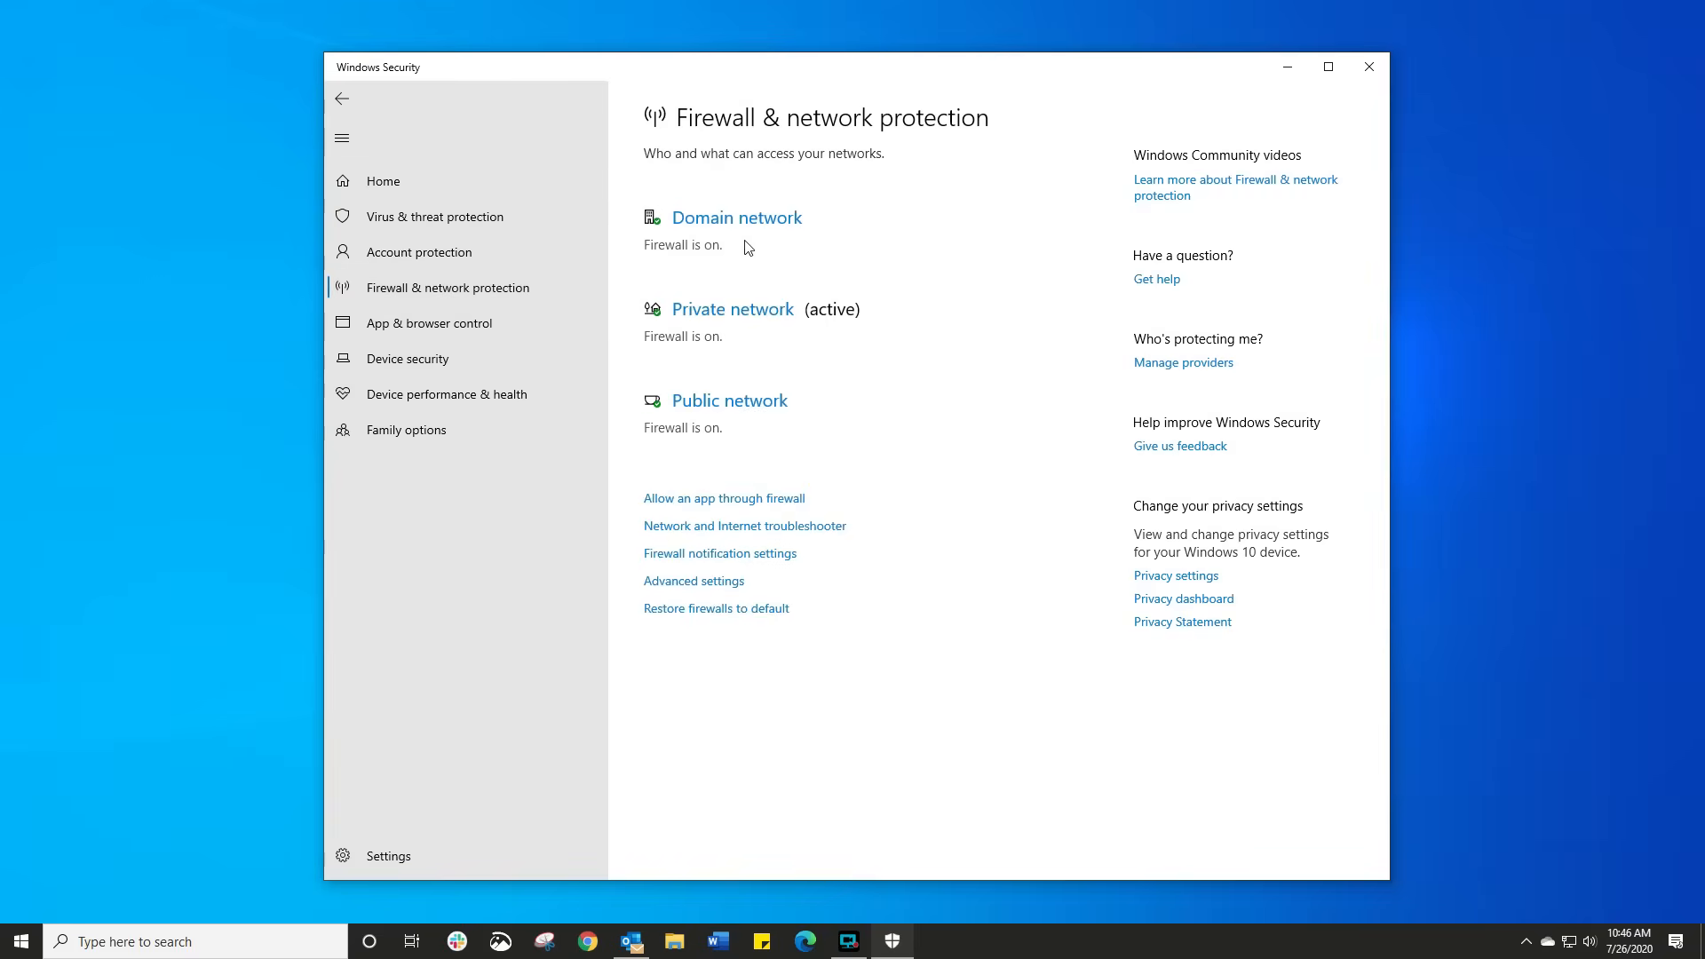
mouse_move(759, 339)
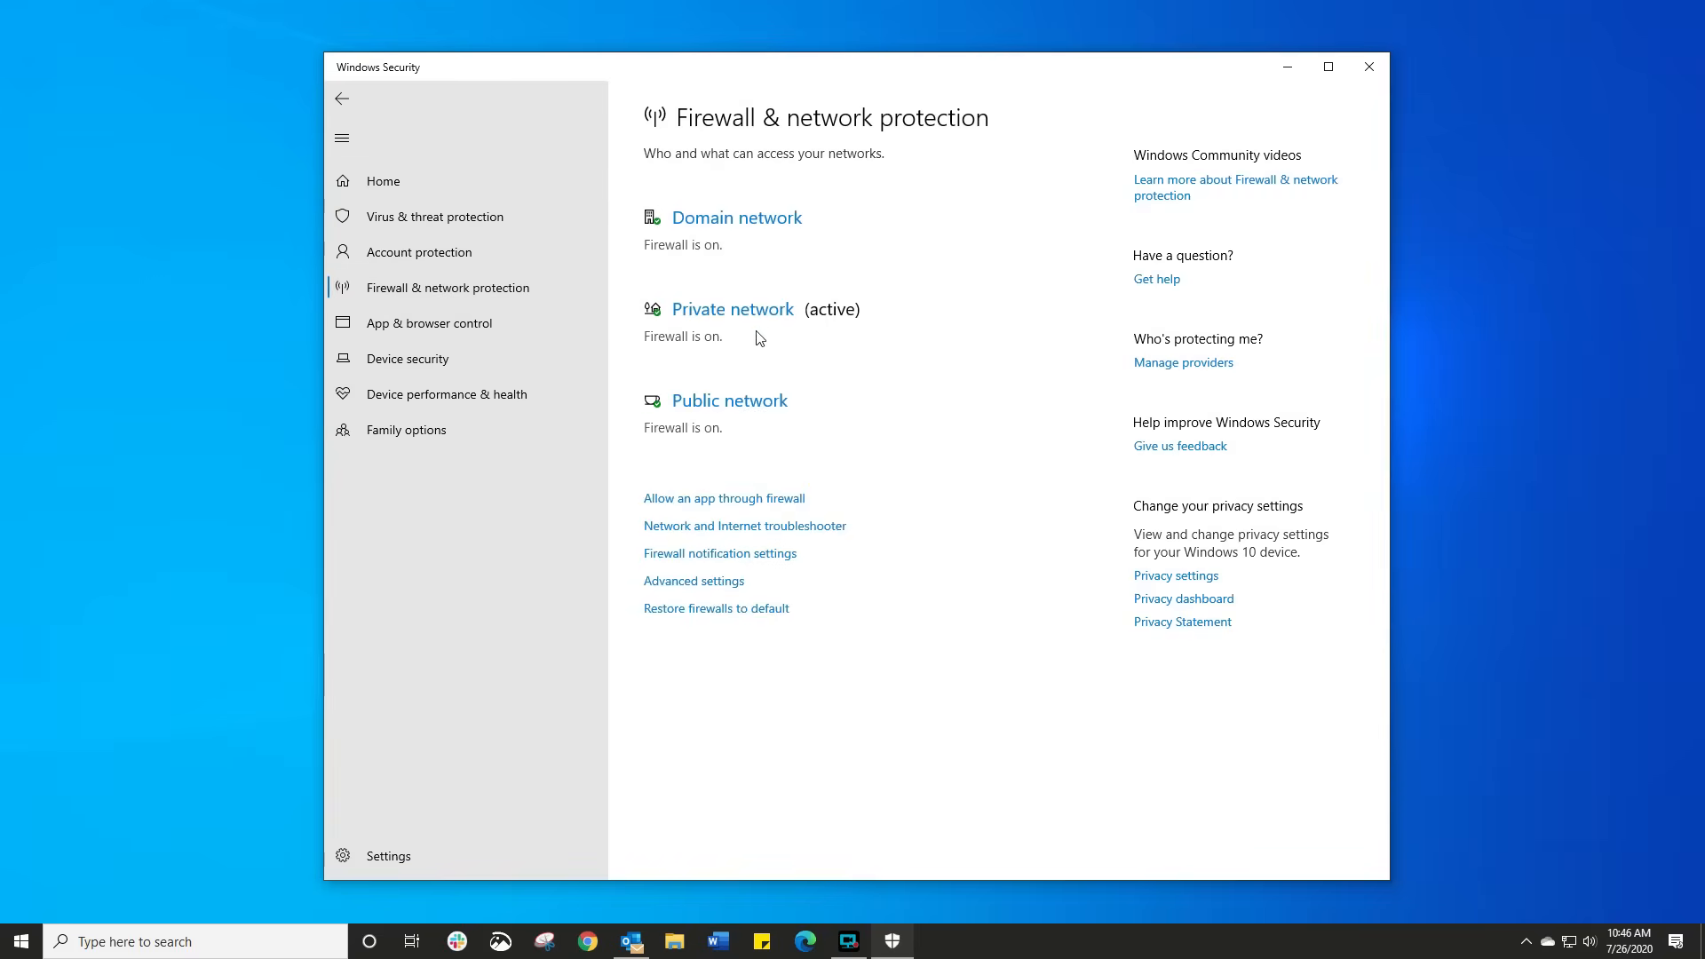
mouse_move(657, 428)
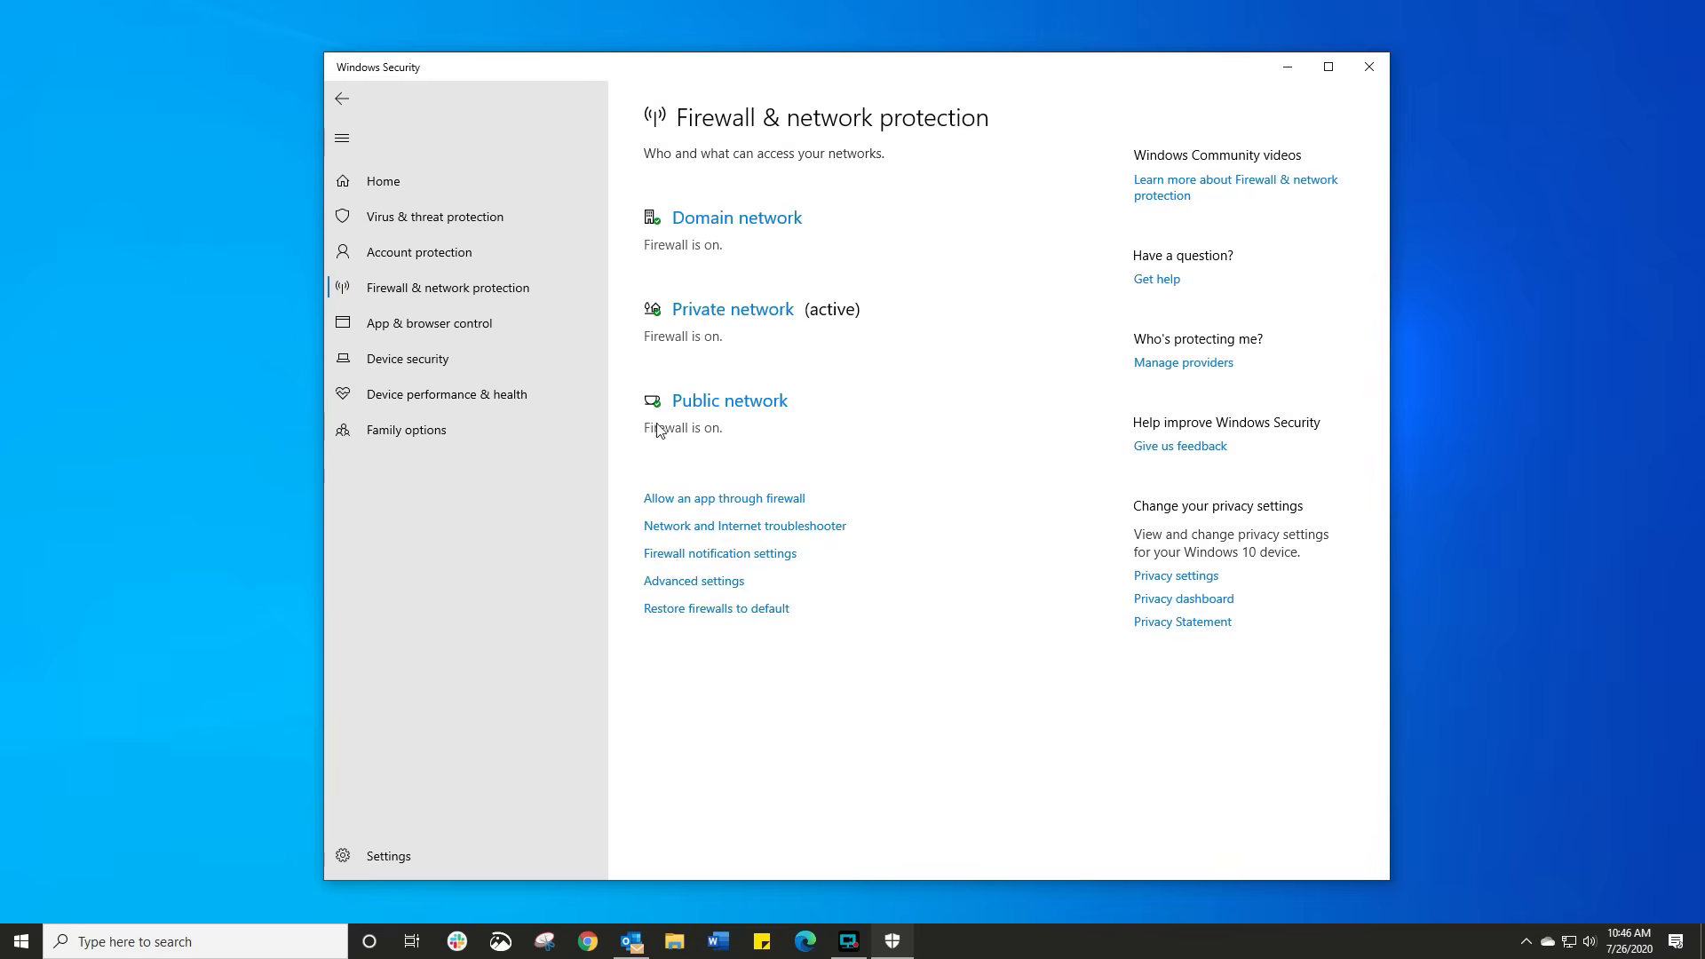
mouse_move(755, 454)
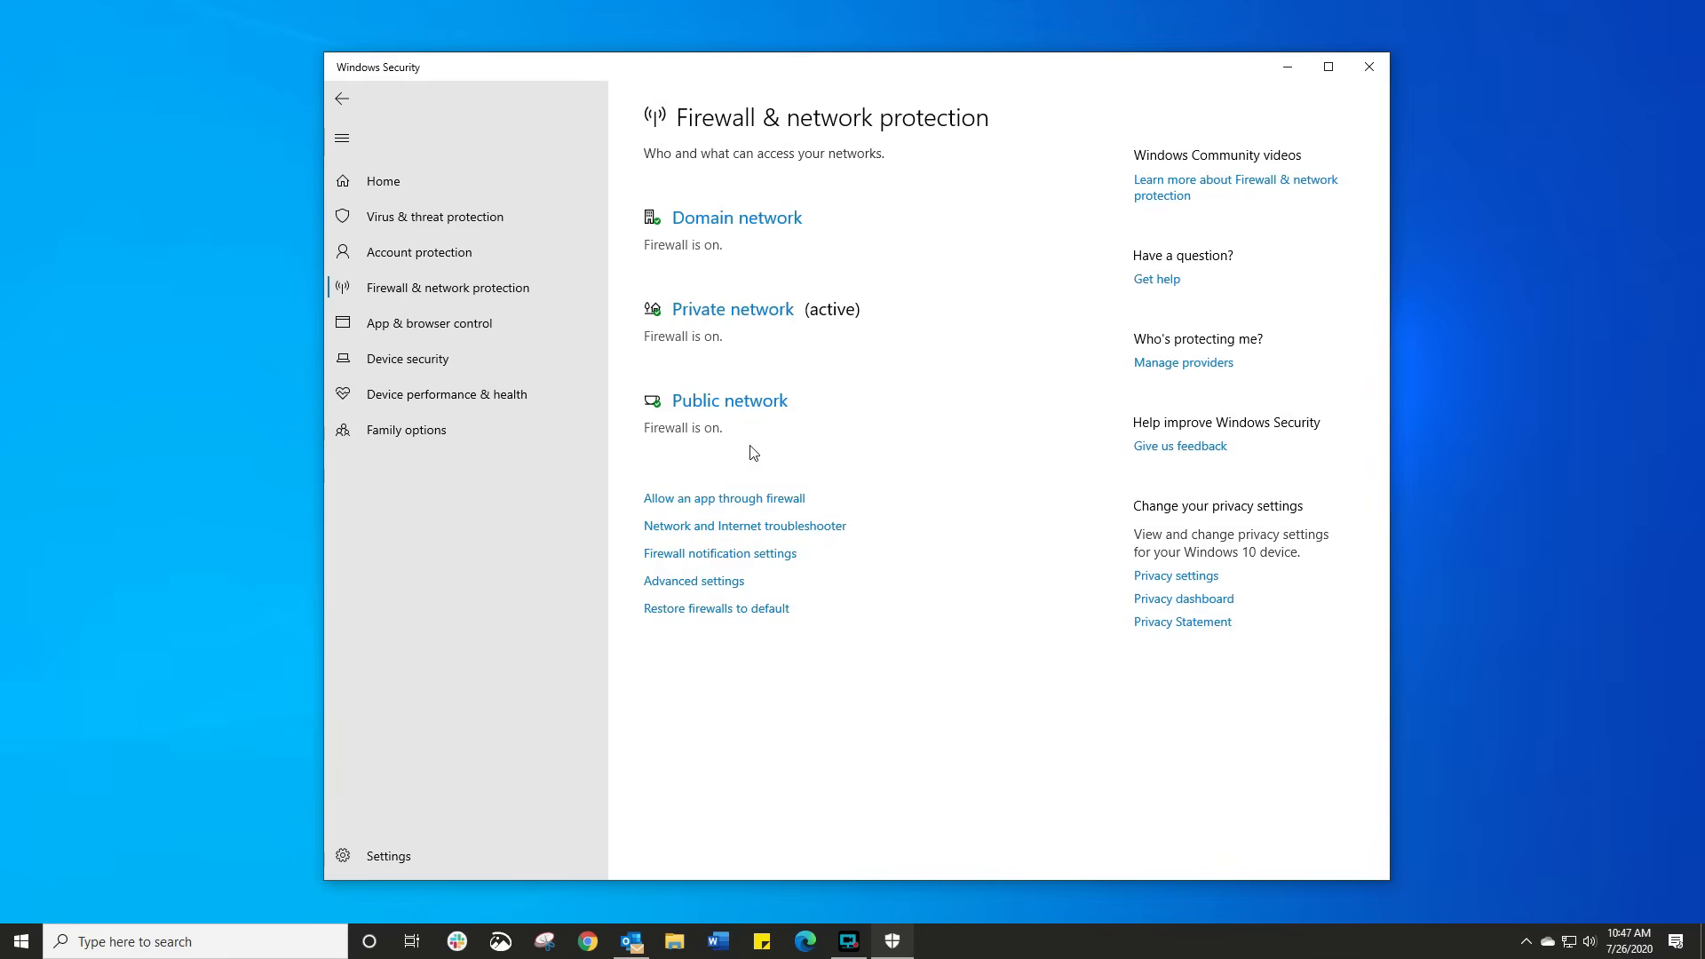
mouse_move(723, 498)
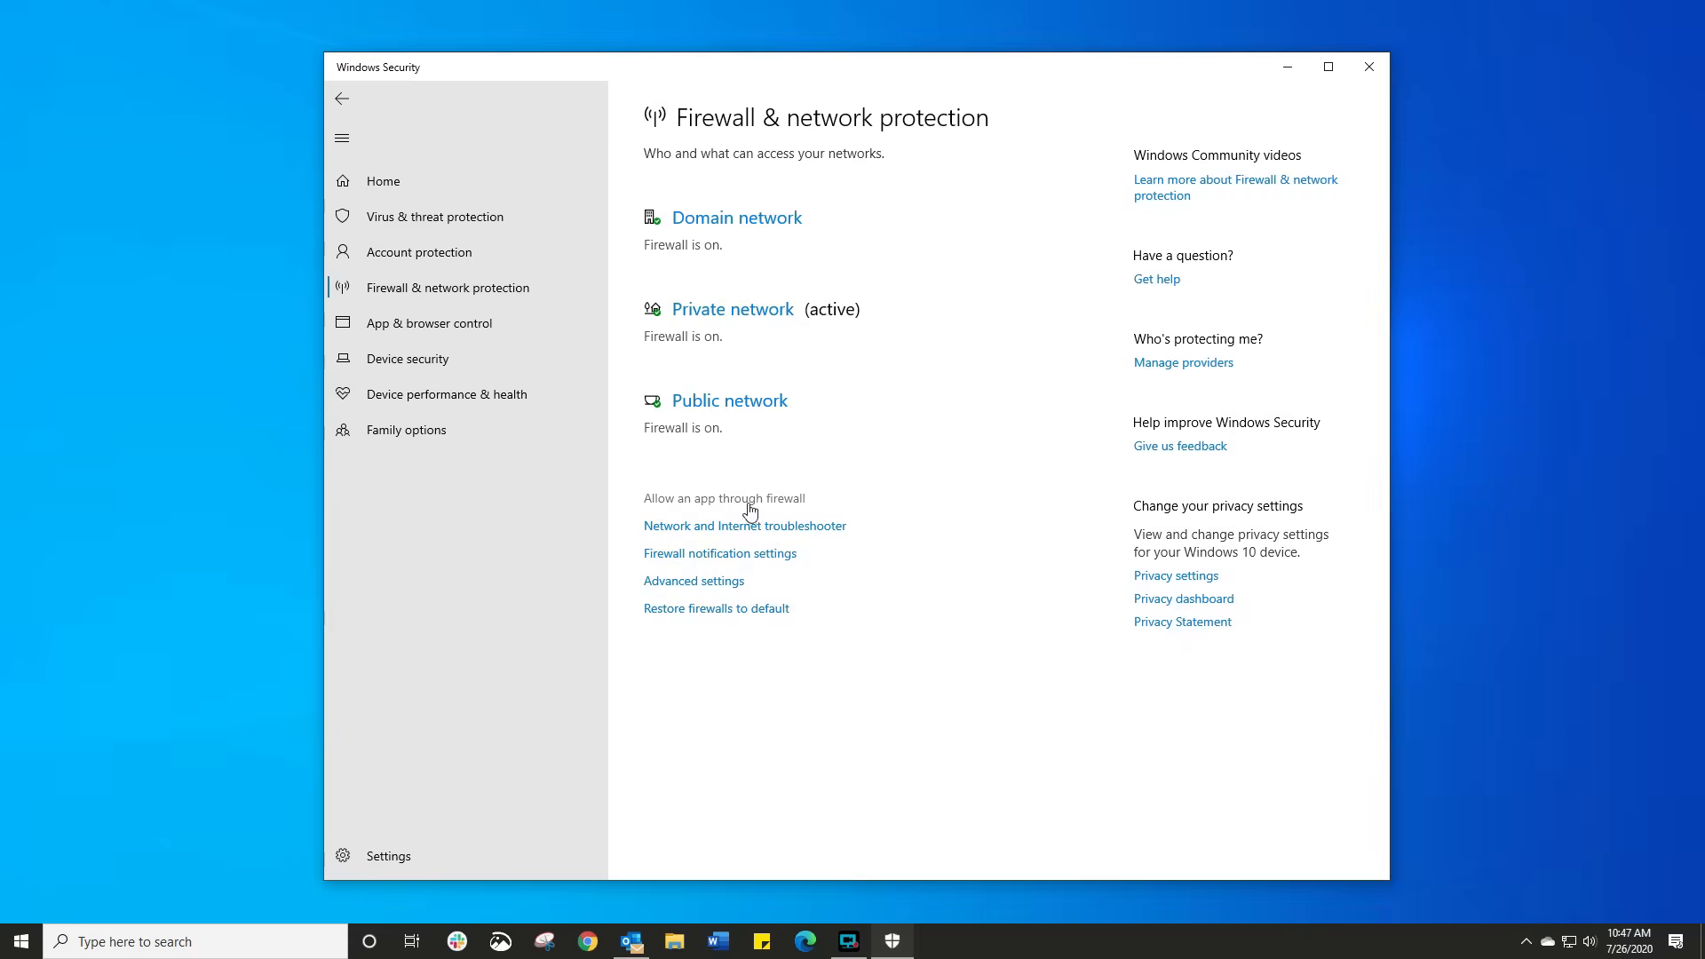
click(437, 217)
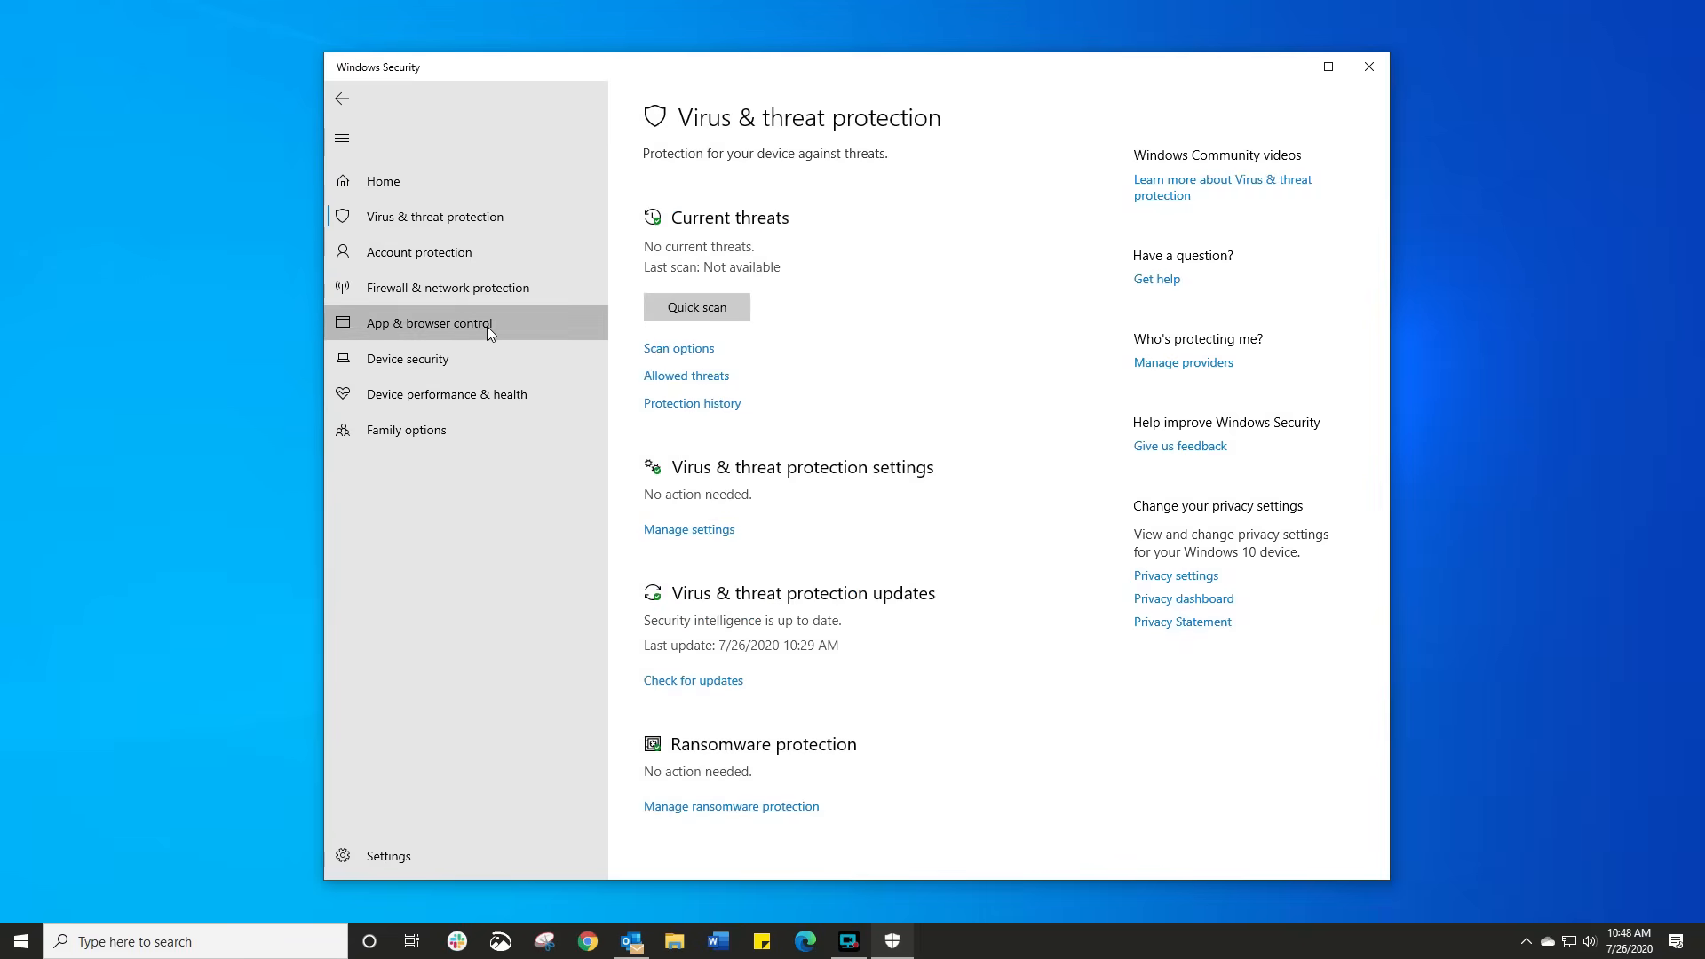
Step: Open App & browser control and scroll through the reputation-based protection toggles
click(427, 323)
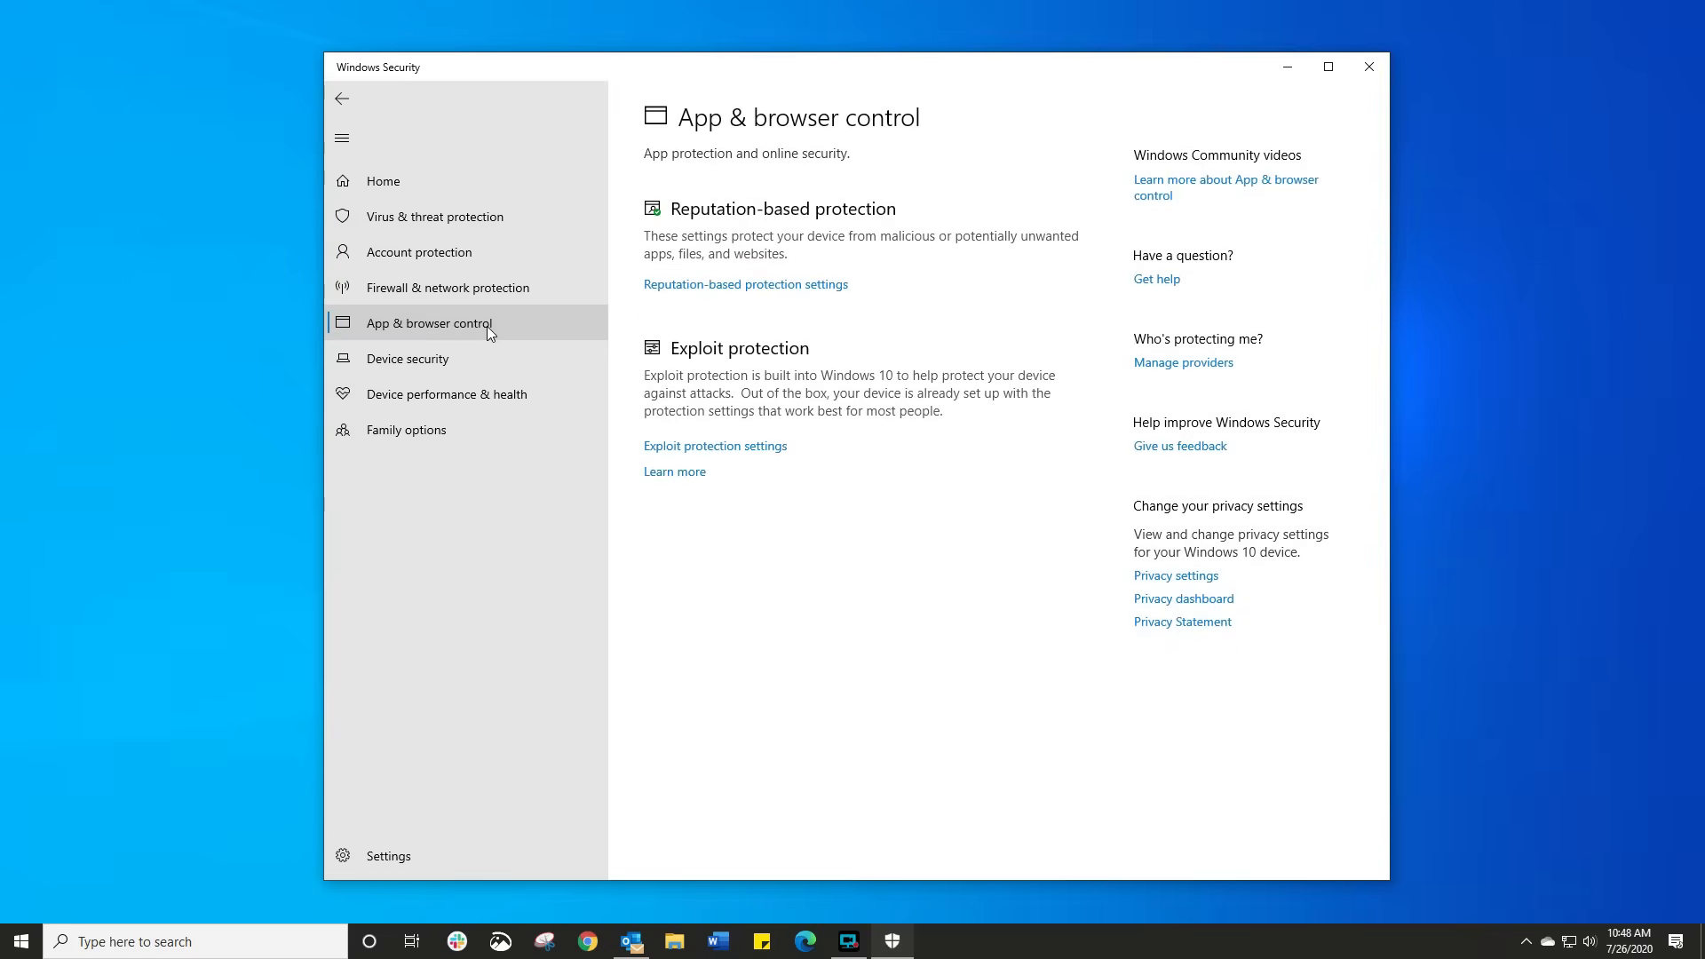
mouse_move(776, 281)
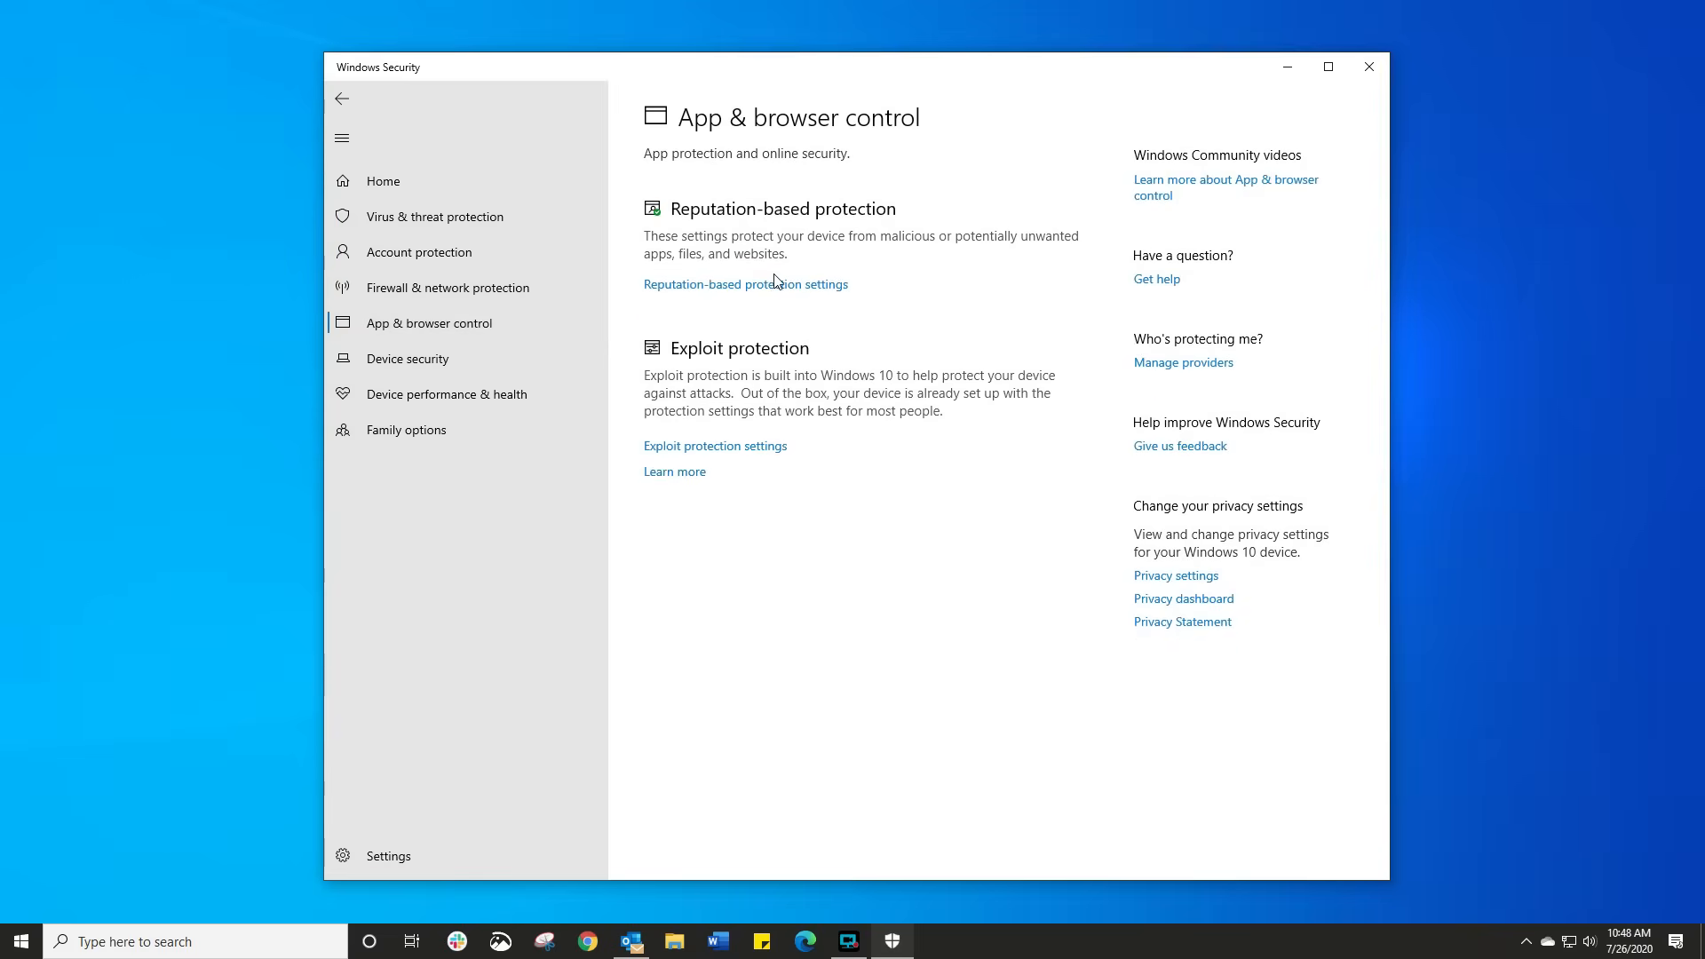
mouse_move(746, 284)
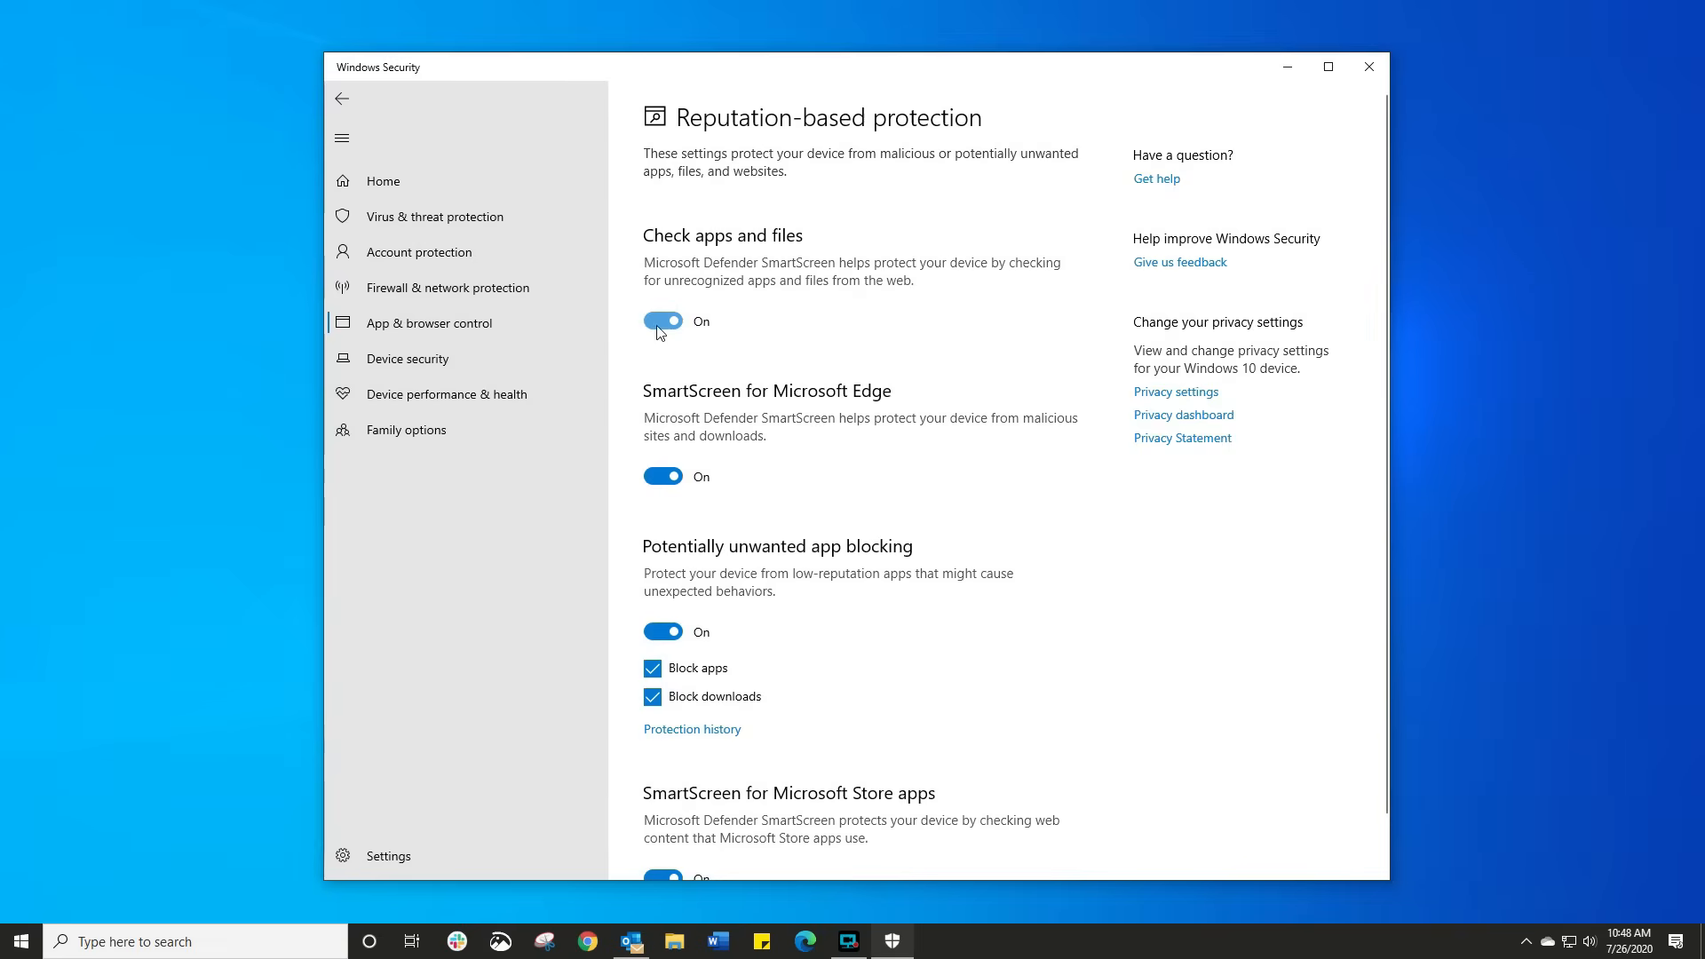
mouse_move(785, 291)
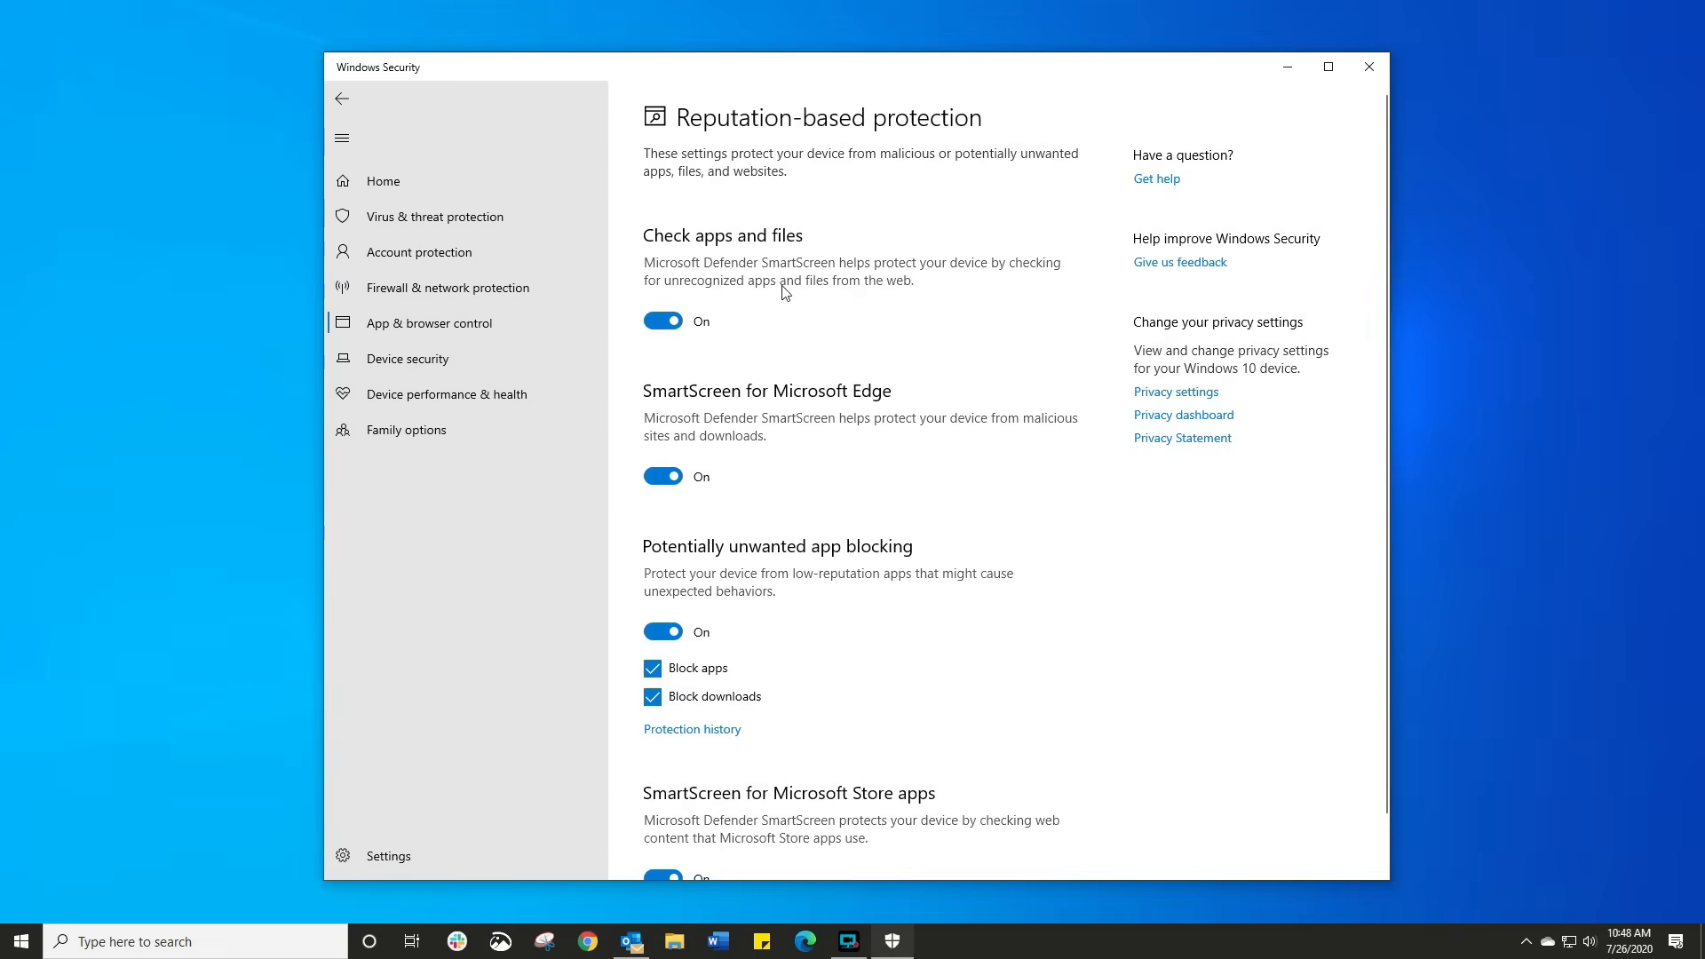
scroll(down, 3)
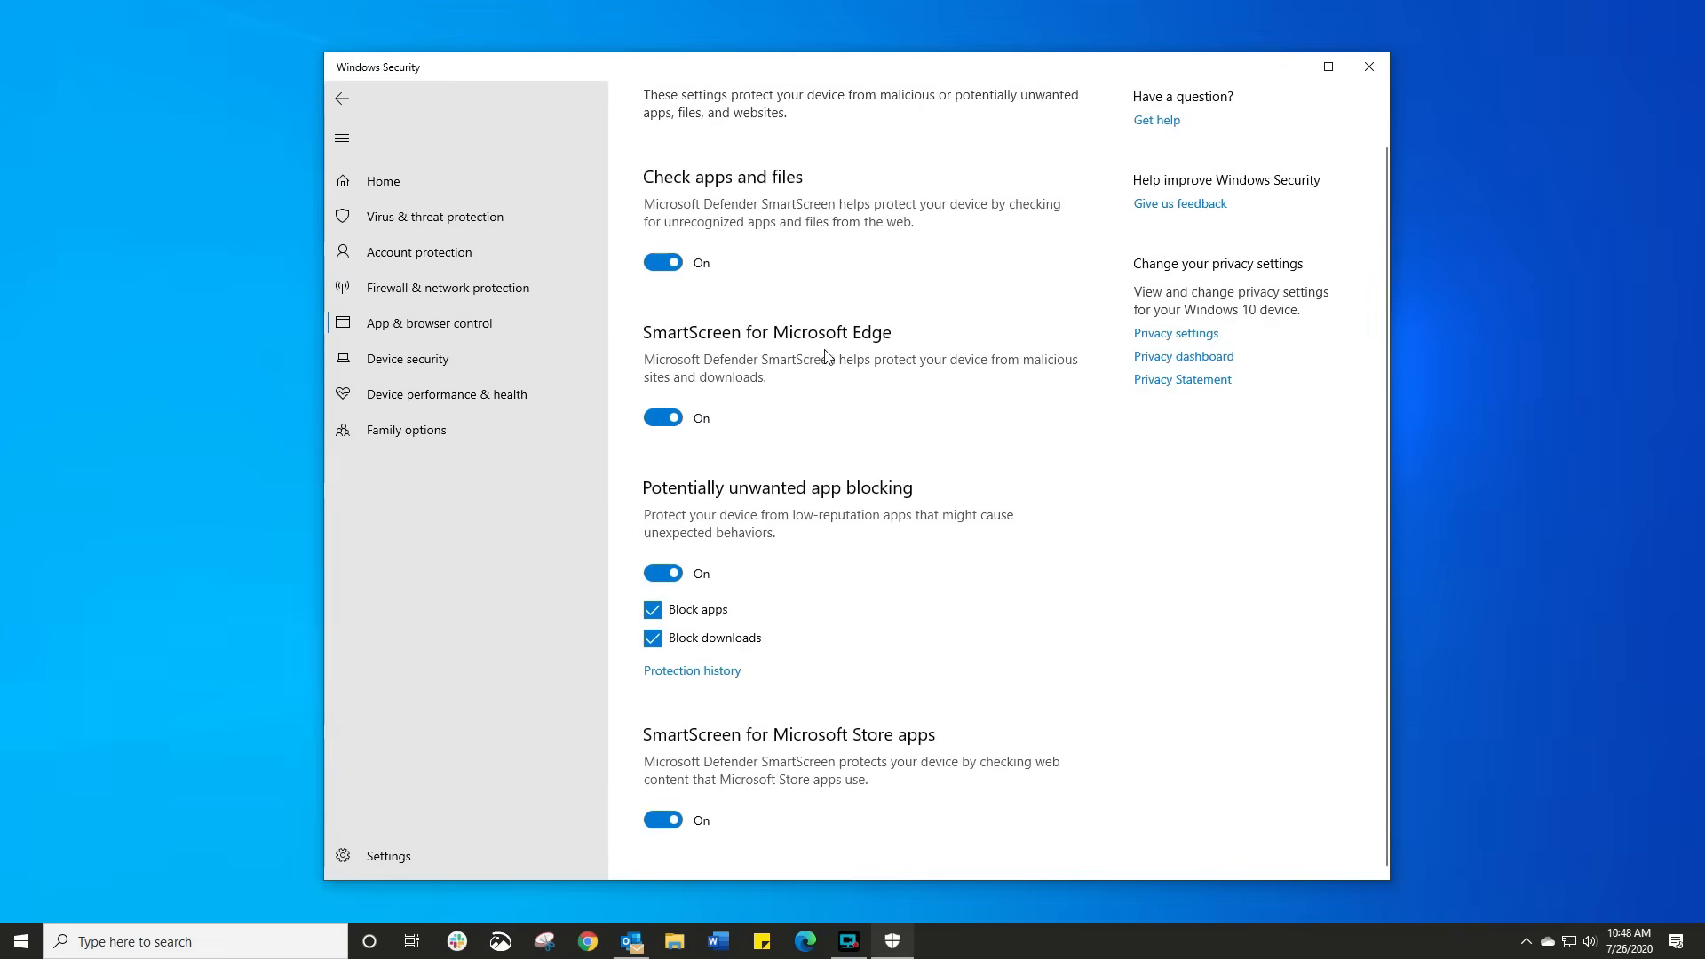
mouse_move(791, 543)
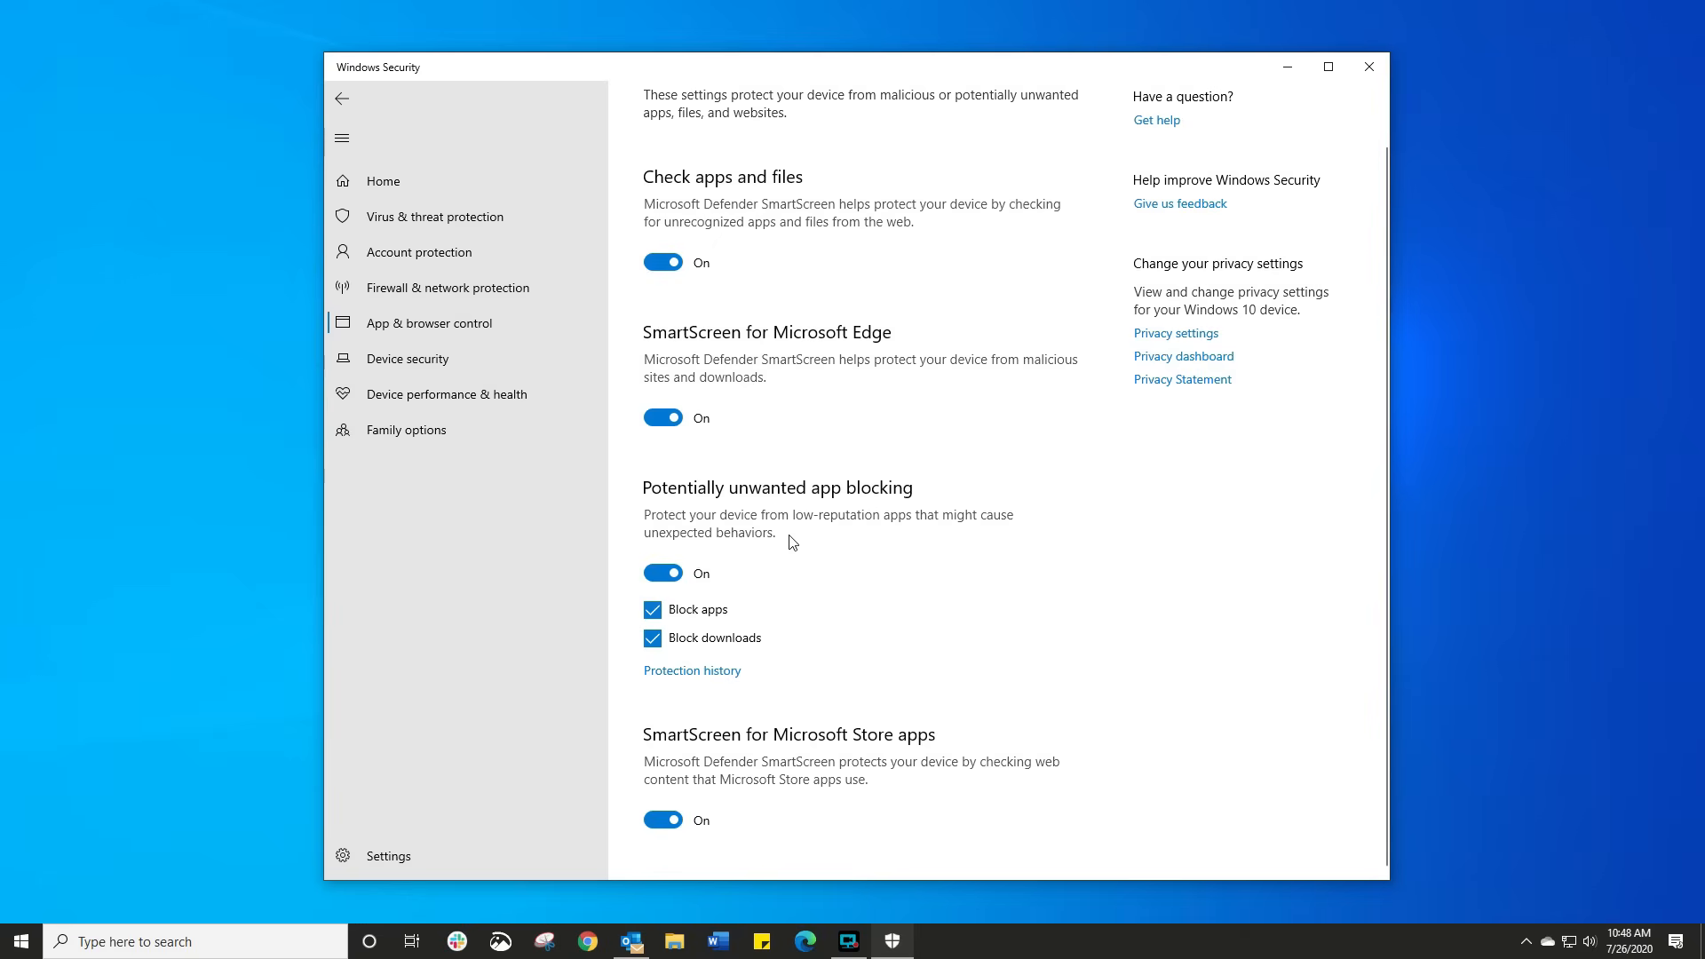
mouse_move(677, 765)
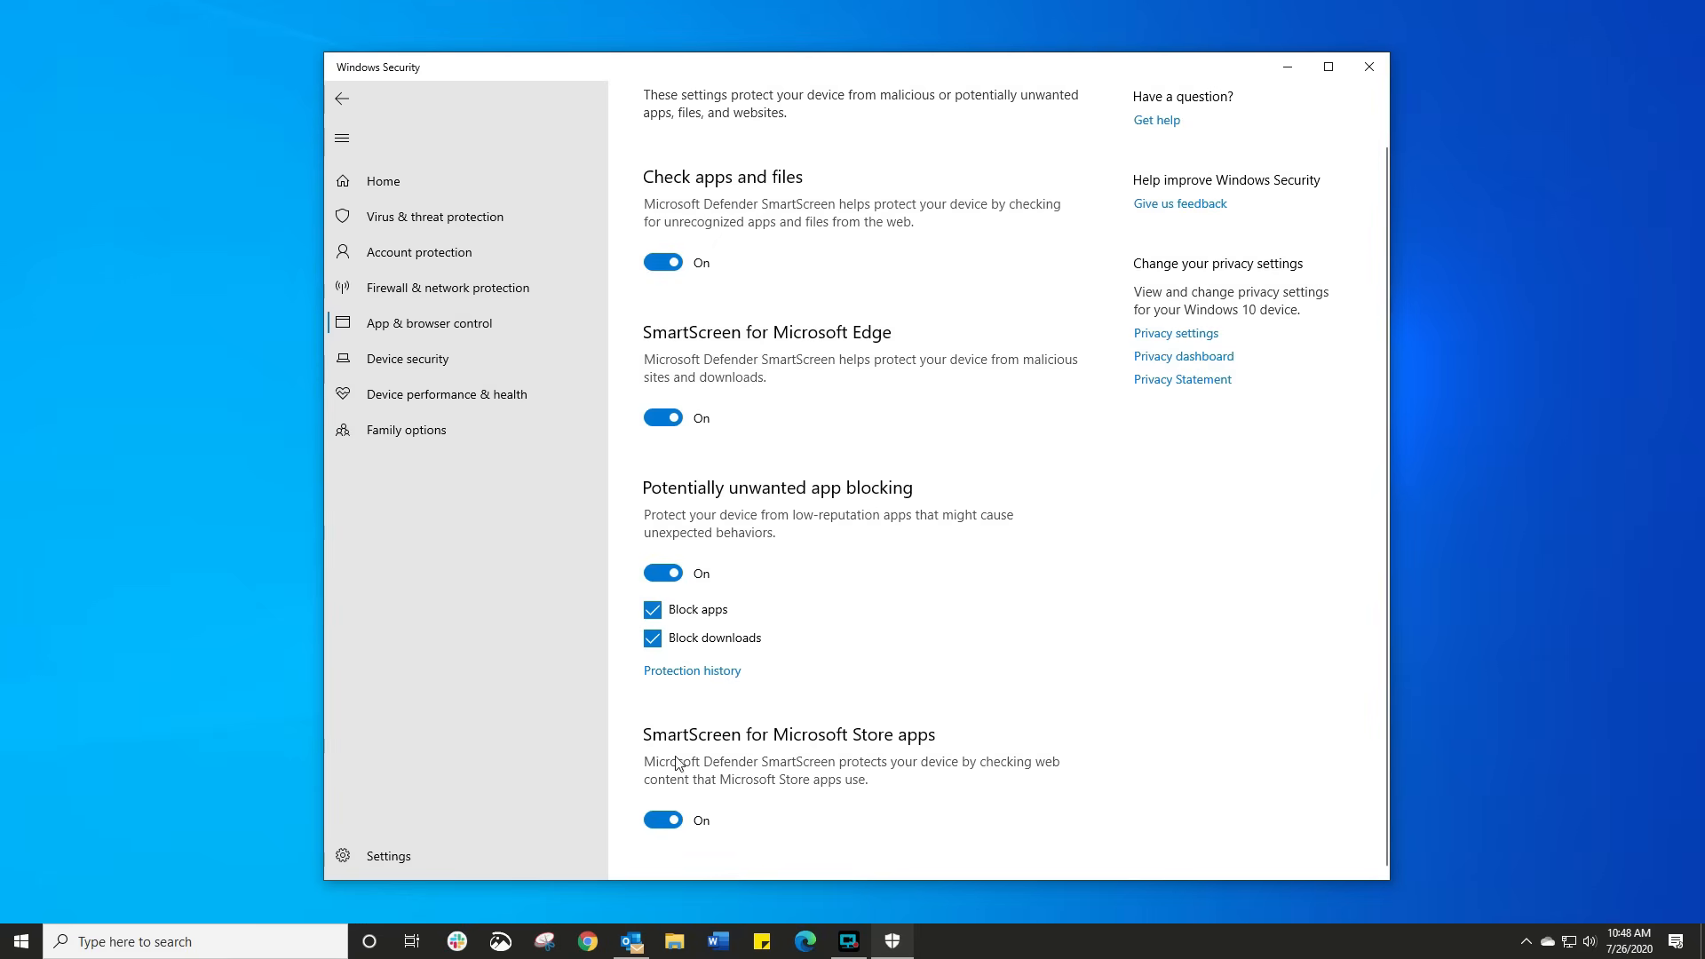
mouse_move(785, 732)
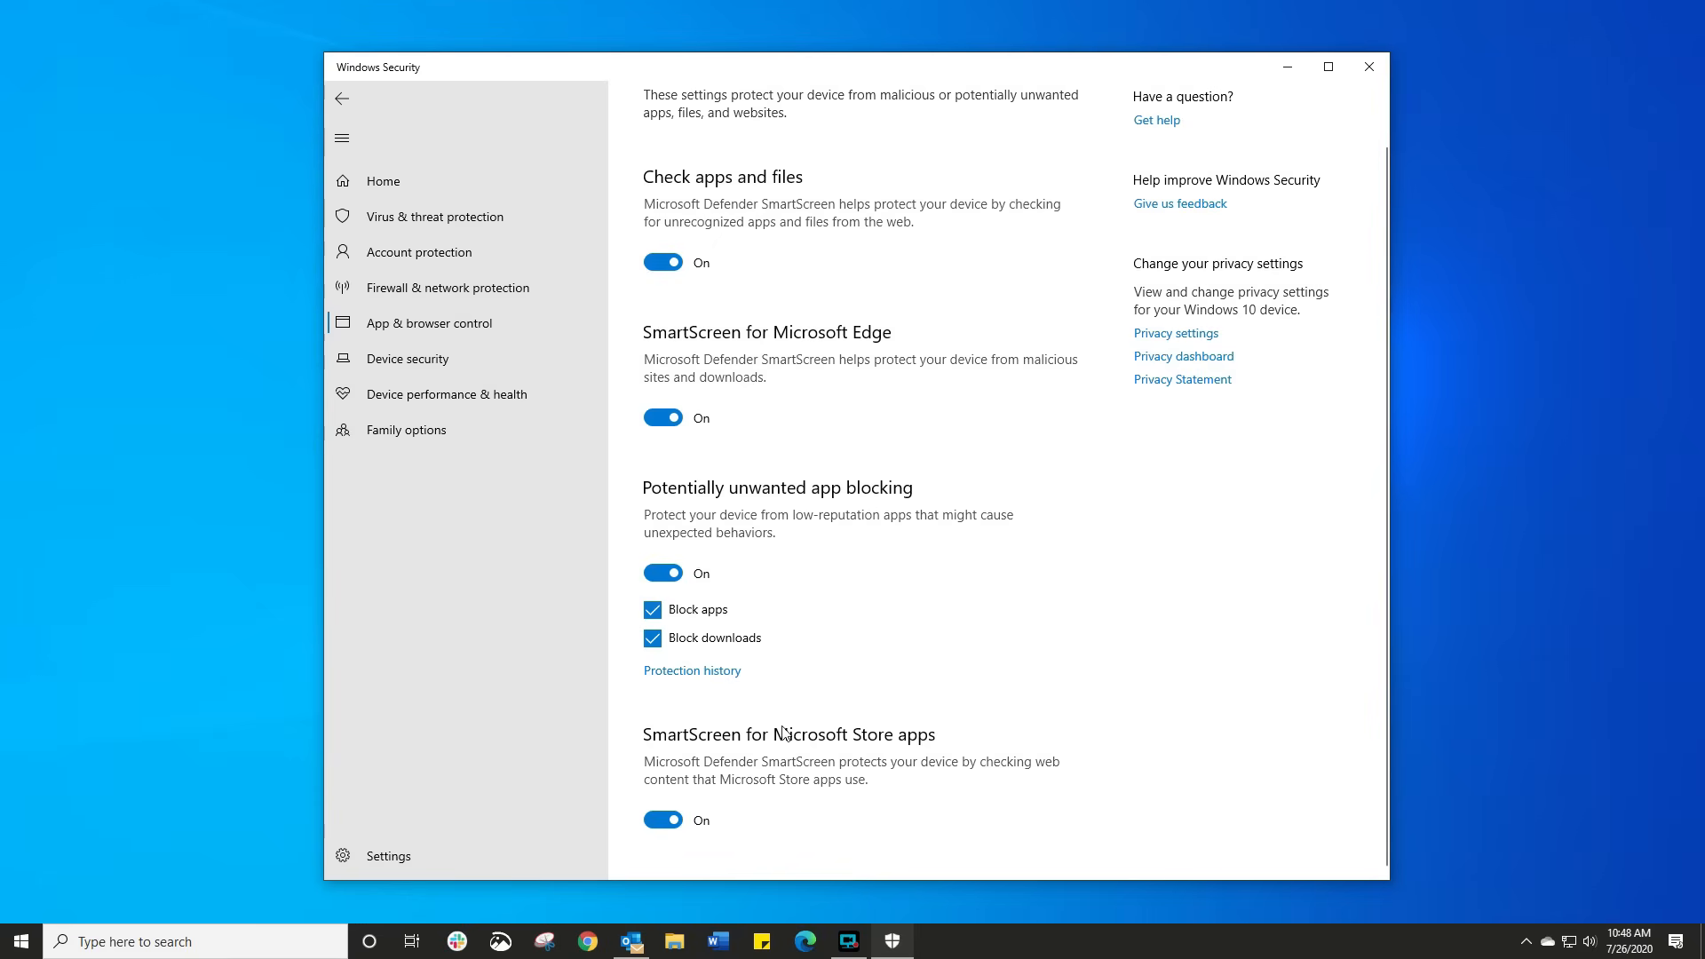